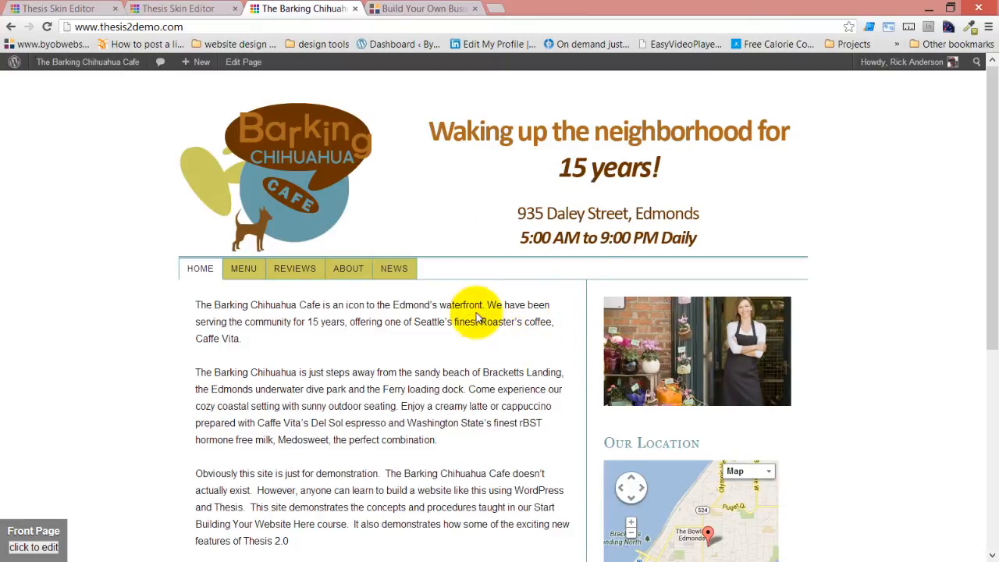
pyautogui.moveTo(477, 318)
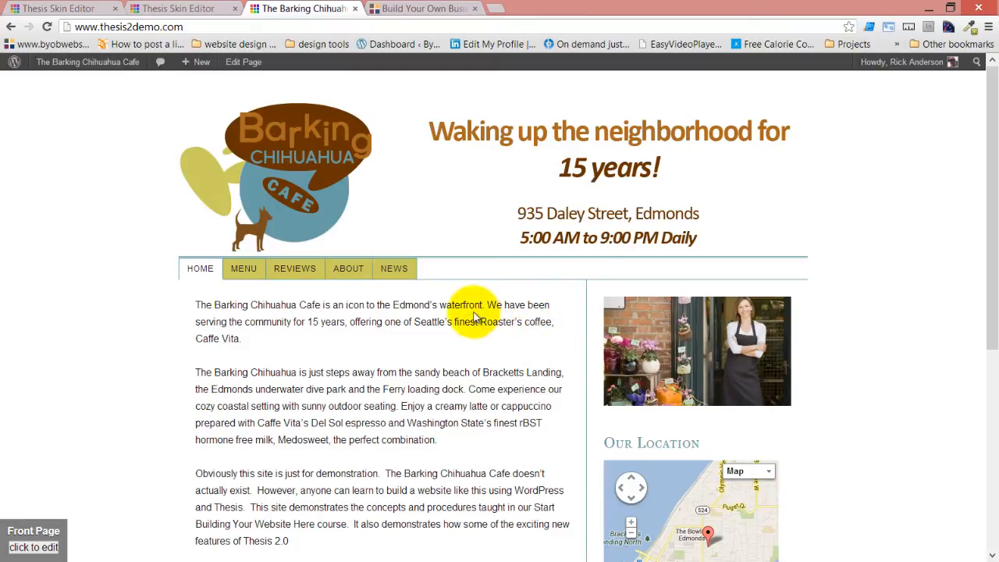
pyautogui.moveTo(161, 409)
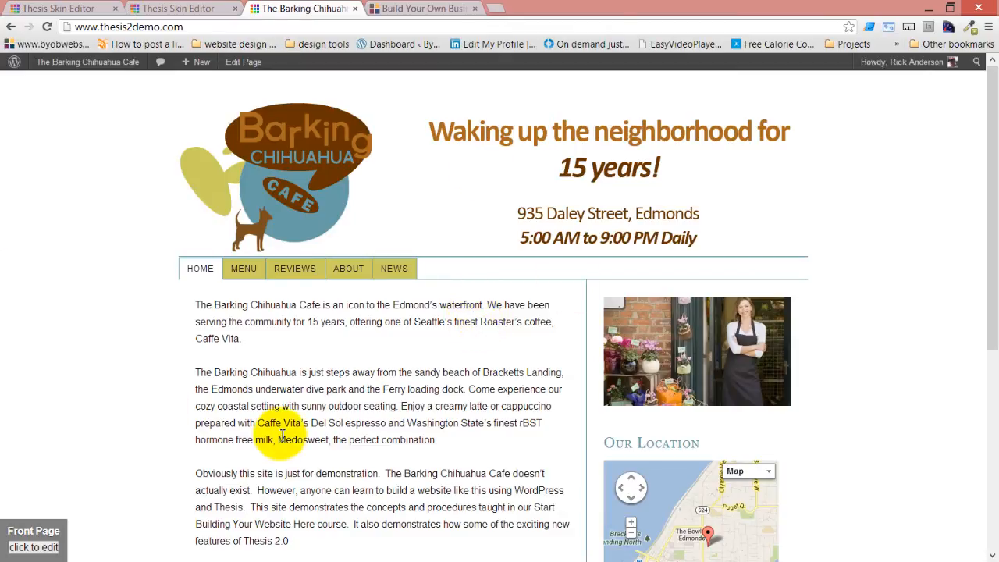
pyautogui.moveTo(269, 440)
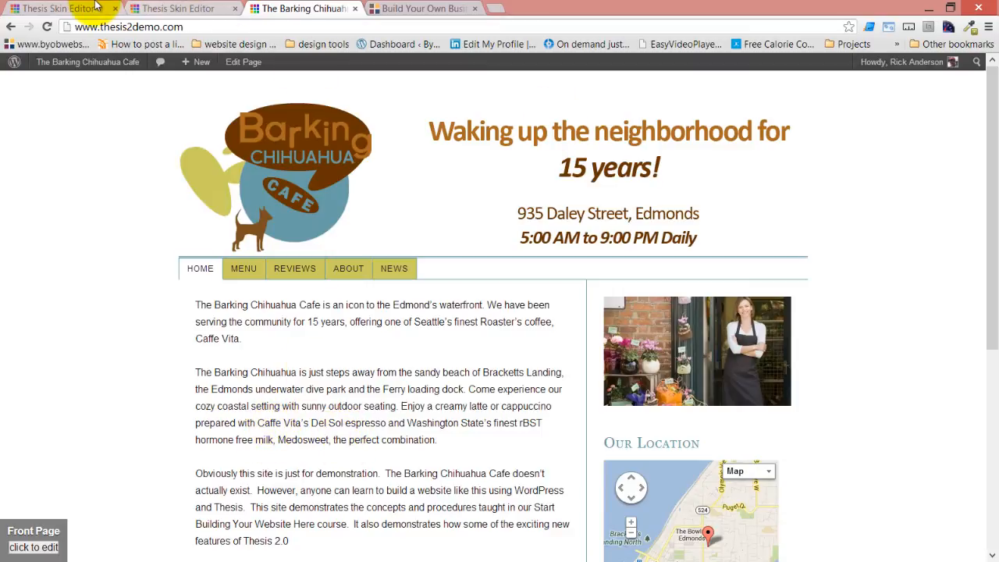
# Review the Front Page template's boxes and the list of boxes available to add.
pyautogui.click(60, 10)
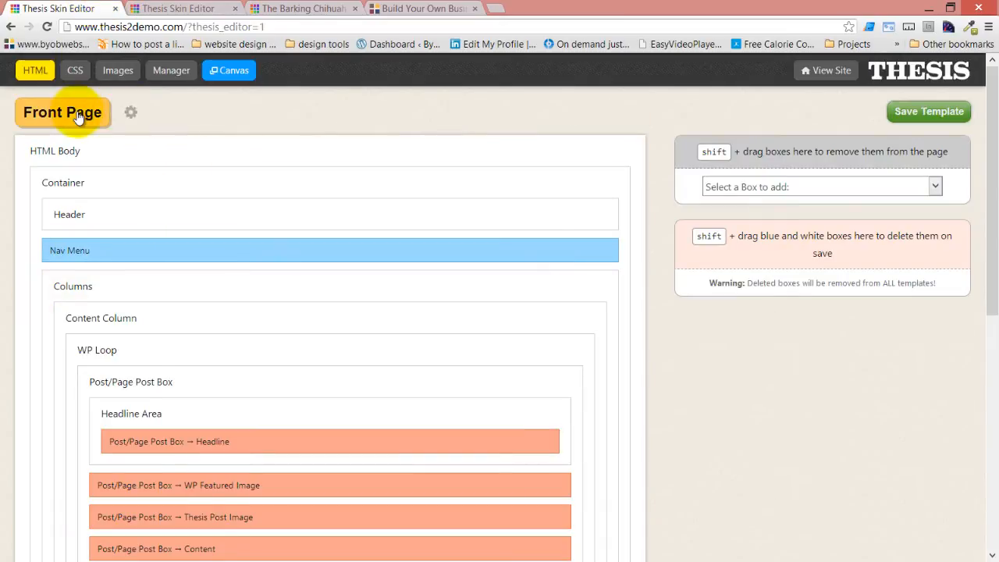
pyautogui.moveTo(78, 112)
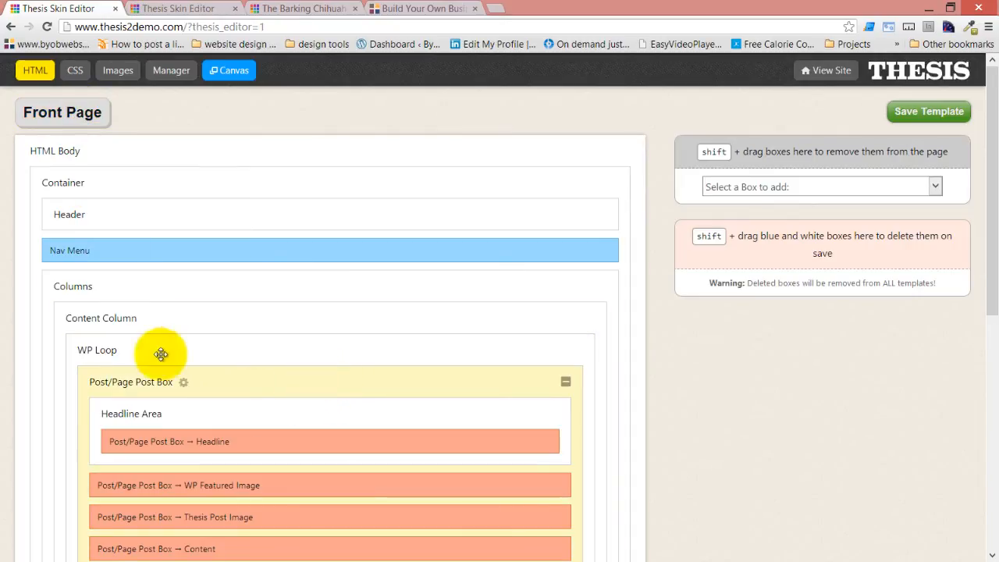
pyautogui.moveTo(175, 300)
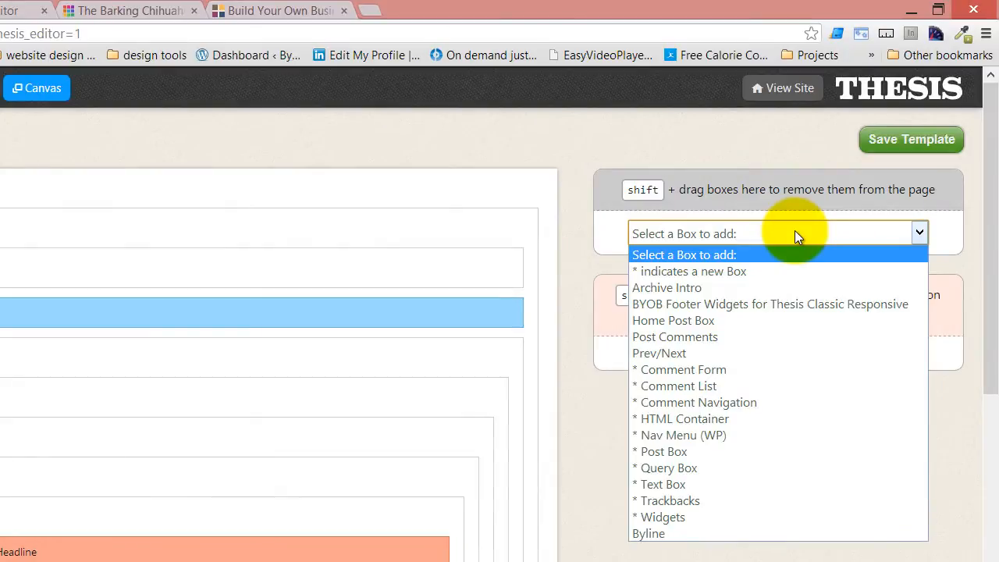
pyautogui.moveTo(690, 271)
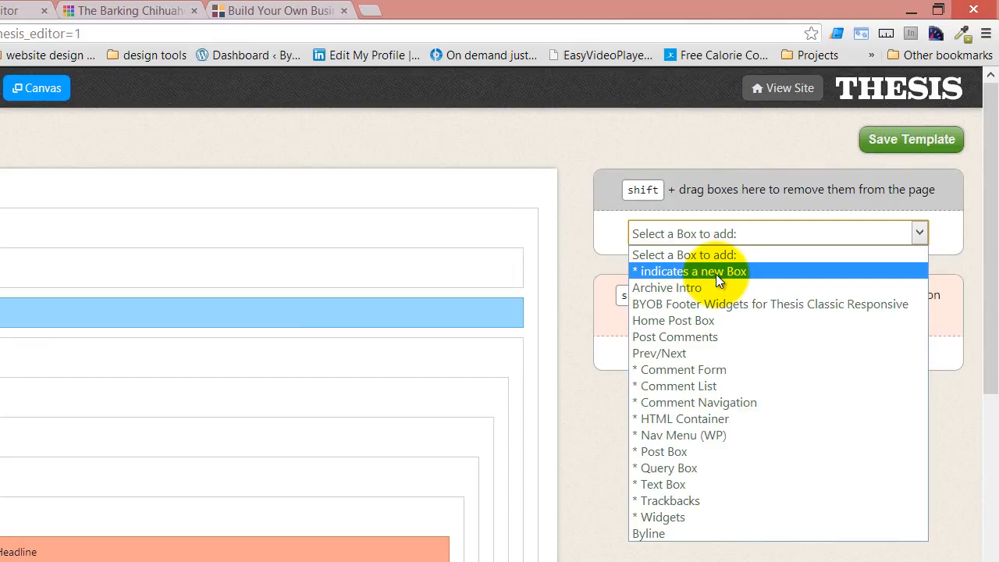
pyautogui.moveTo(691, 287)
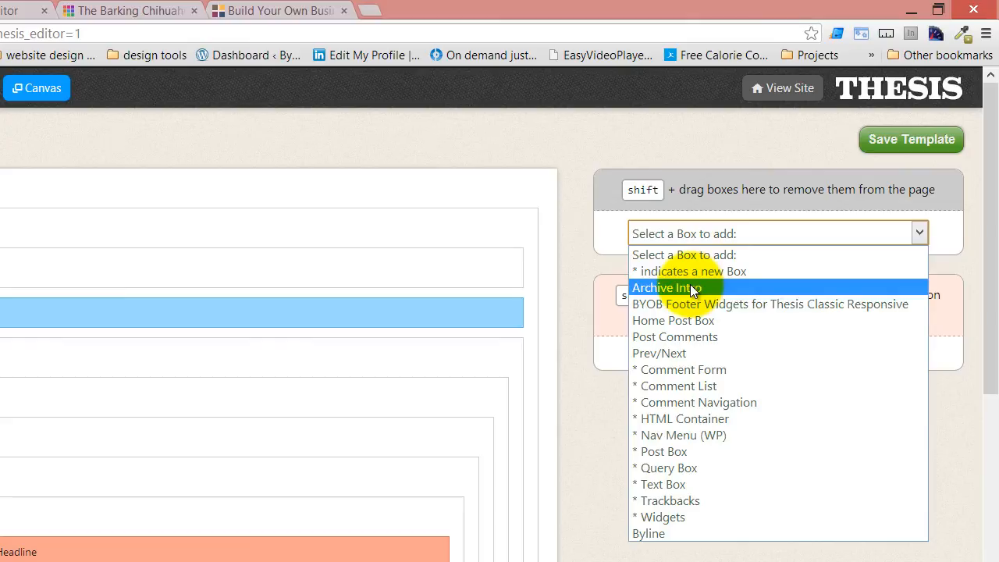
pyautogui.moveTo(692, 345)
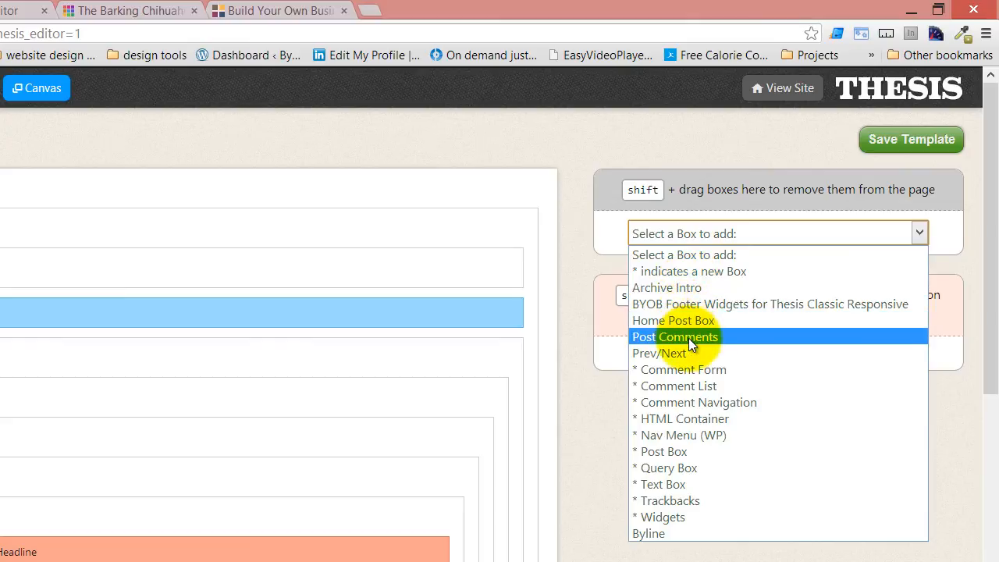
pyautogui.moveTo(721, 550)
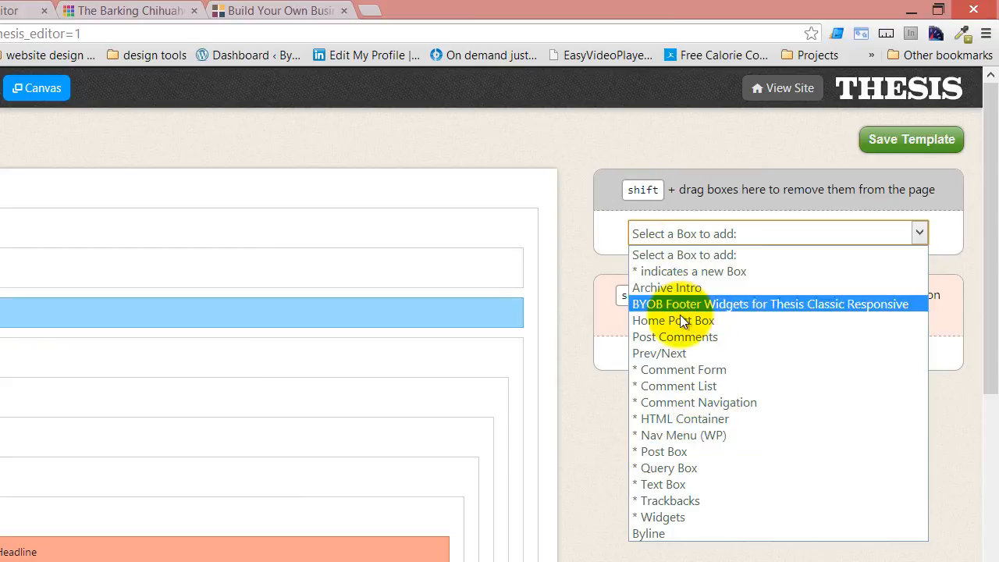
pyautogui.moveTo(737, 538)
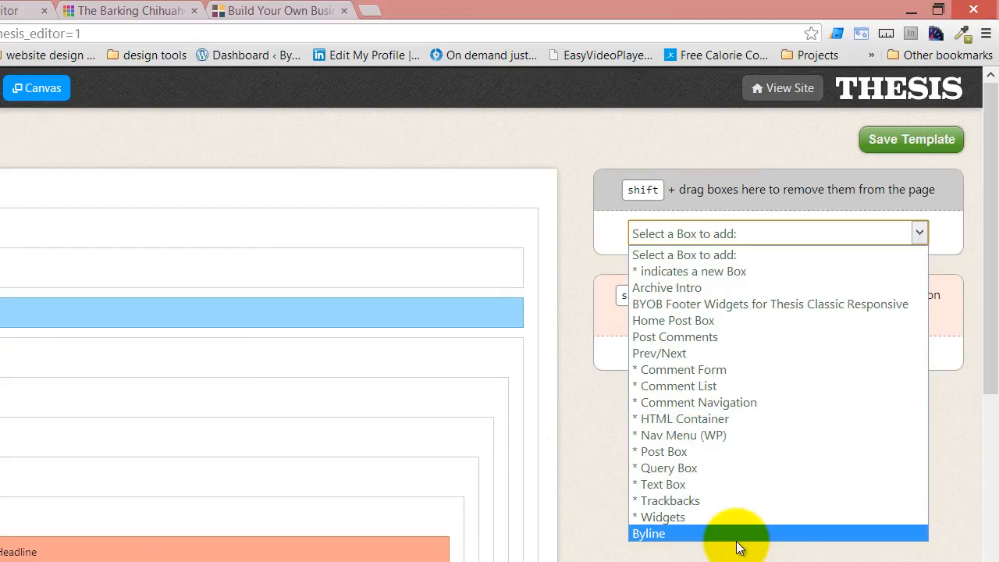
pyautogui.click(649, 534)
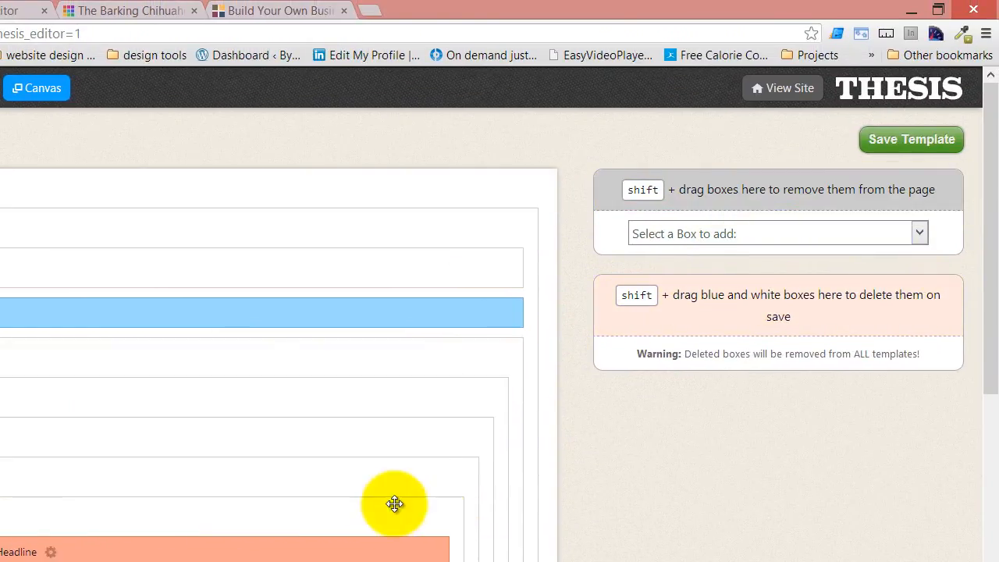
# Add an HTML Container named 'Feature Box' placed just below the Nav Menu.
pyautogui.click(912, 140)
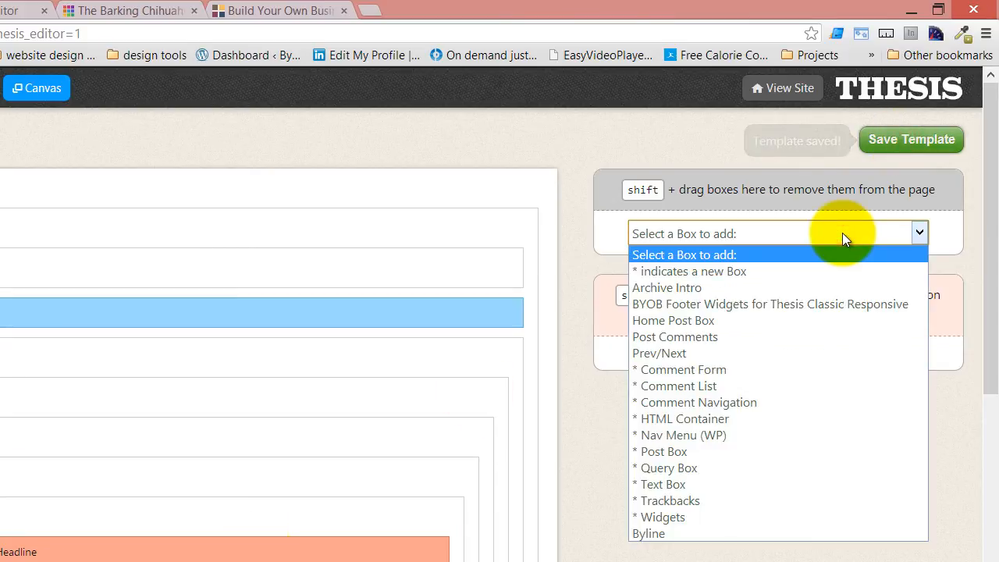
pyautogui.moveTo(752, 421)
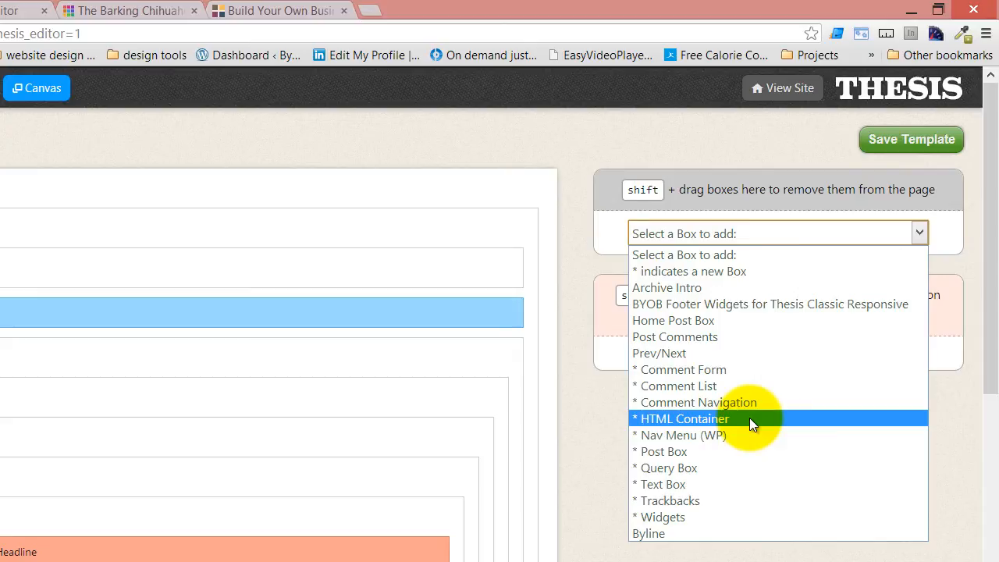
pyautogui.click(684, 419)
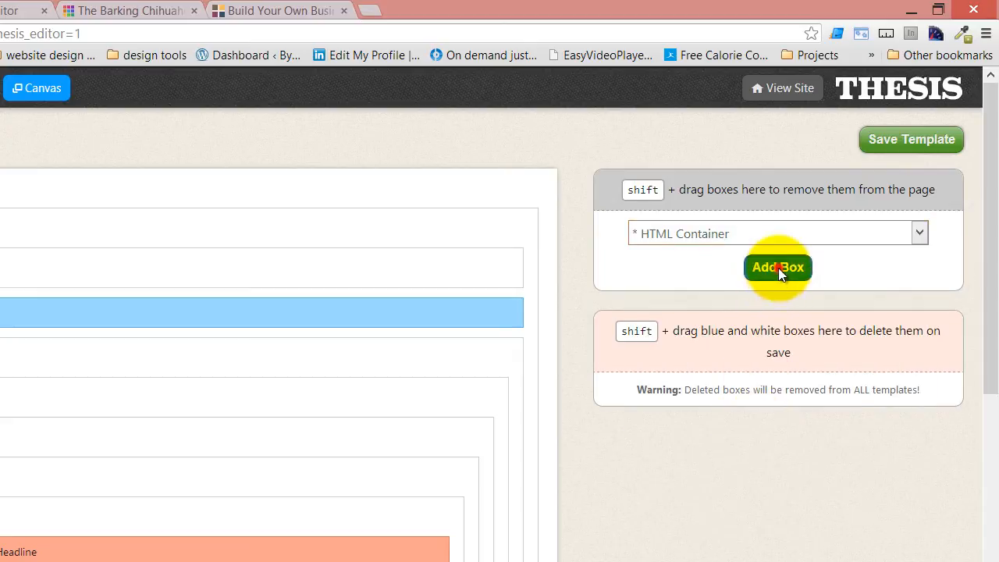
pyautogui.click(777, 267)
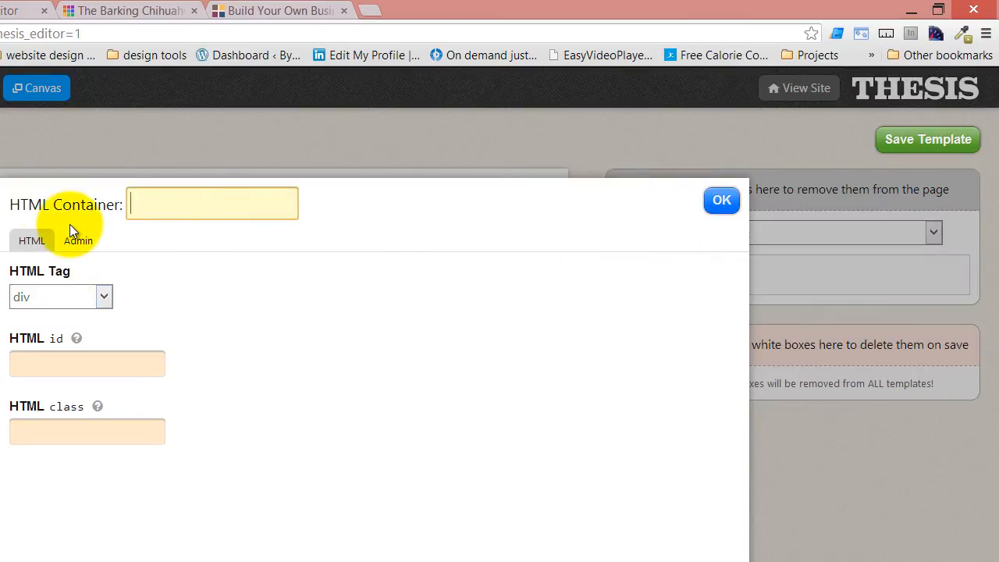
pyautogui.write('Feature')
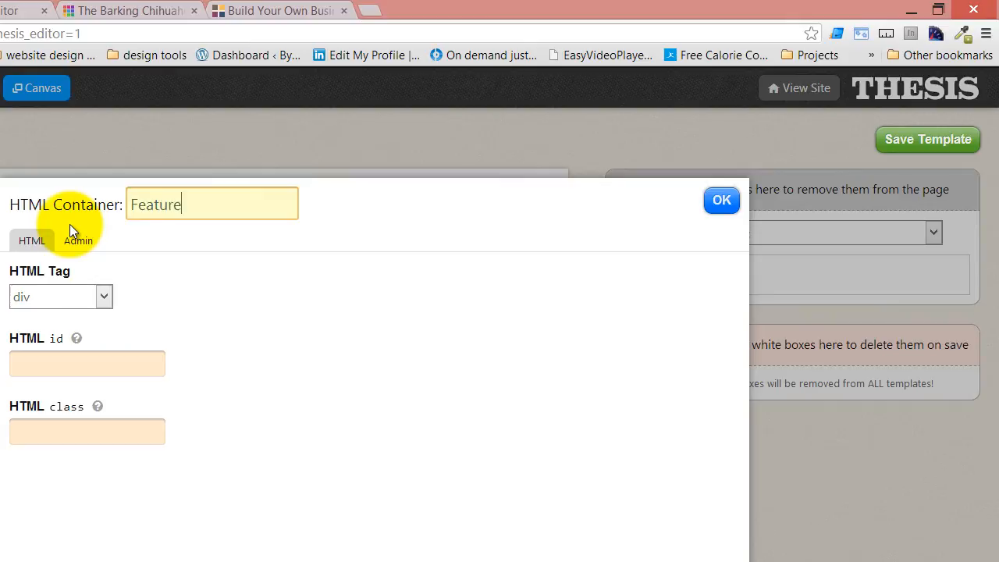
pyautogui.write('Box')
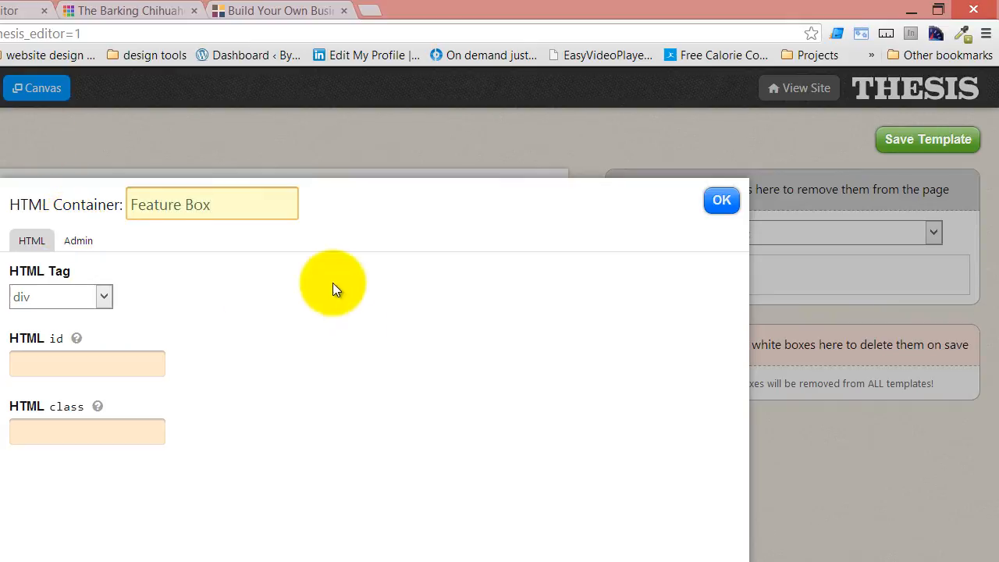
pyautogui.click(721, 200)
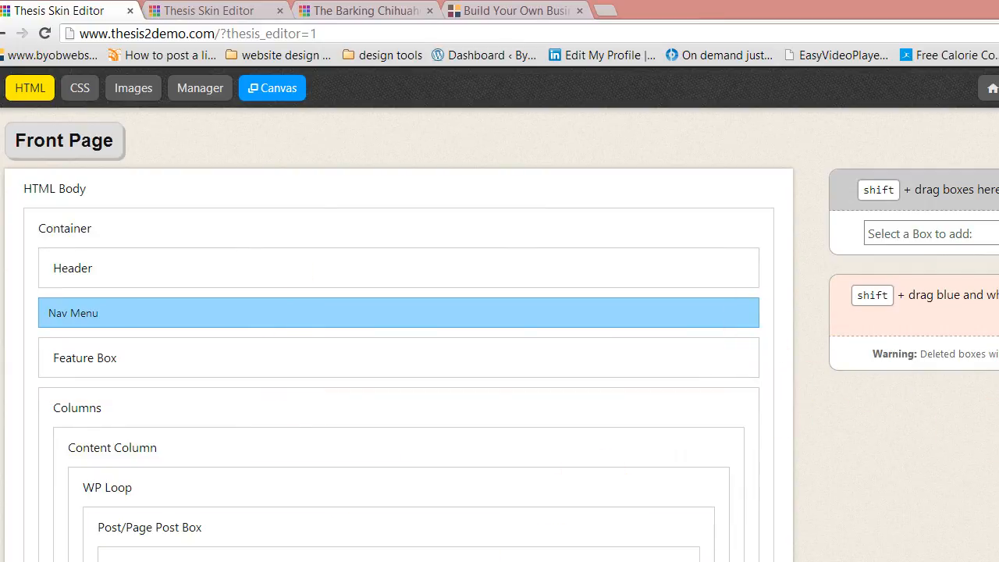
pyautogui.moveTo(209, 369)
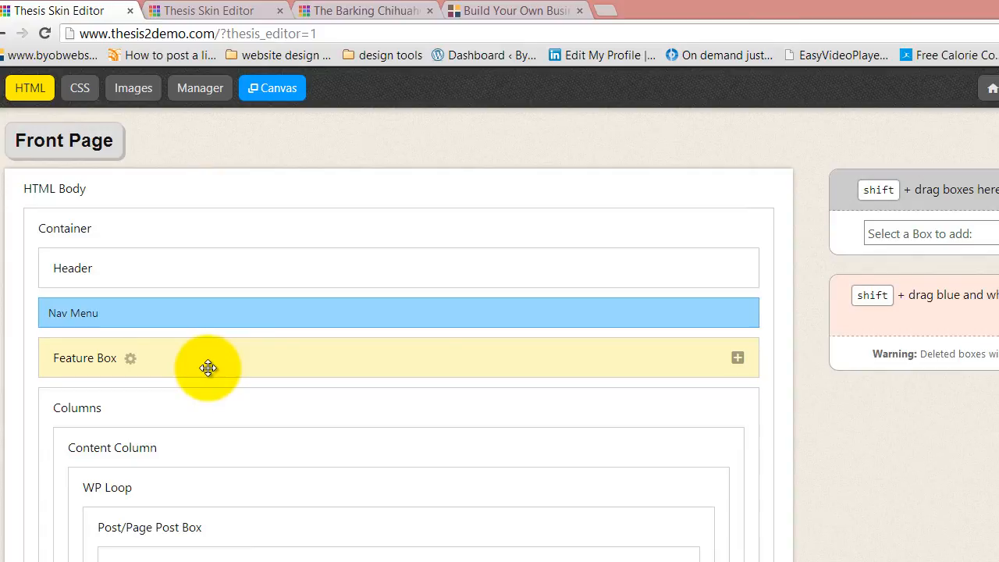
pyautogui.moveTo(632, 356)
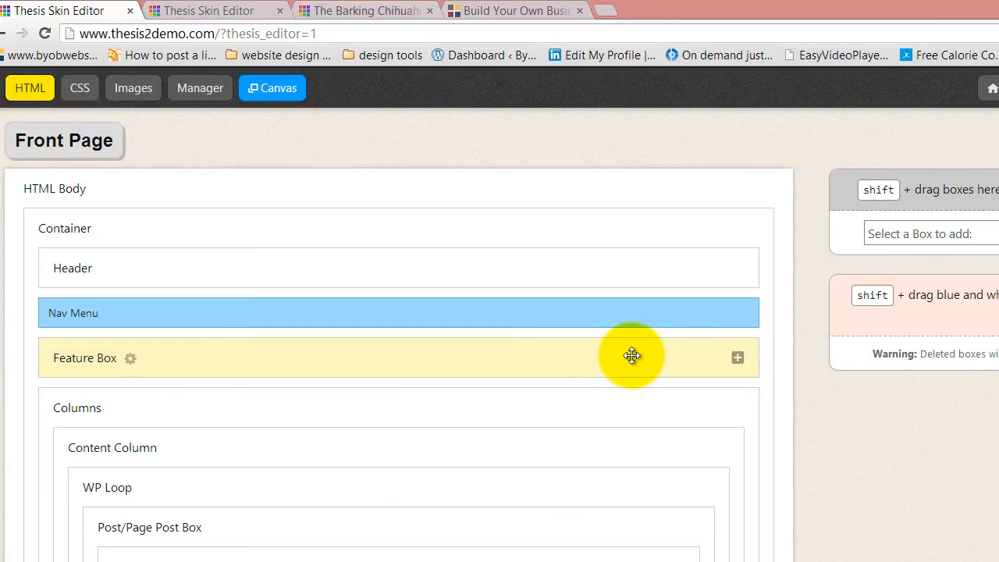
pyautogui.moveTo(627, 356)
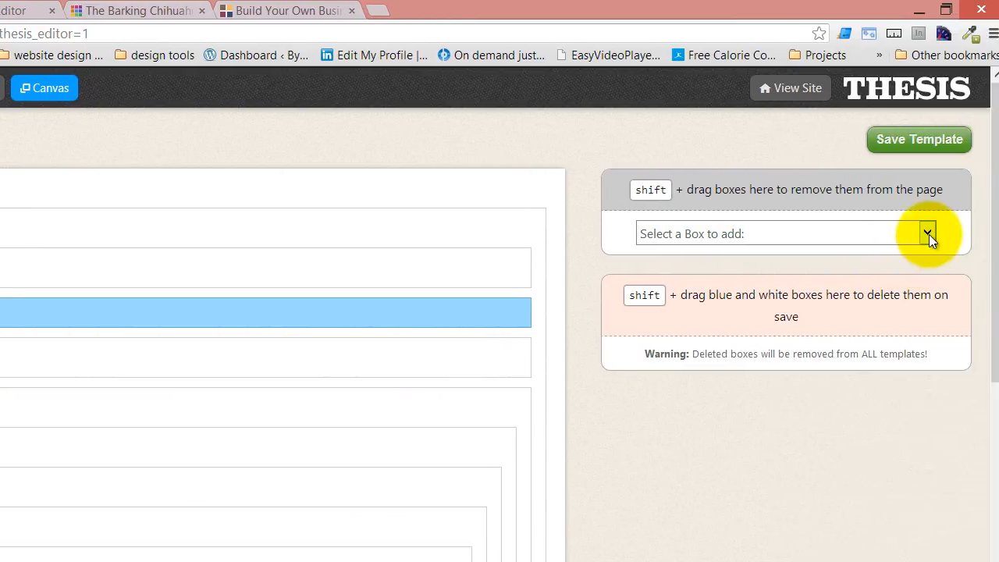
# Add an HTML Container first named 'Slideshow column', then renamed to 'Left column'.
pyautogui.click(925, 232)
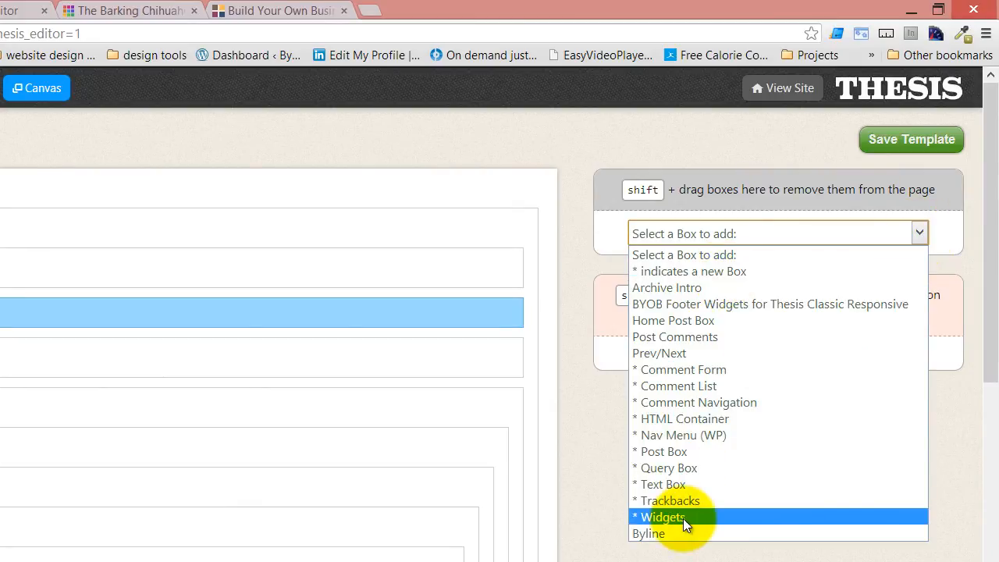
pyautogui.moveTo(701, 337)
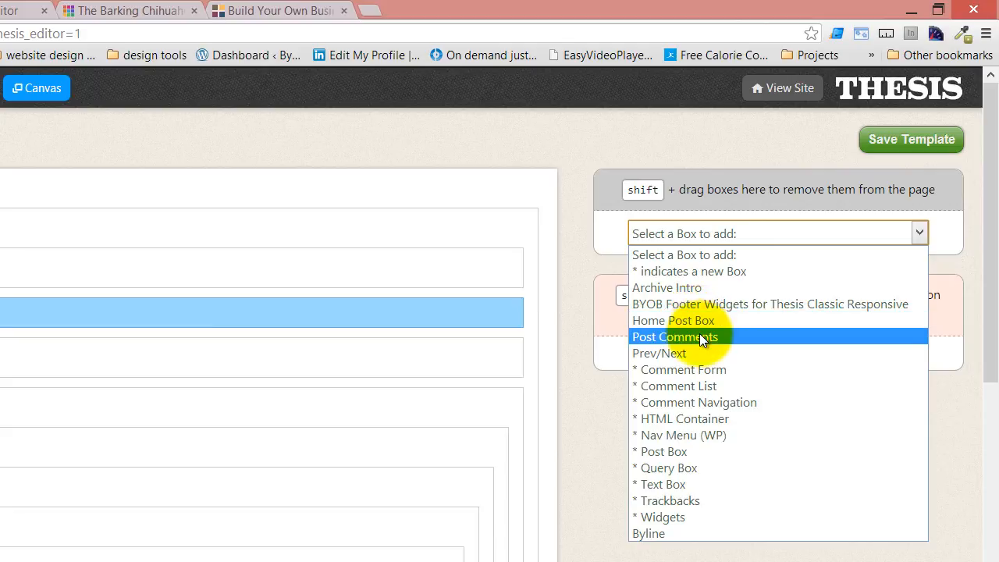
pyautogui.moveTo(731, 418)
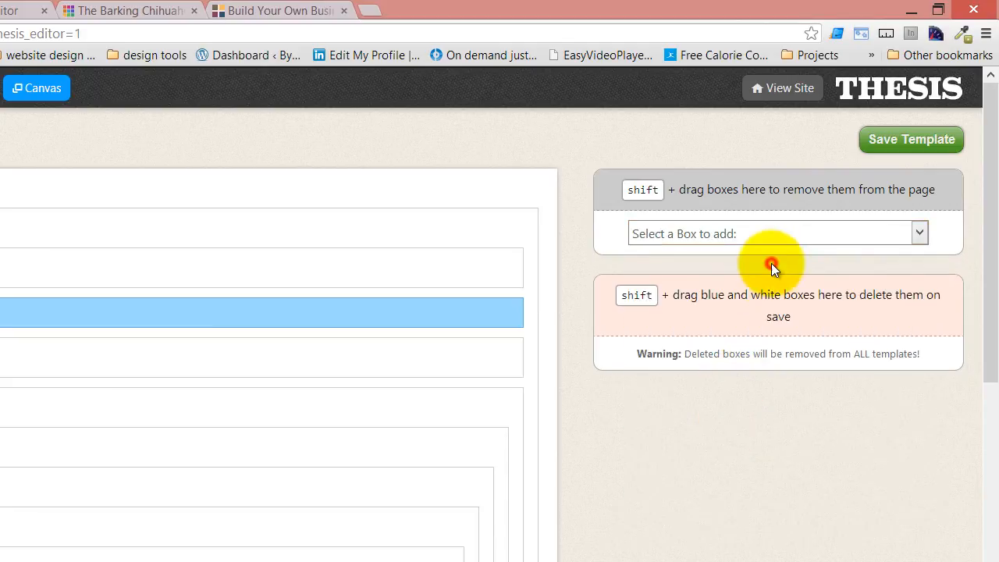
pyautogui.click(777, 233)
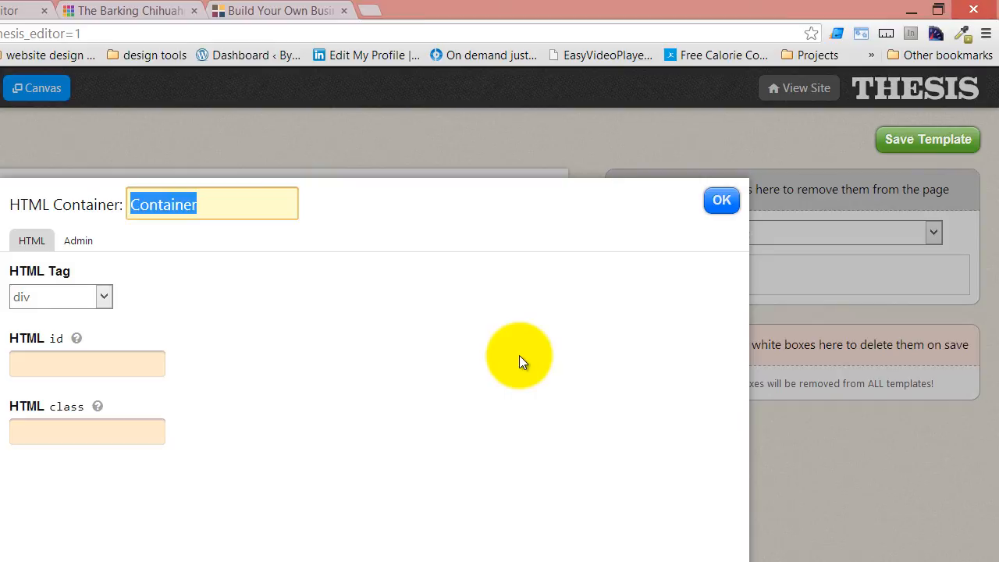
pyautogui.write('Slide')
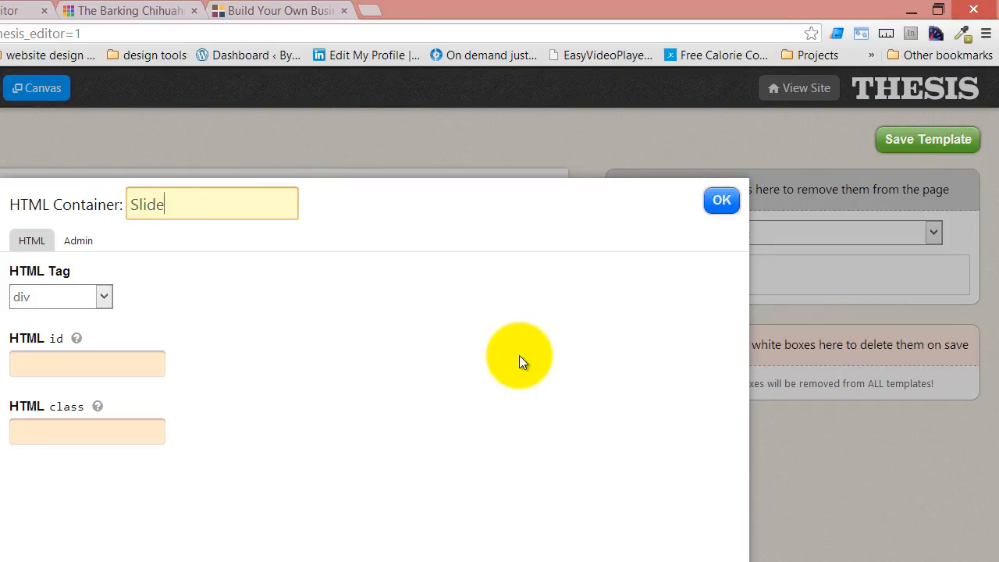
pyautogui.write('show')
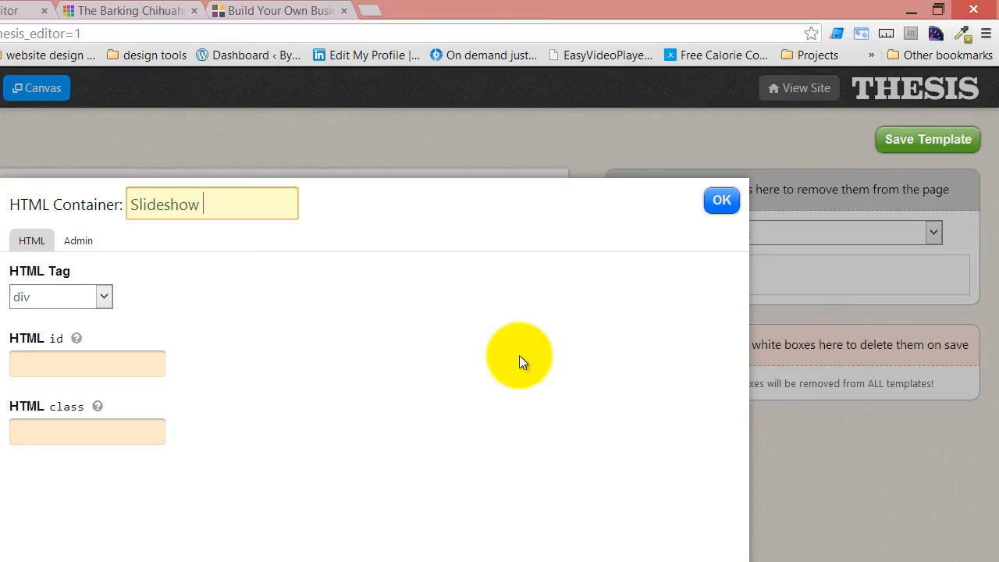
pyautogui.write('column')
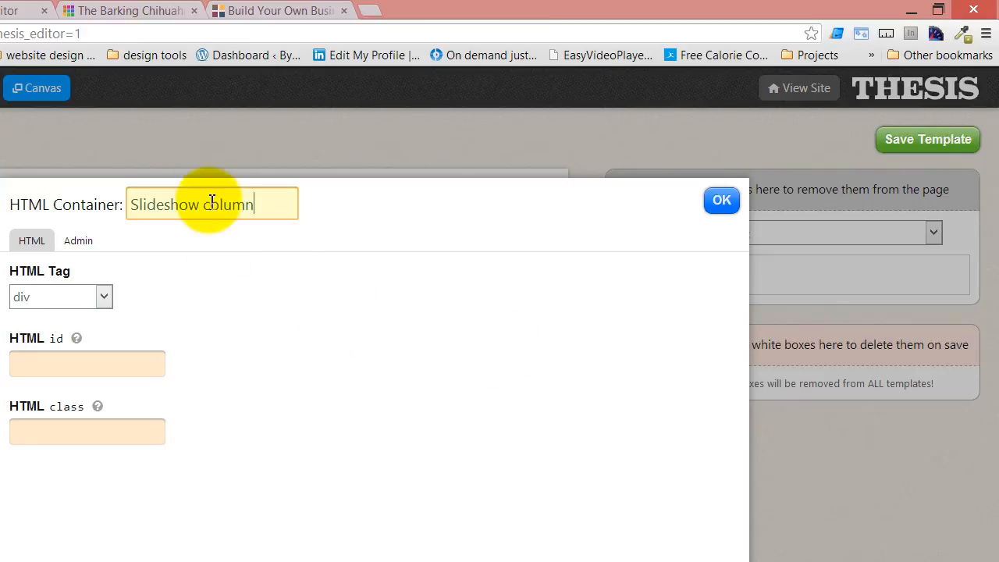
pyautogui.doubleClick(165, 203)
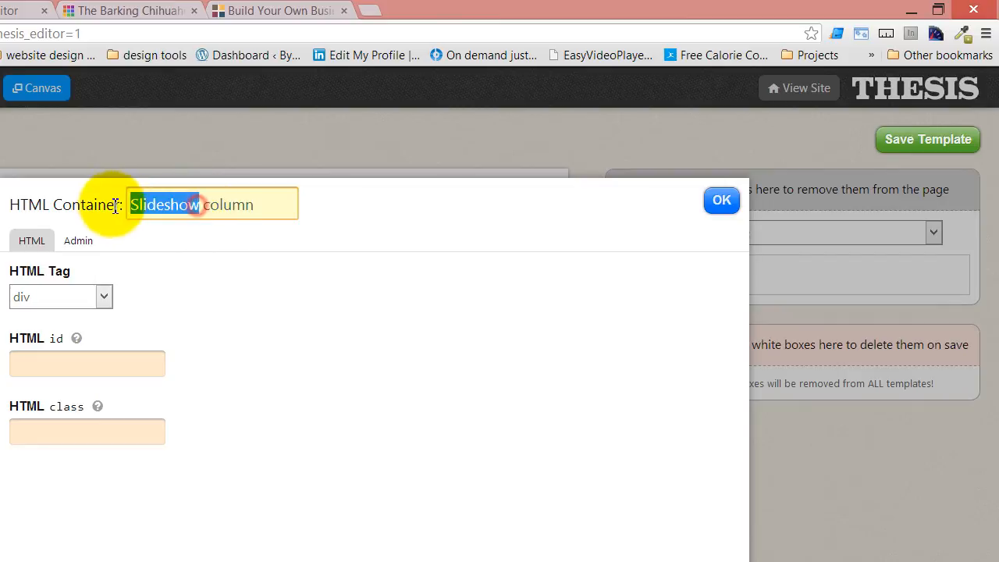
pyautogui.write('Left')
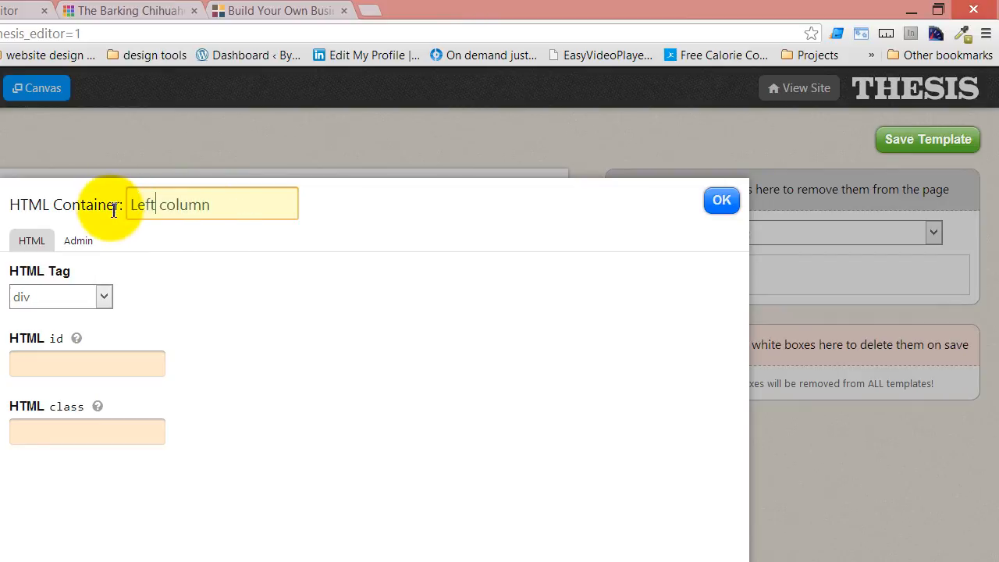
pyautogui.click(721, 200)
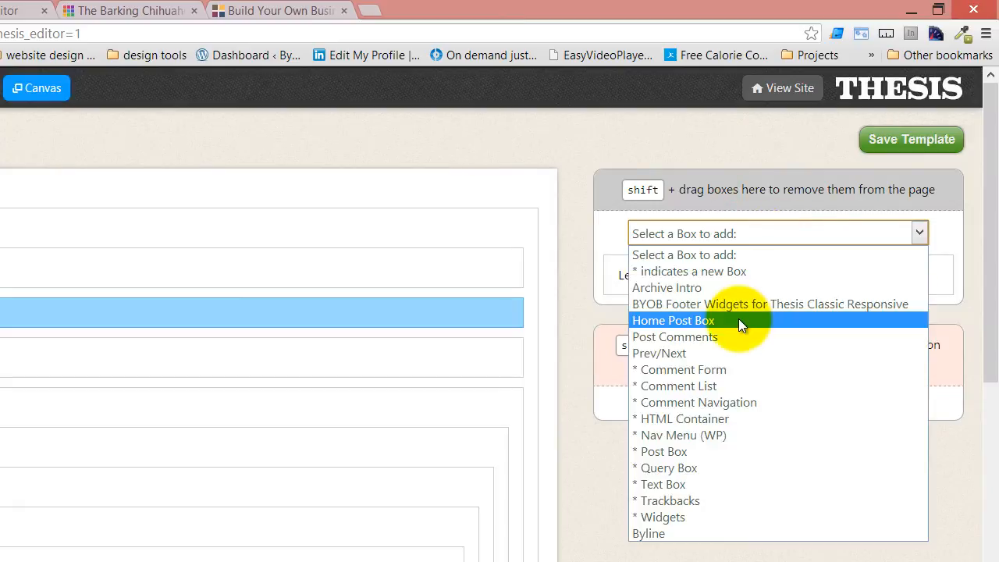
# Add a second HTML Container named 'Right Column'.
pyautogui.click(681, 418)
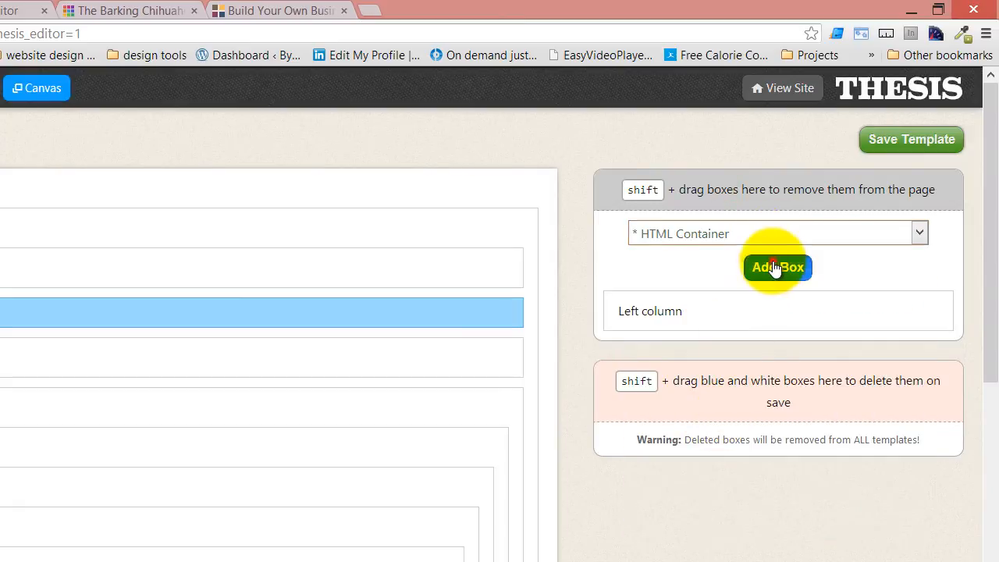
pyautogui.click(777, 267)
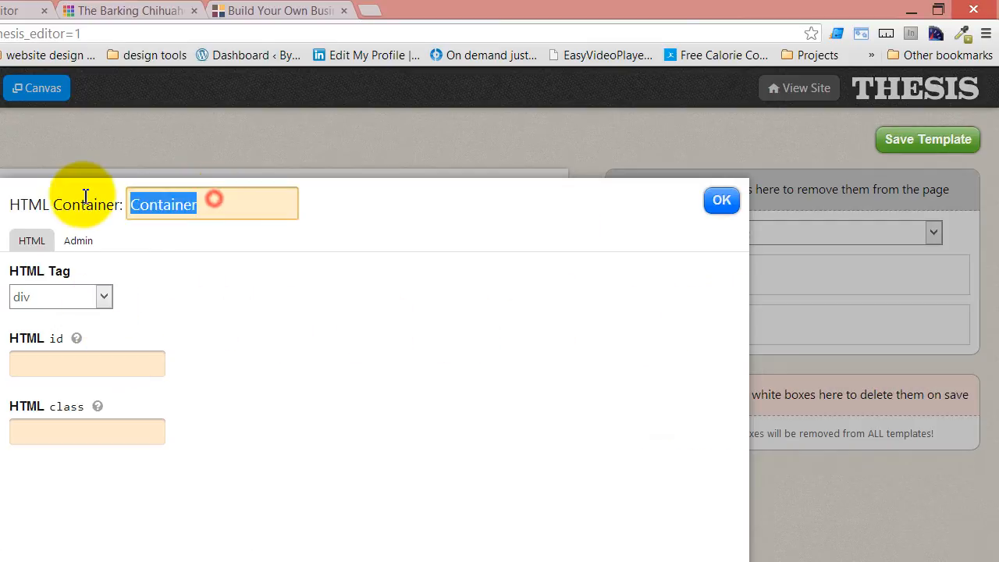
pyautogui.write('Right')
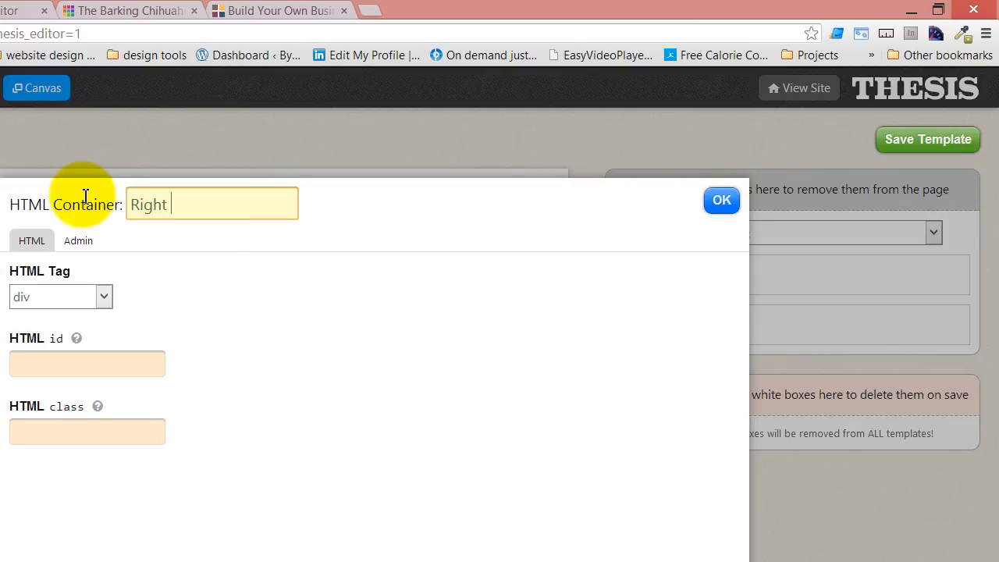
pyautogui.write('Column')
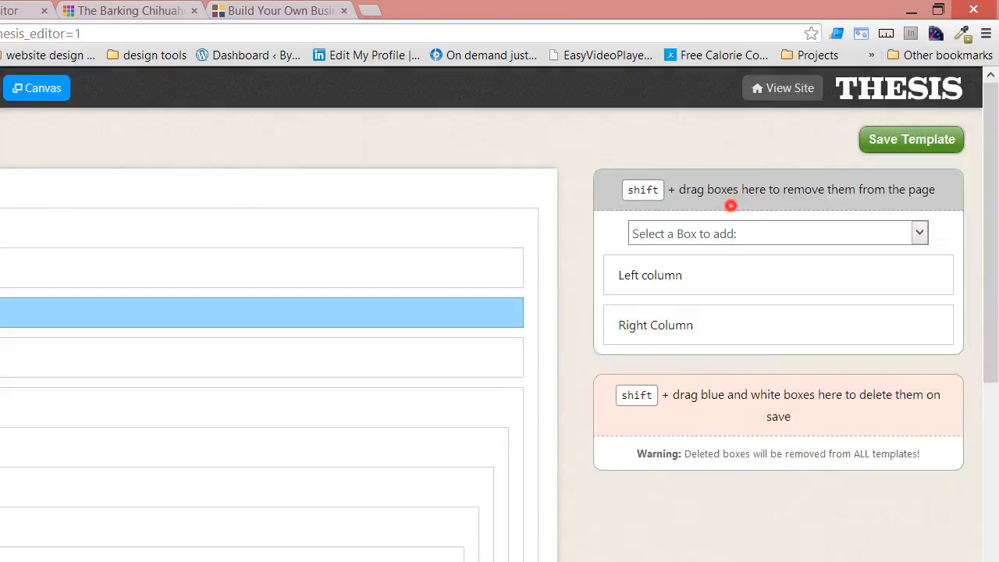
pyautogui.moveTo(780, 312)
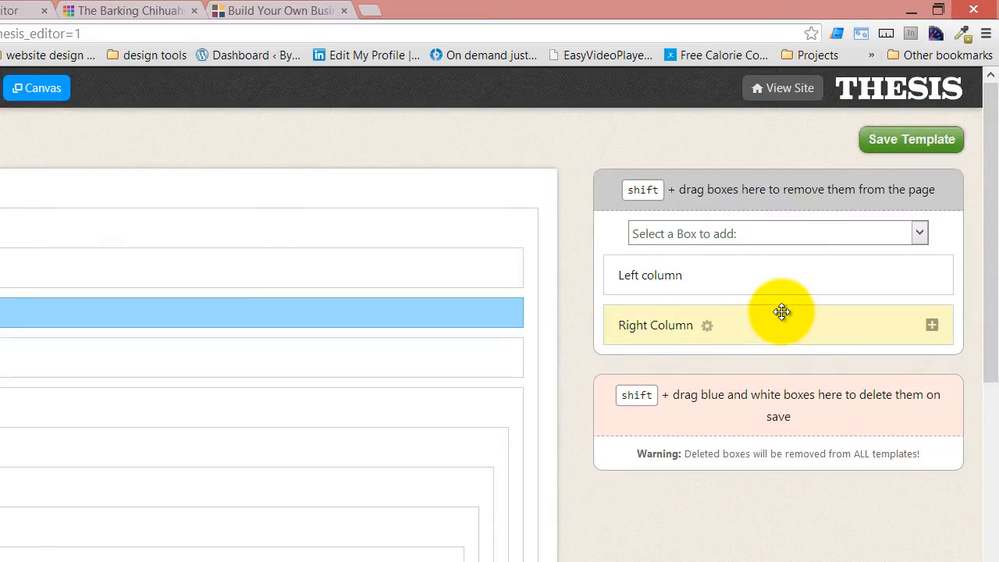
pyautogui.moveTo(809, 334)
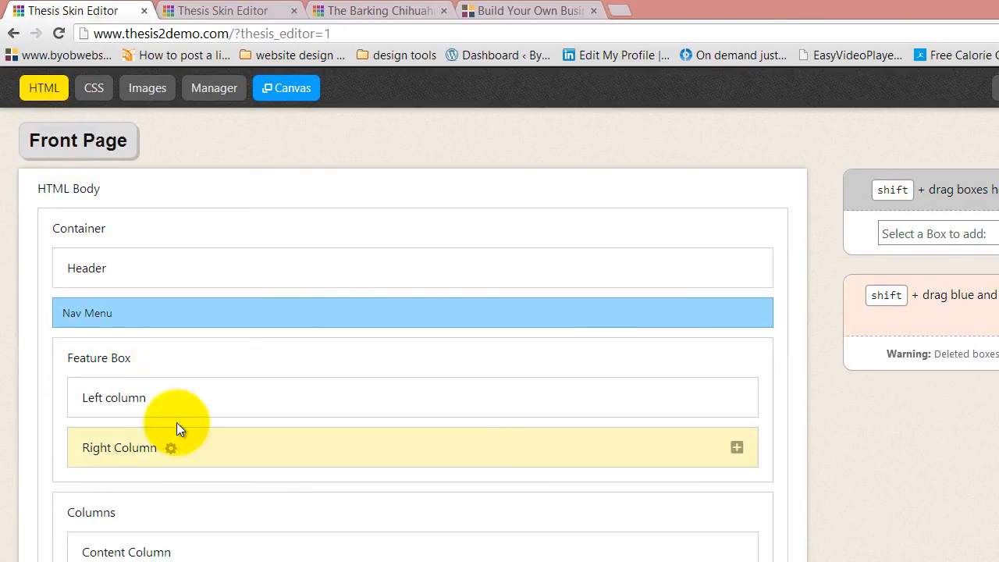
pyautogui.moveTo(169, 449)
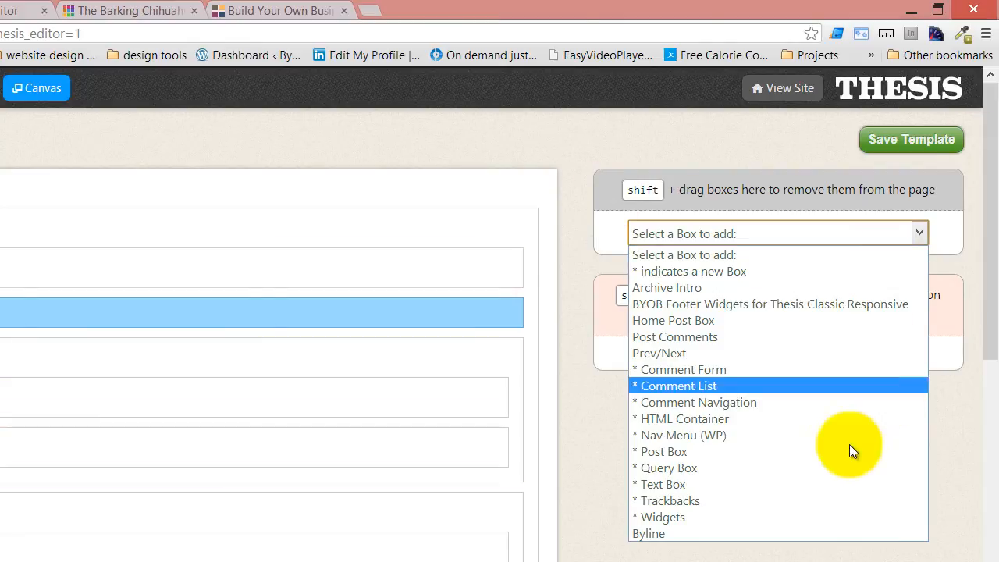
pyautogui.moveTo(686, 294)
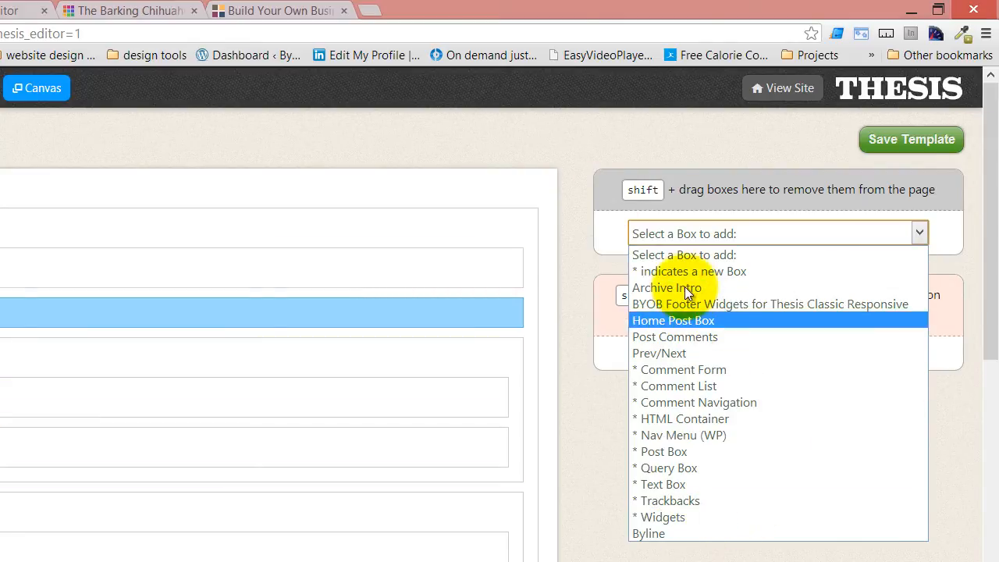
# Add a Widgets box and name it 'Feature Box Widget Area'.
pyautogui.click(663, 517)
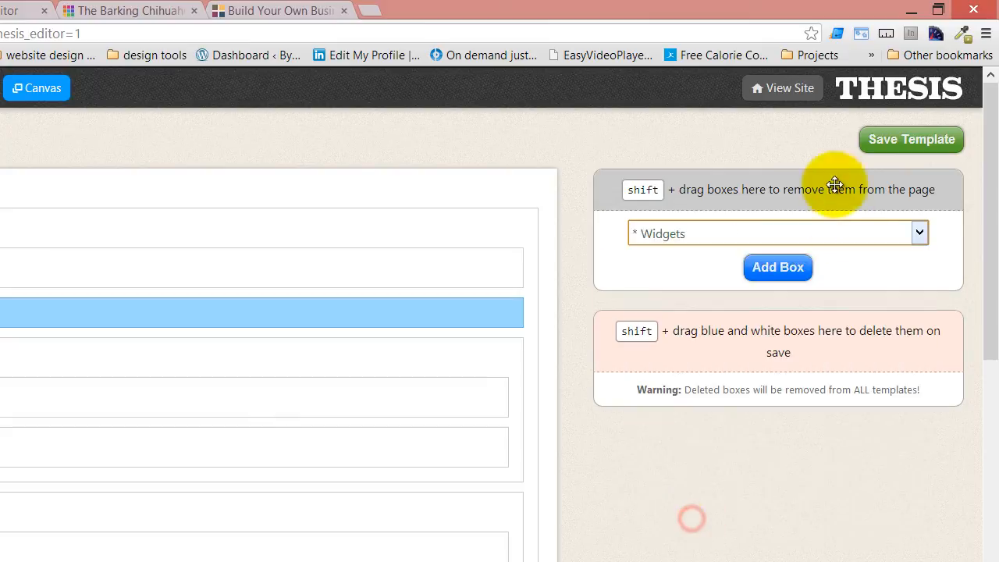
pyautogui.click(777, 267)
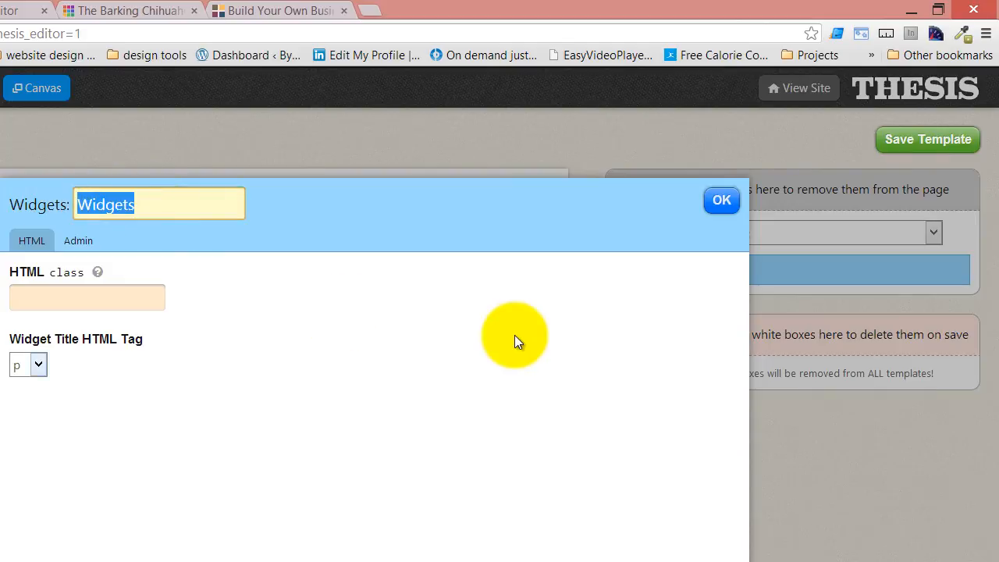
pyautogui.write('Feature Box')
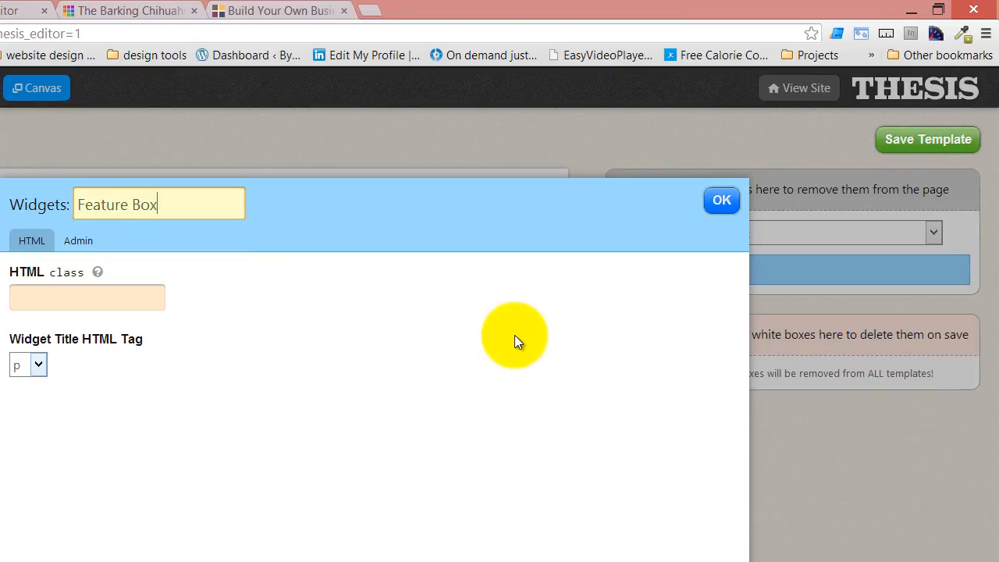
pyautogui.write('W')
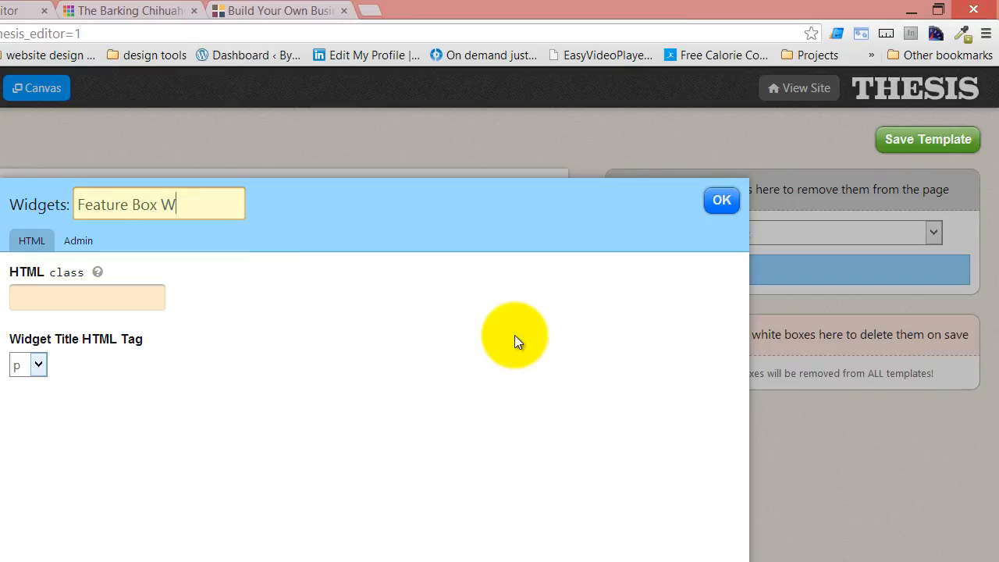
pyautogui.write('idgets')
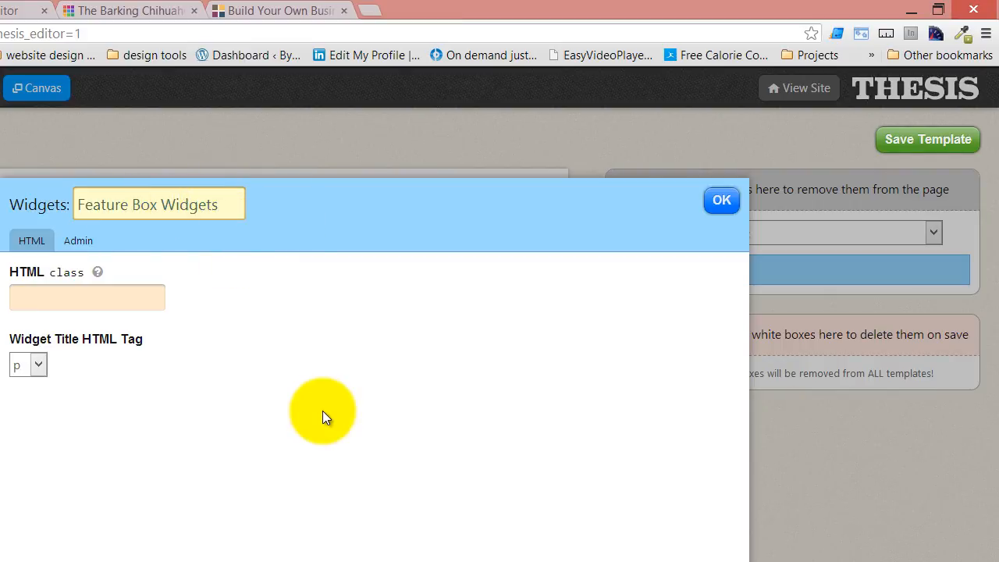
pyautogui.press('BackSpace')
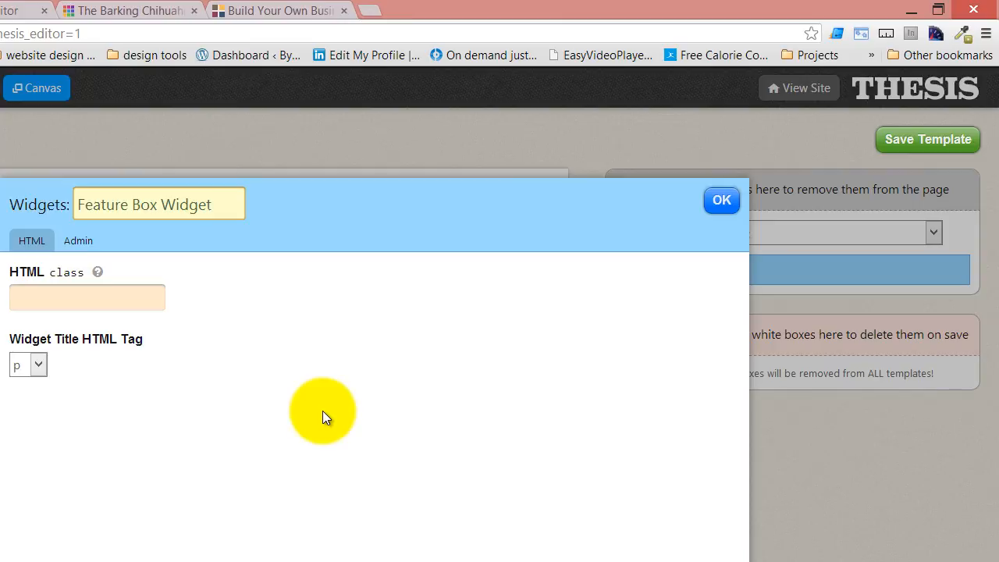
pyautogui.write('Area')
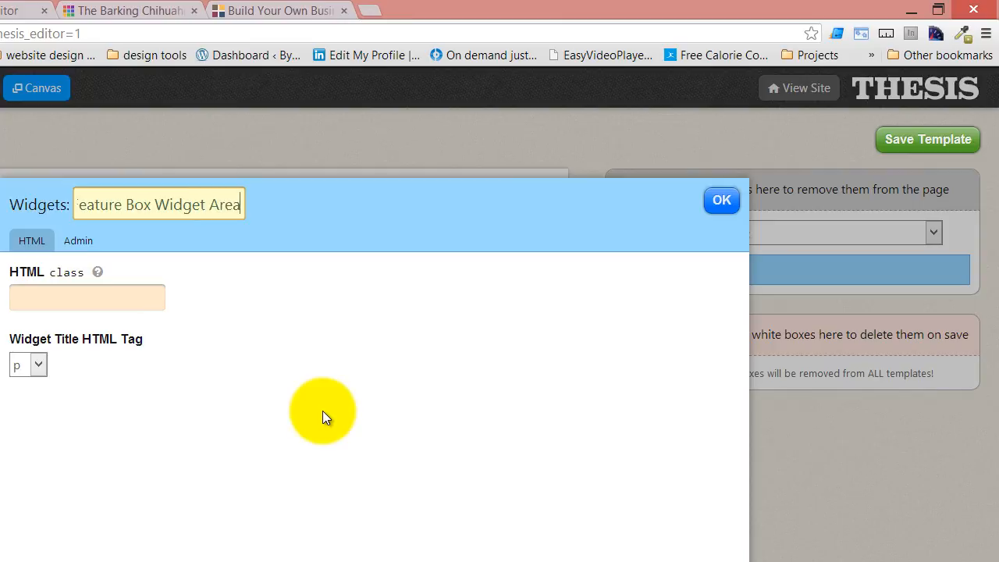
pyautogui.moveTo(740, 157)
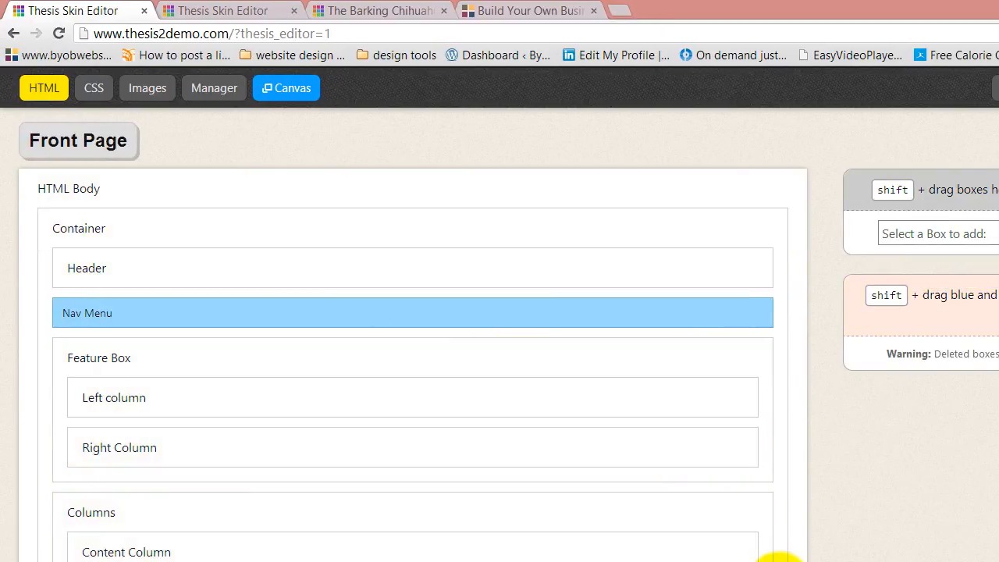
# Add a Text Box named 'Call to Action' for the Right Column.
pyautogui.click(930, 234)
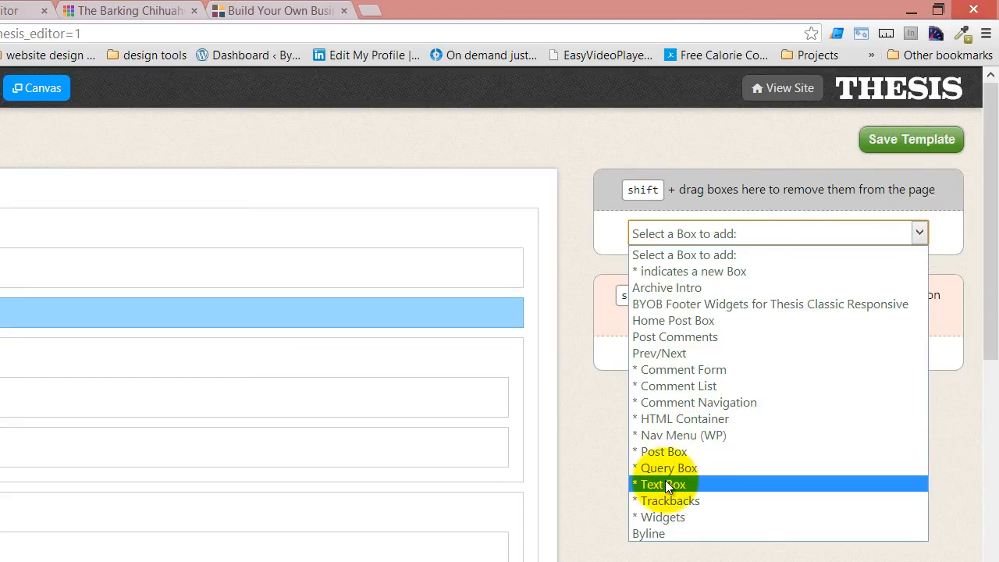
pyautogui.click(662, 484)
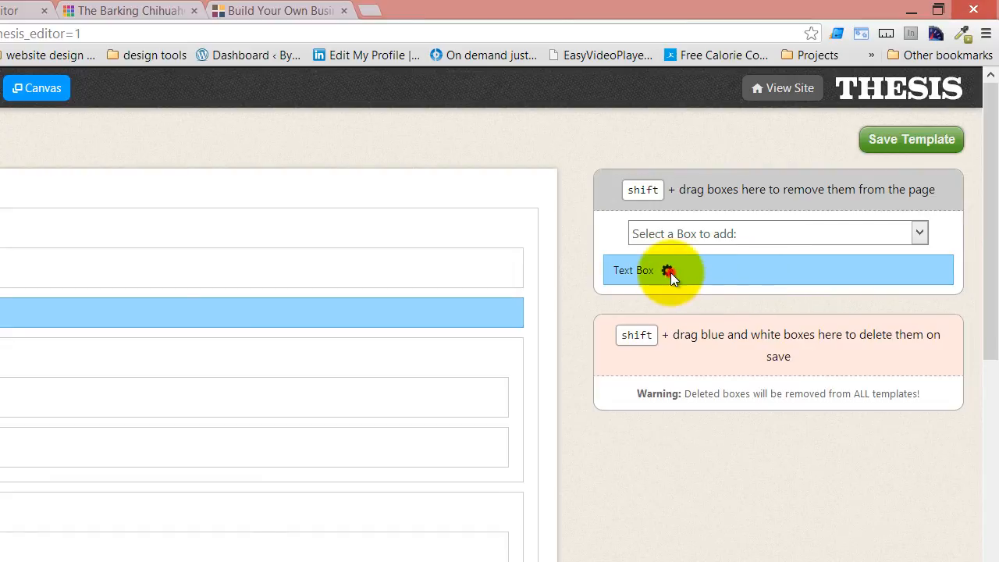
pyautogui.click(670, 270)
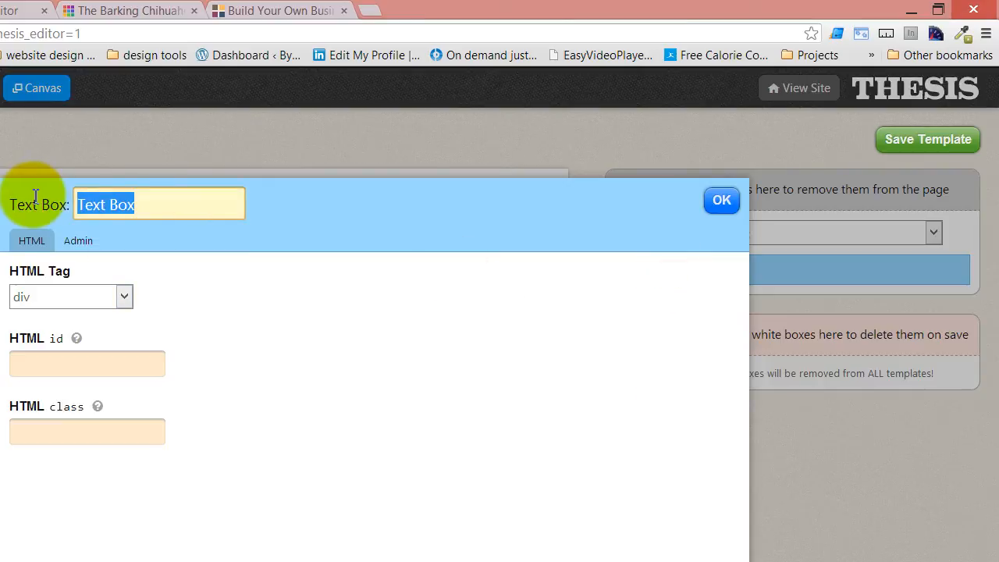
pyautogui.write('Call')
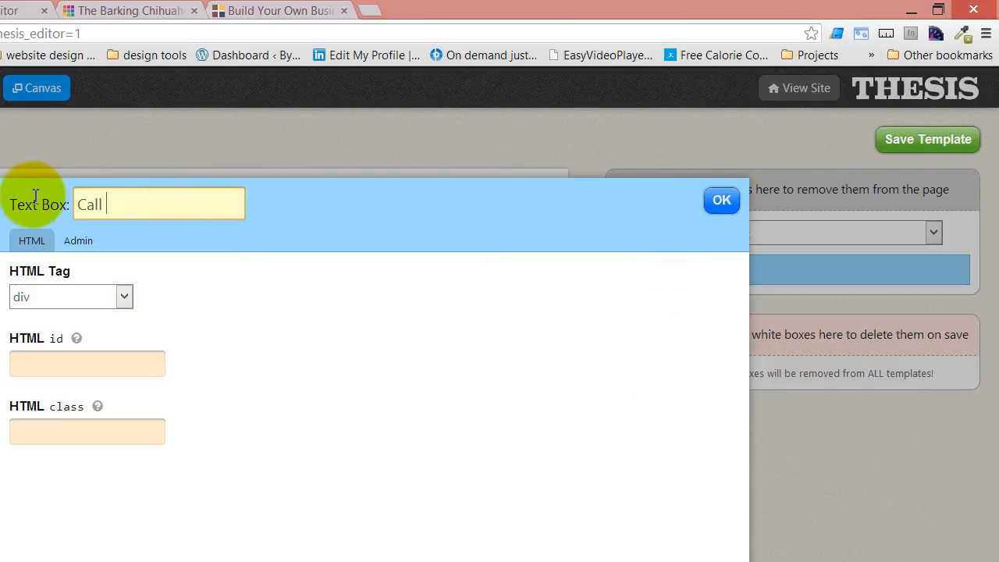
pyautogui.write('to Acto')
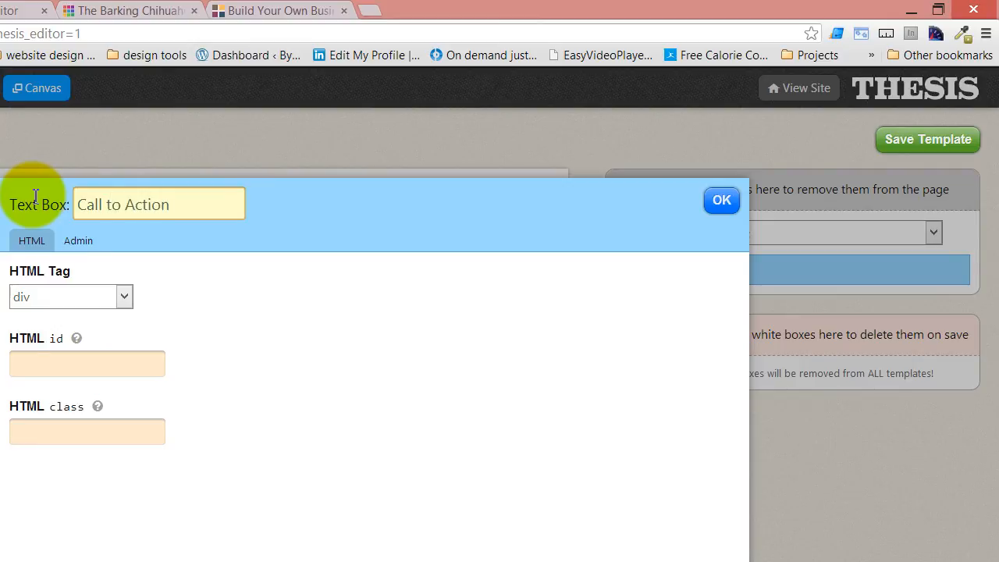
pyautogui.moveTo(721, 199)
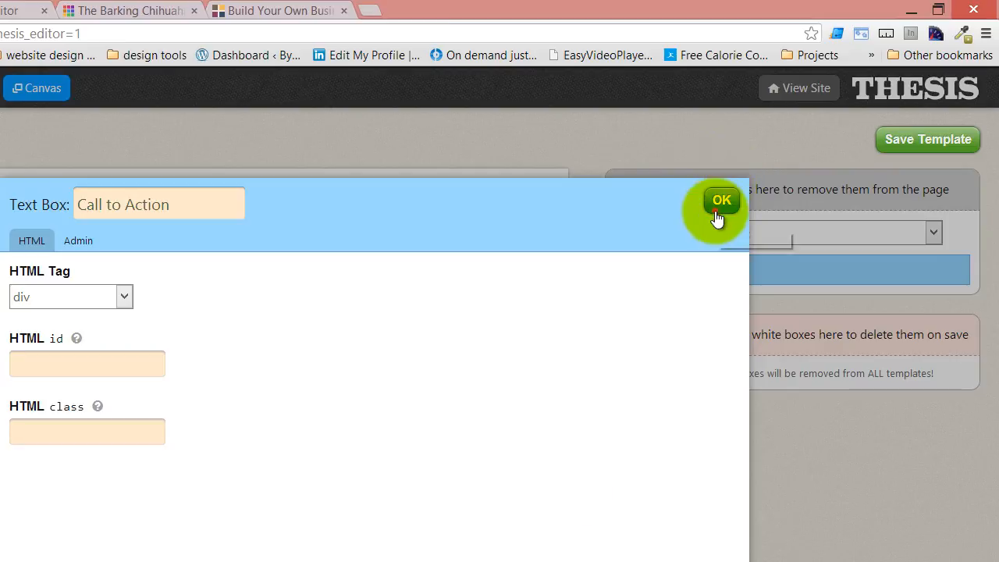
pyautogui.click(721, 200)
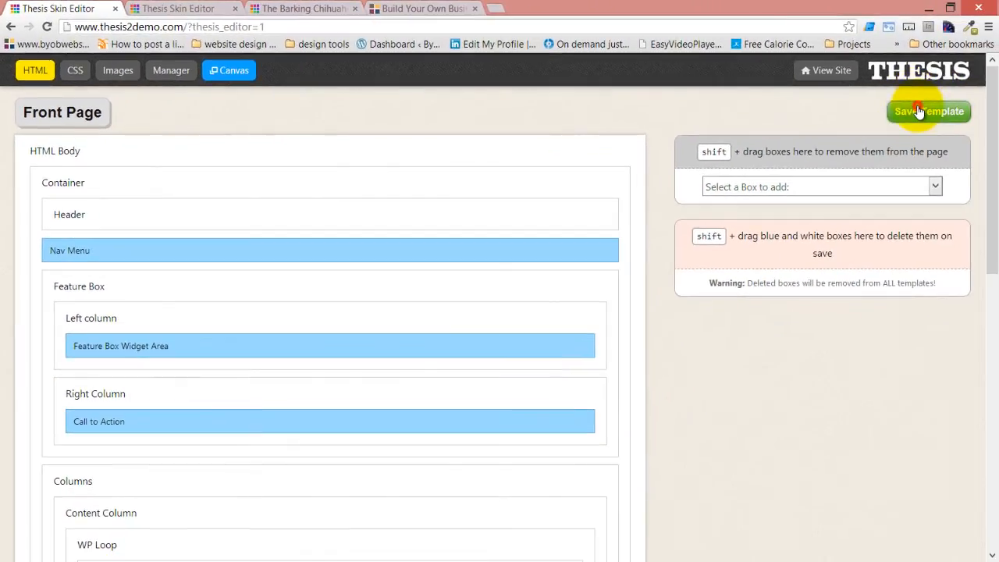
# Save the template and check the live homepage's empty widget area and Call to Action box.
pyautogui.click(930, 111)
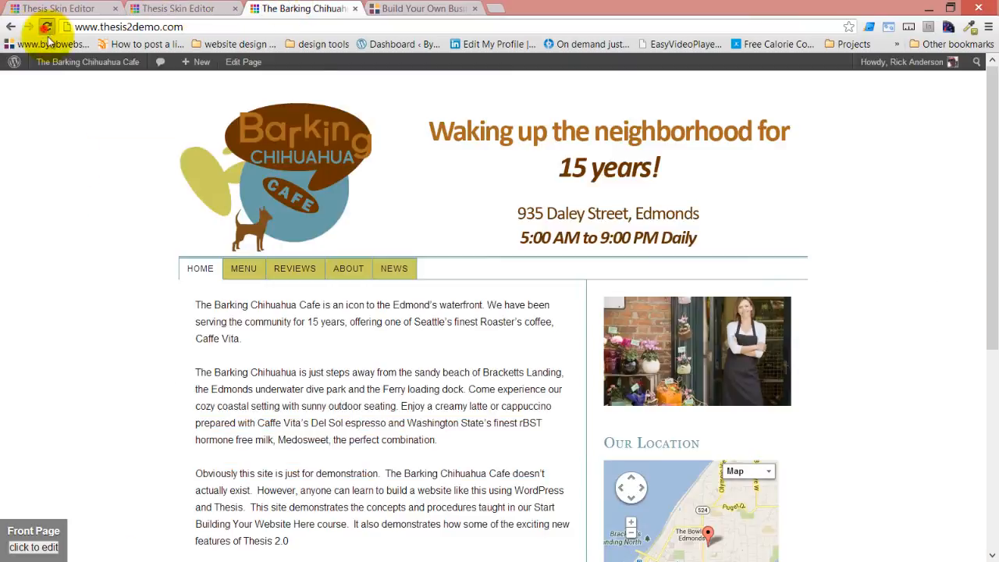
pyautogui.click(47, 27)
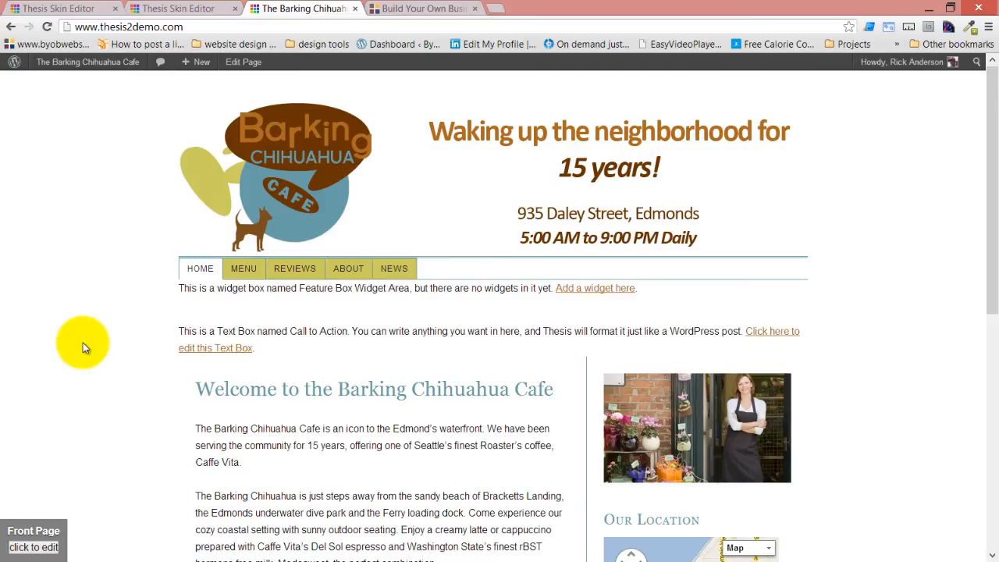
pyautogui.moveTo(306, 320)
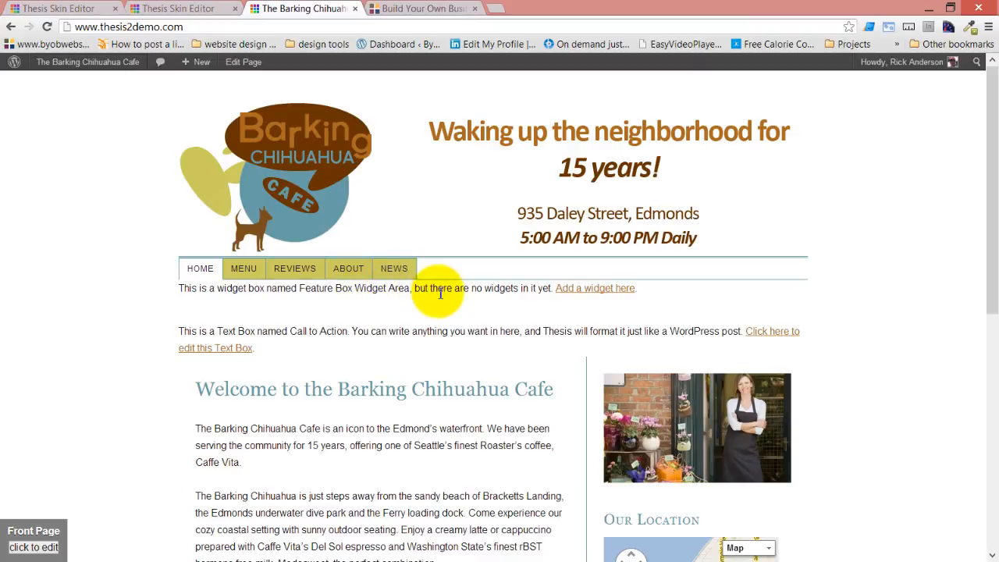
pyautogui.scroll(-3)
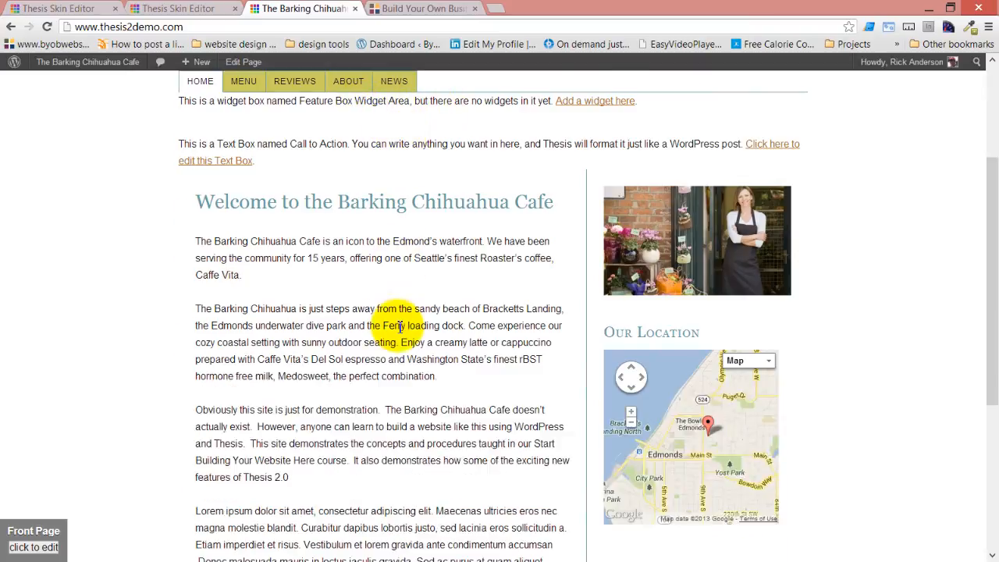
pyautogui.scroll(3)
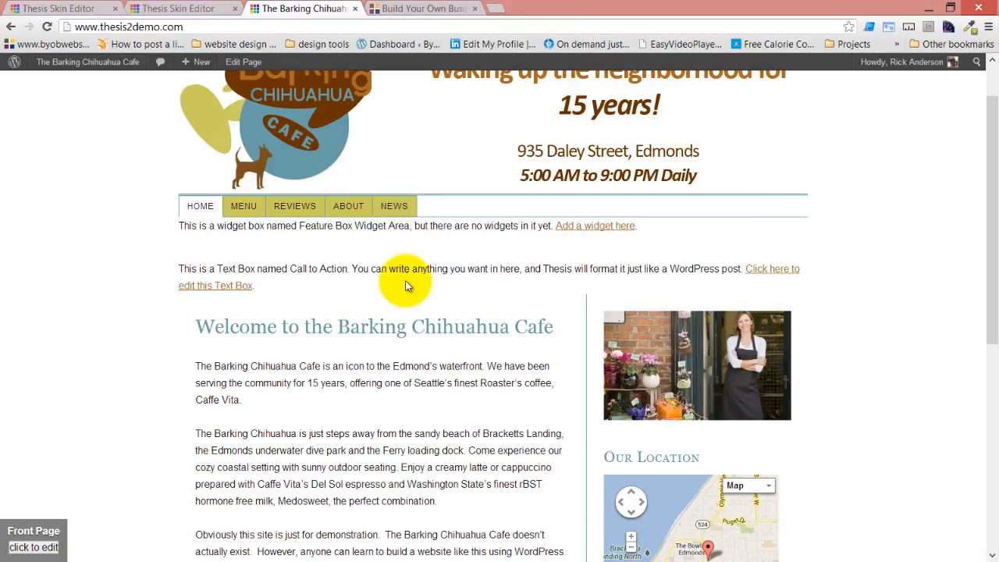
pyautogui.moveTo(412, 256)
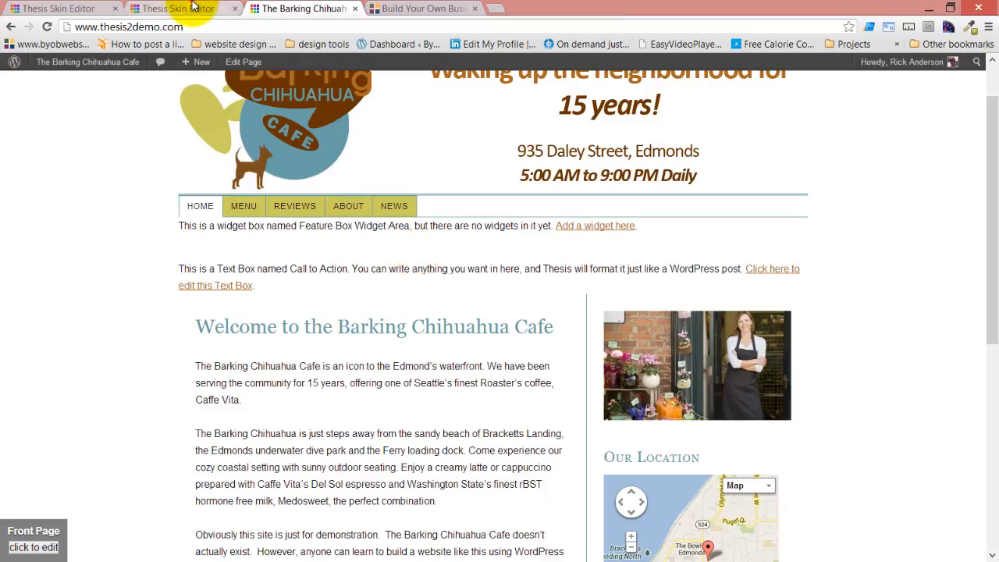
# Fold the Content Column on Front Page, then view the Home template with its Columns folded.
pyautogui.click(179, 9)
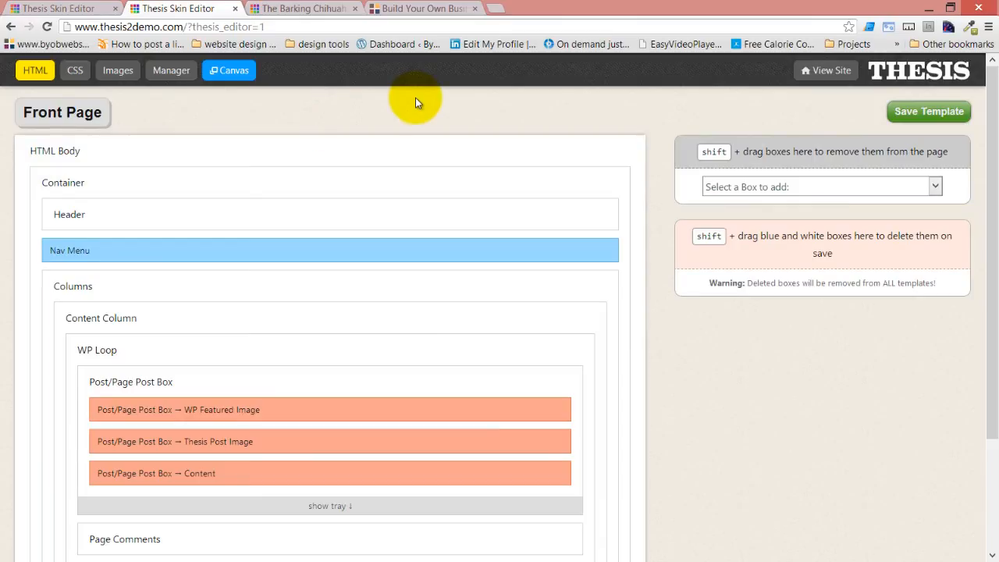
pyautogui.moveTo(418, 131)
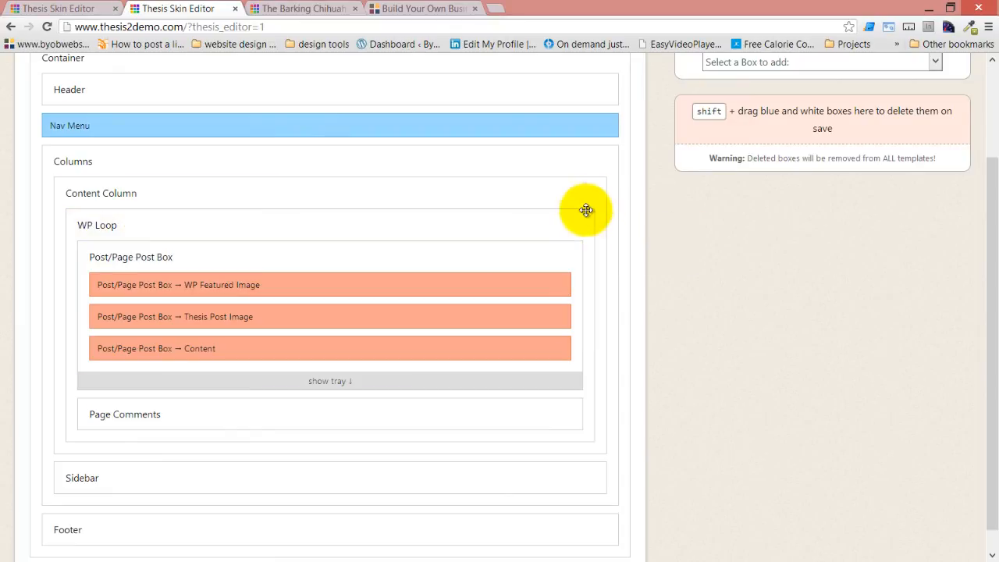
pyautogui.moveTo(586, 193)
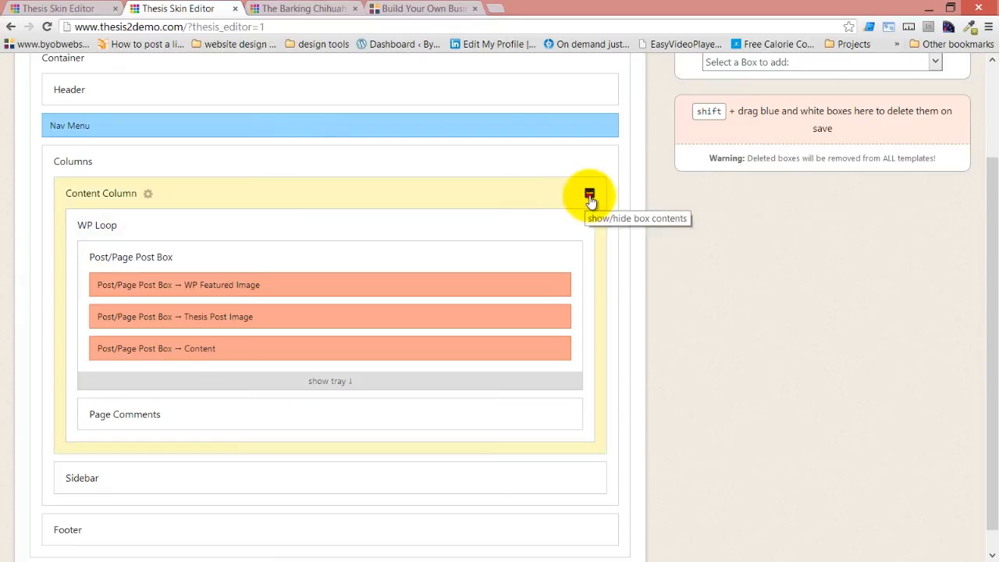
pyautogui.click(586, 194)
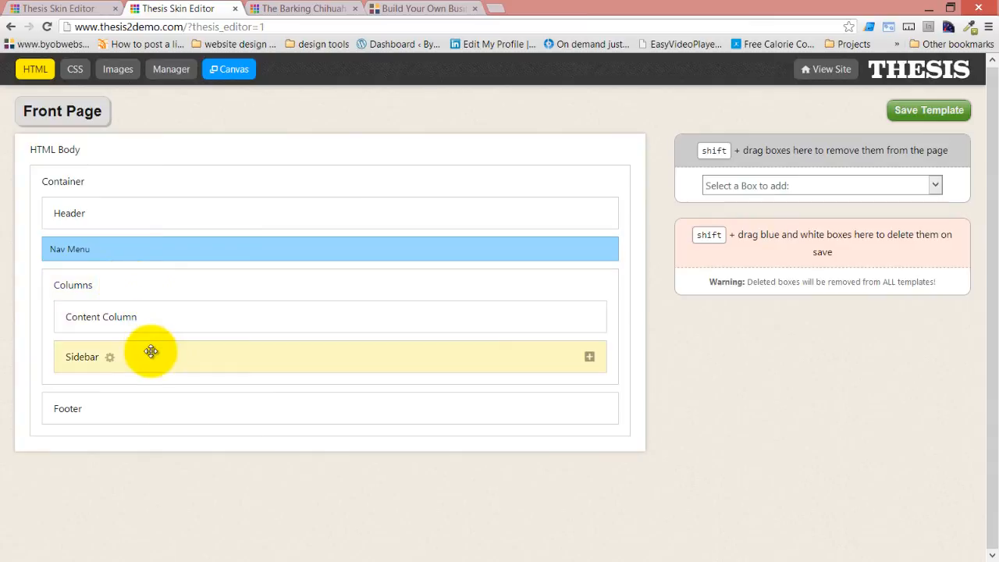
pyautogui.moveTo(163, 371)
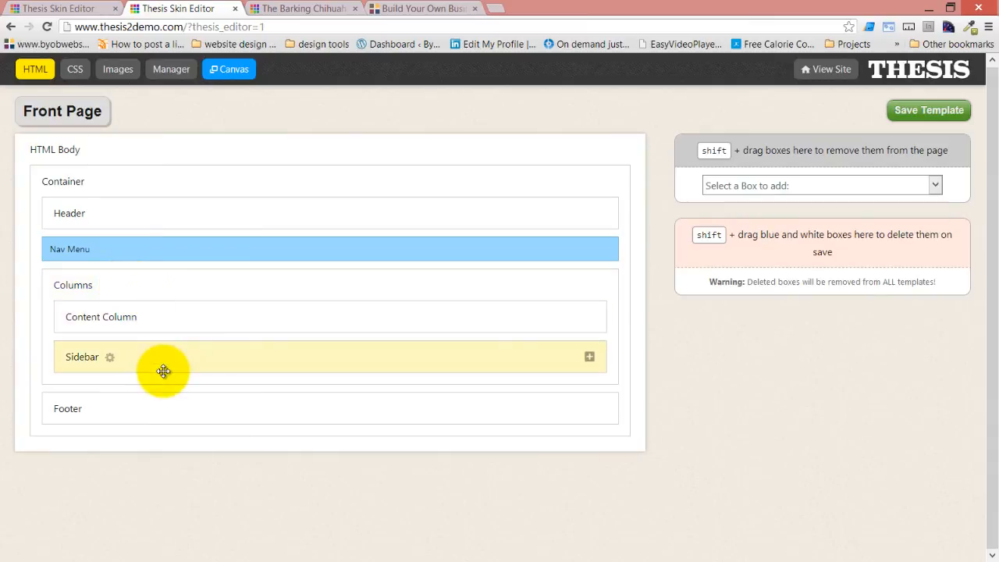
pyautogui.moveTo(135, 368)
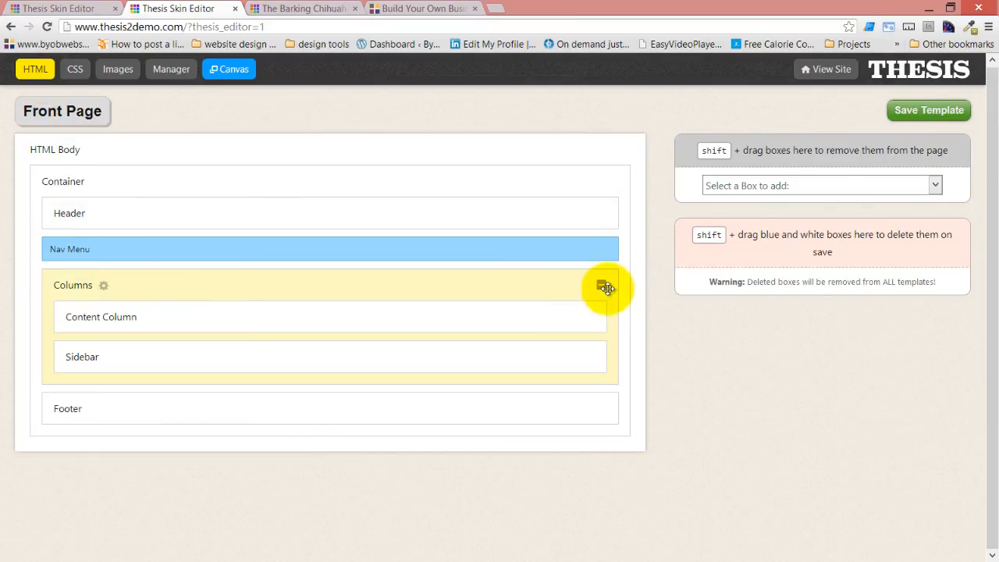
pyautogui.click(602, 287)
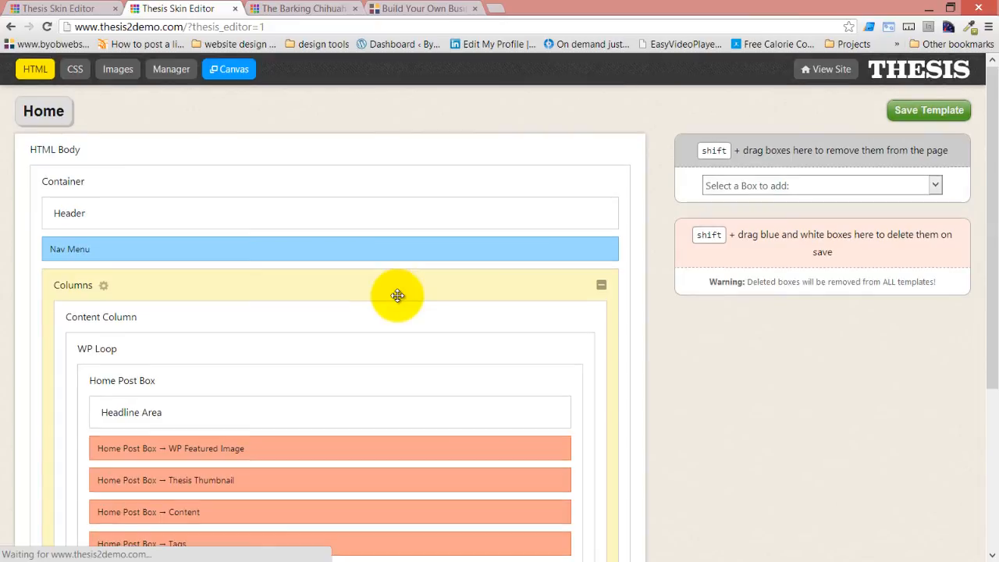
# Reopen the Front Page template under Page and fold its Columns box to top-level boxes only.
pyautogui.click(44, 111)
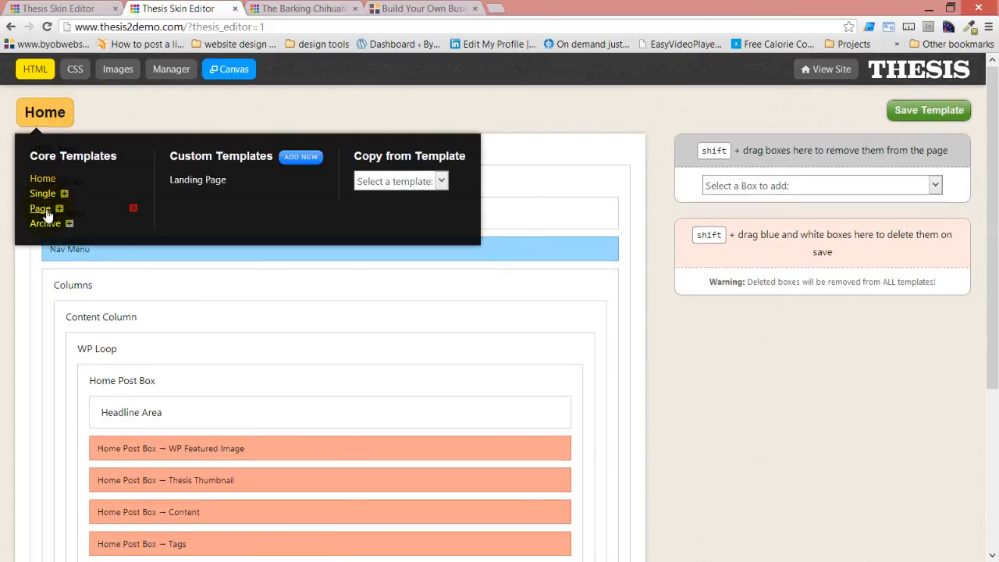
pyautogui.click(59, 207)
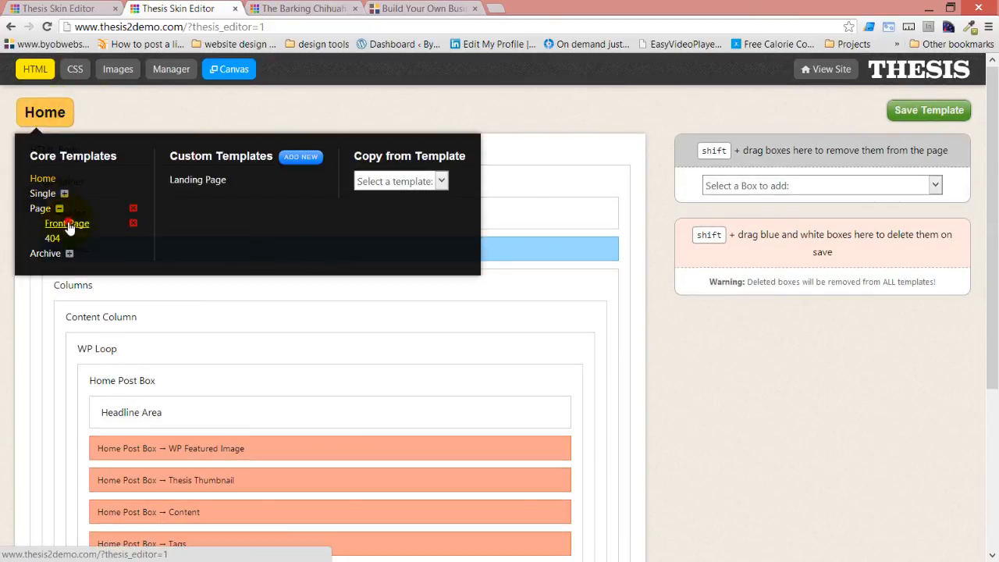
pyautogui.click(65, 224)
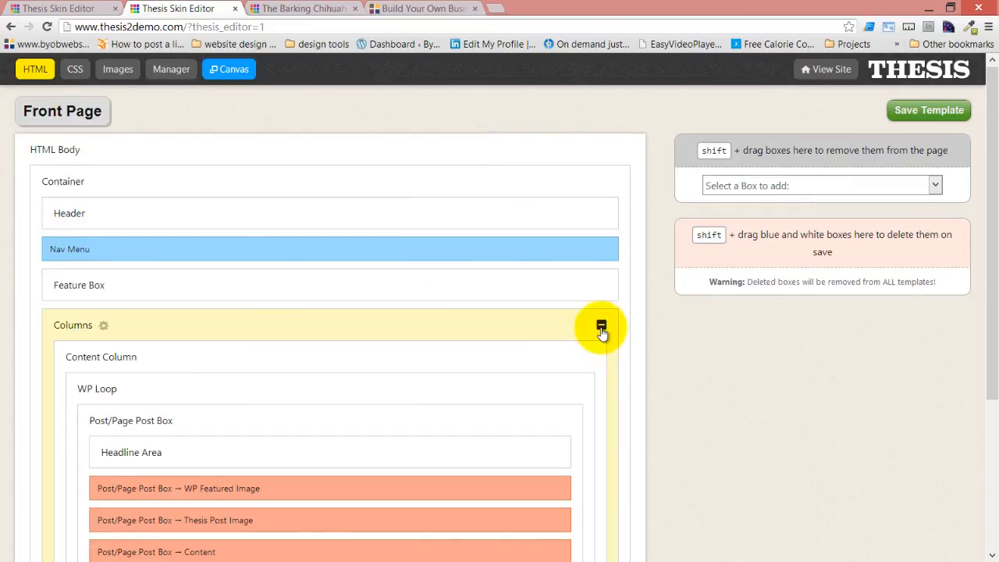
pyautogui.click(598, 326)
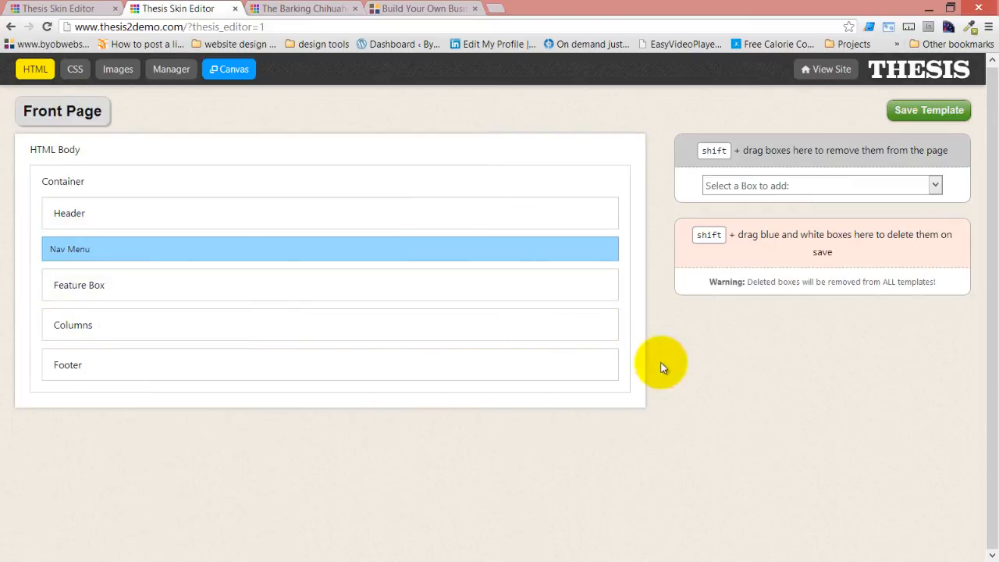
pyautogui.moveTo(693, 360)
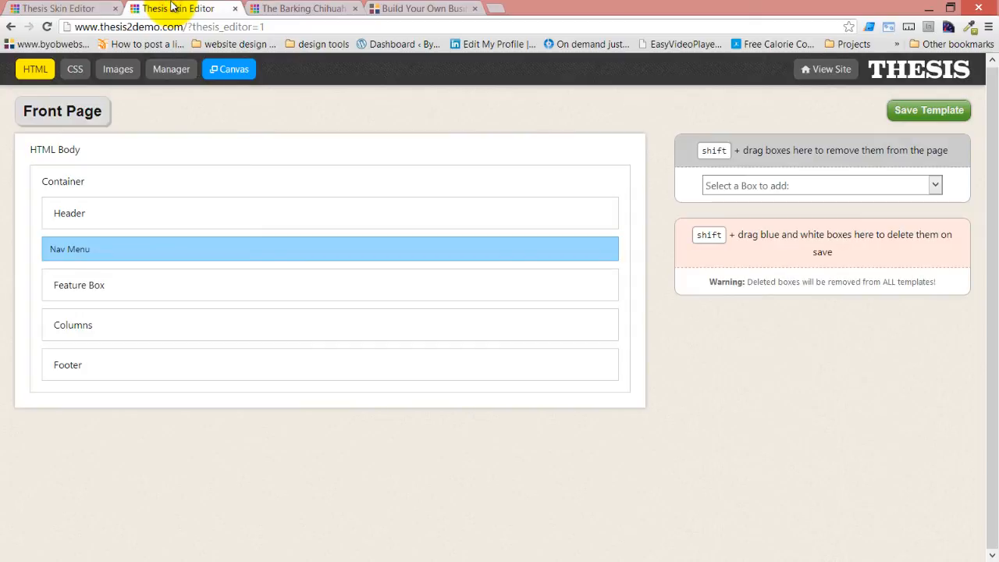
pyautogui.moveTo(939, 75)
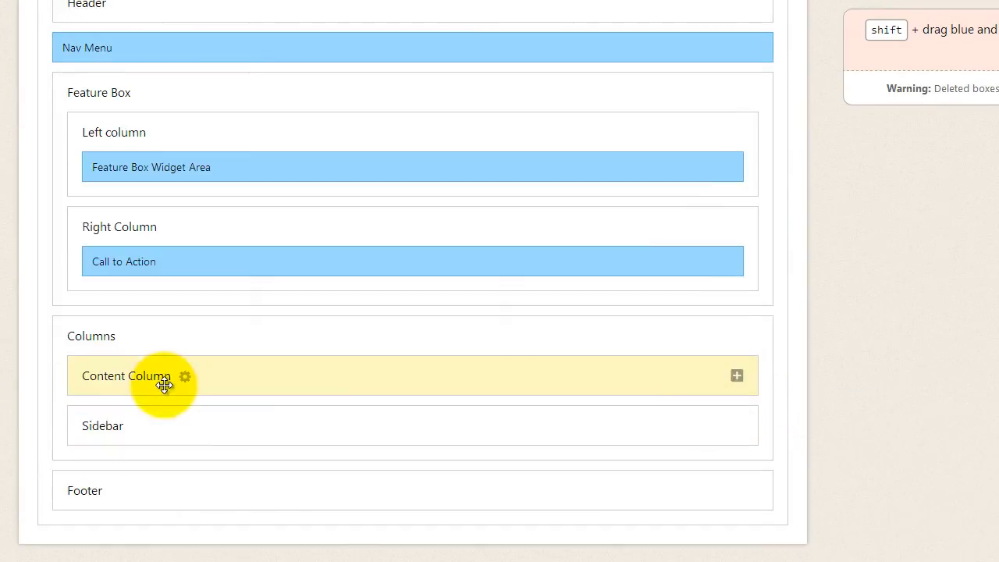
pyautogui.moveTo(138, 426)
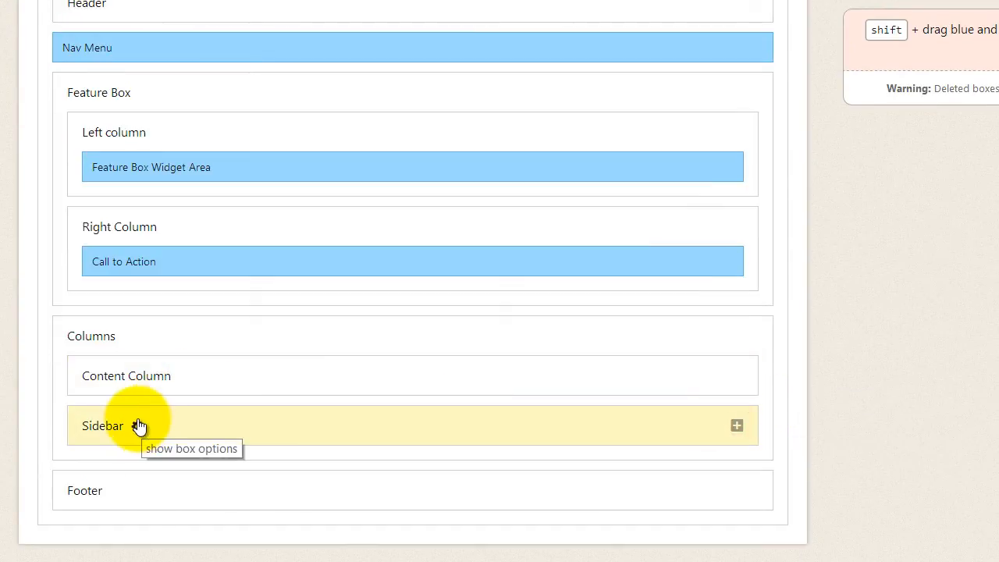
pyautogui.moveTo(150, 395)
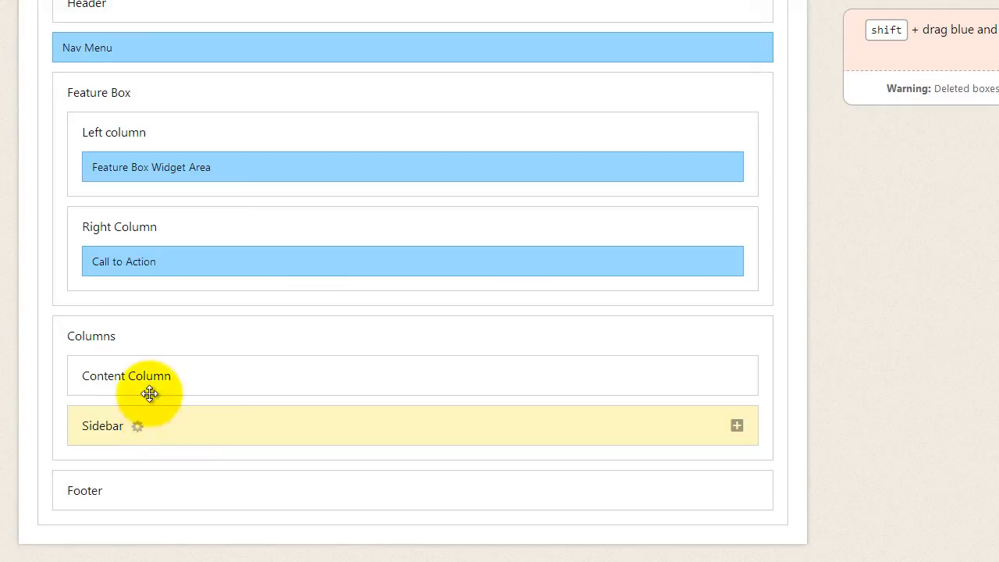
pyautogui.moveTo(128, 337)
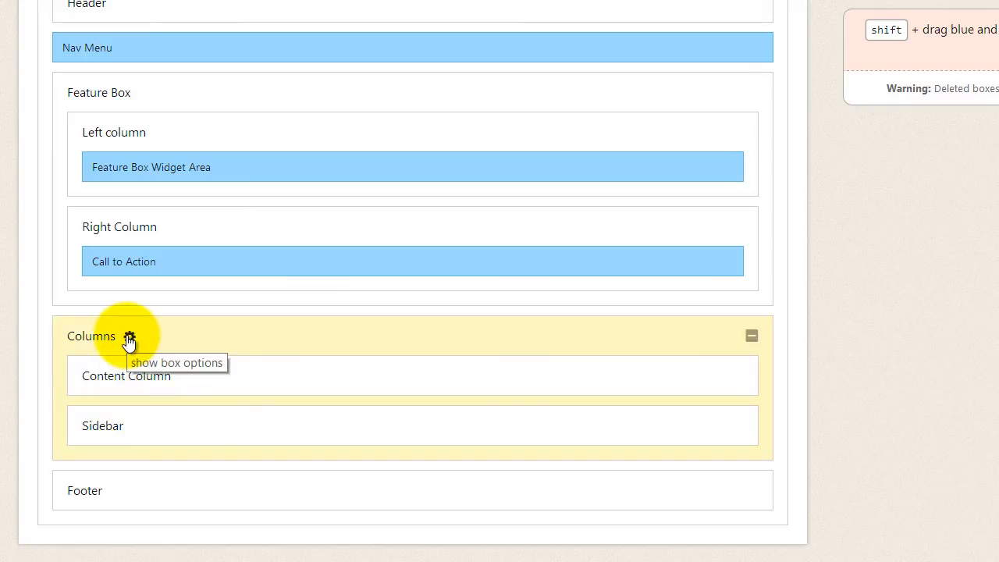
# Inspect the classes of the Columns, Content Column and Sidebar containers (columns, content, sidebar).
pyautogui.click(131, 338)
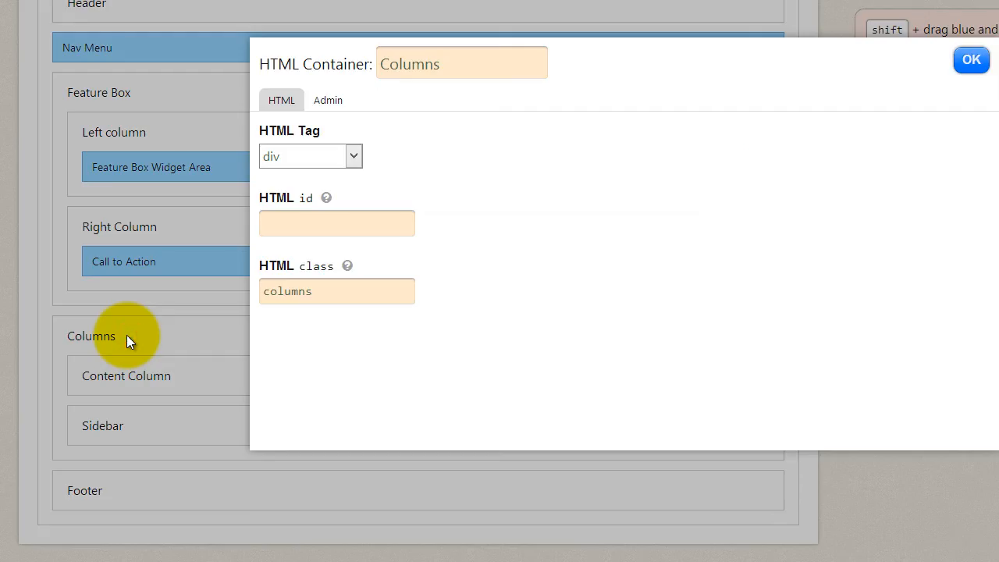
pyautogui.moveTo(335, 70)
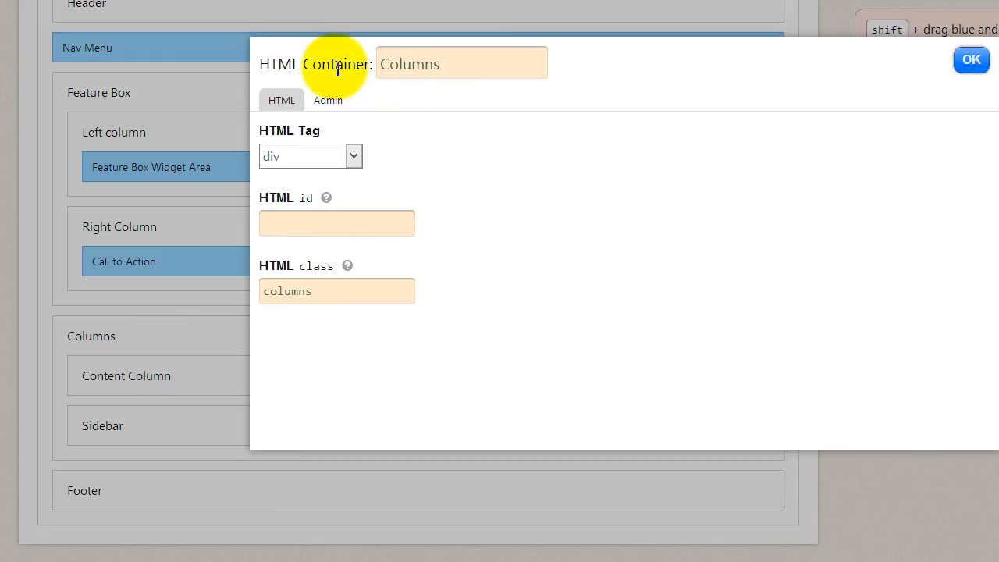
pyautogui.moveTo(334, 341)
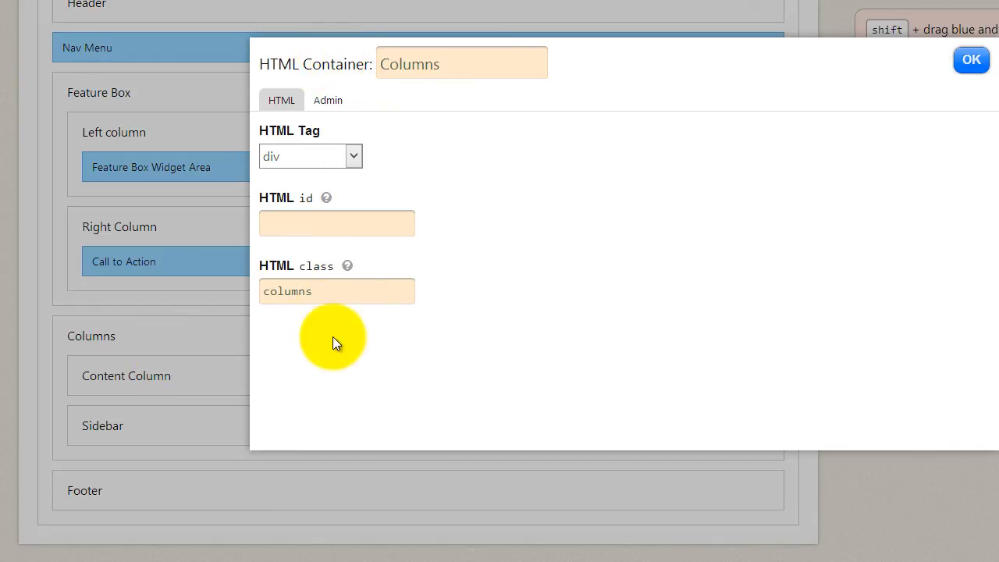
pyautogui.moveTo(755, 95)
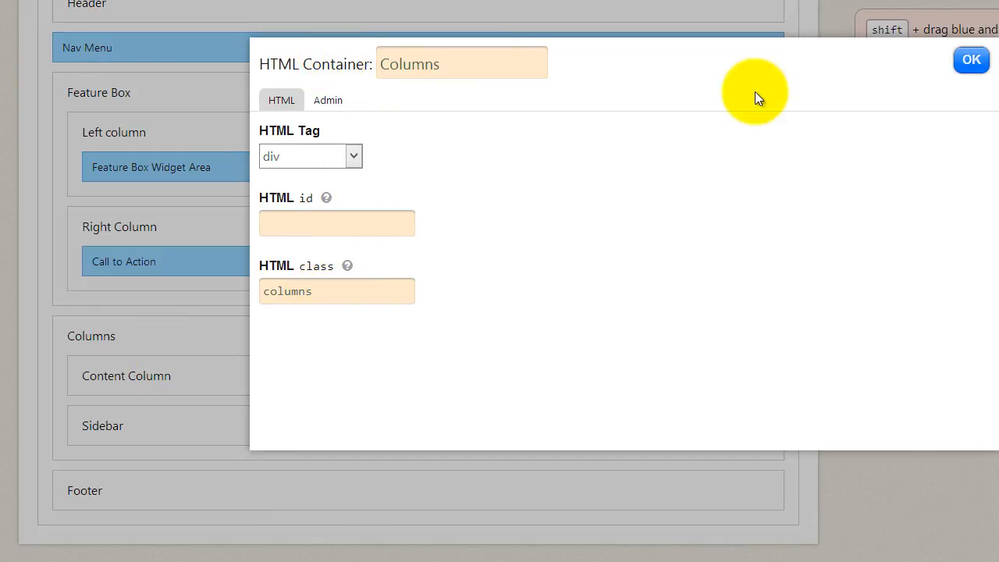
pyautogui.click(971, 59)
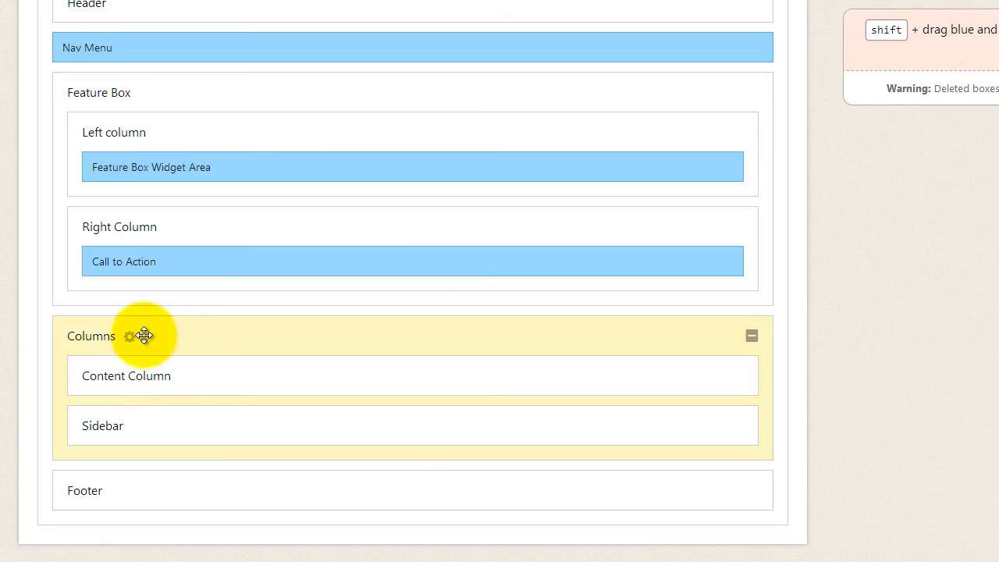
pyautogui.click(125, 376)
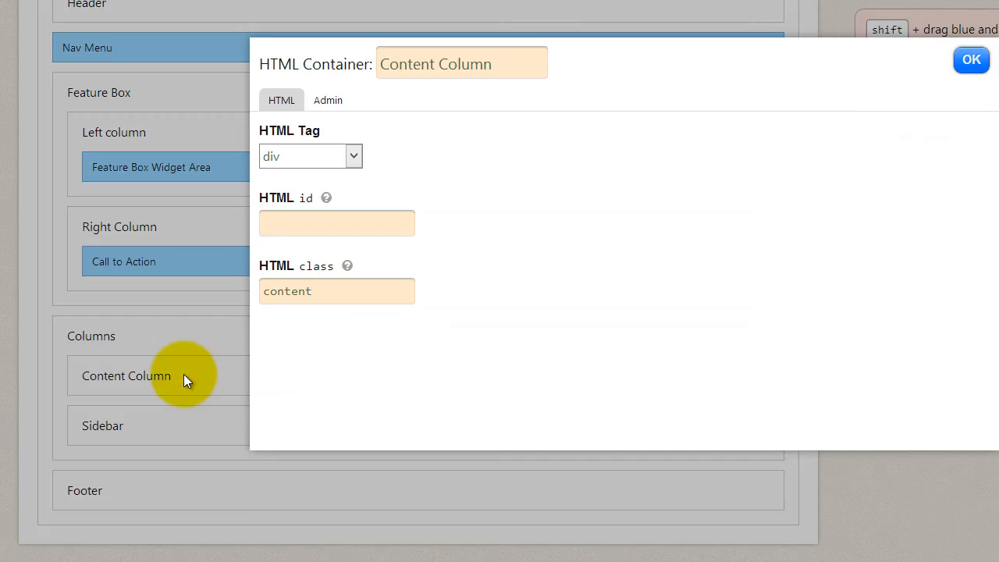
pyautogui.click(971, 60)
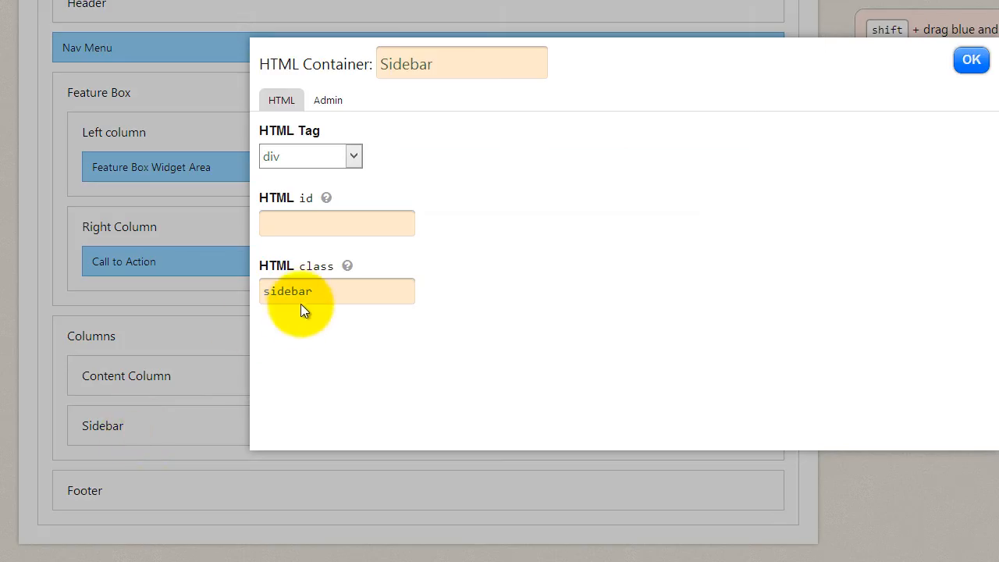
pyautogui.moveTo(970, 59)
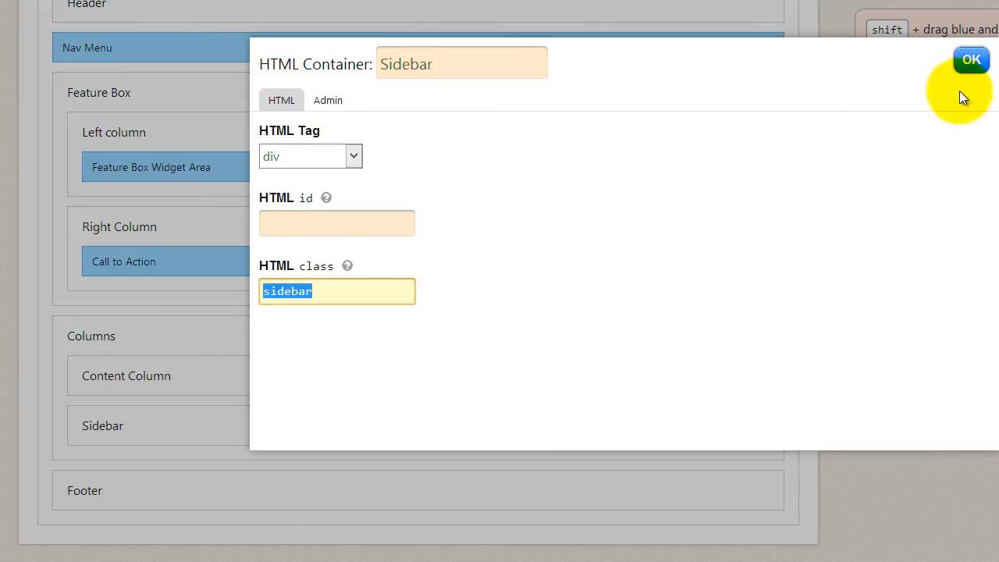
# Give the Right Column container the HTML class 'sidebar' and recheck the Content Column's class.
pyautogui.click(971, 59)
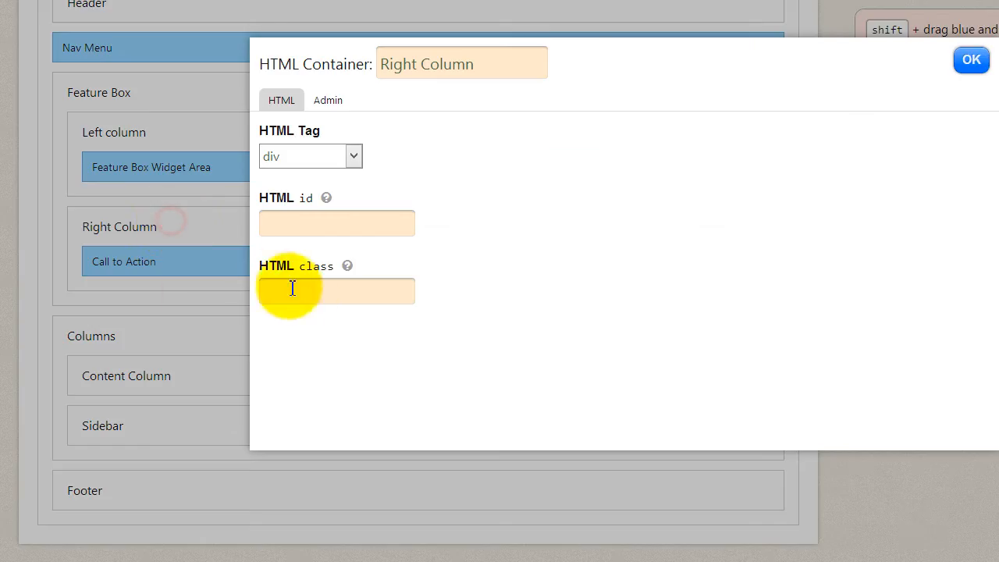
pyautogui.write('sidebar')
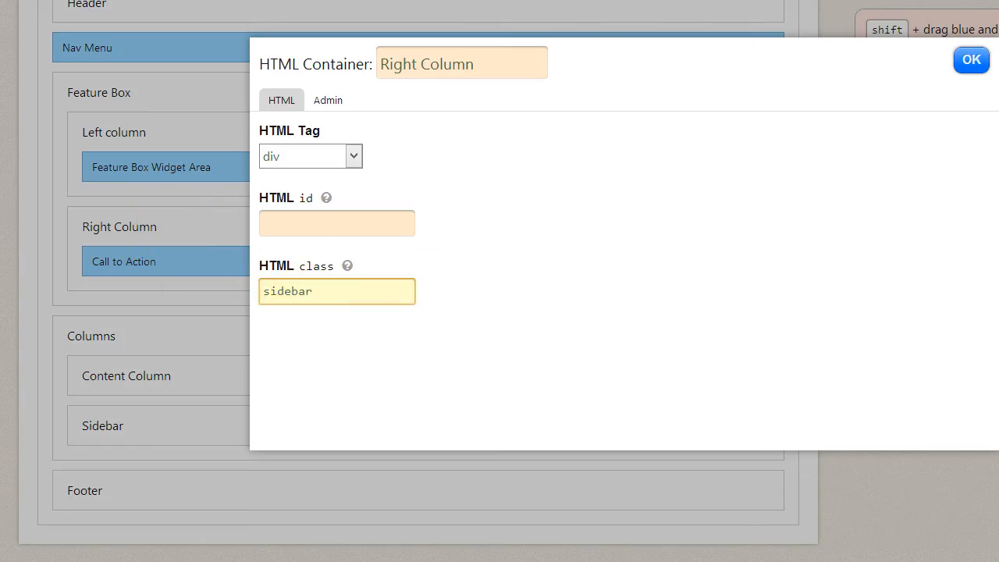
pyautogui.click(971, 60)
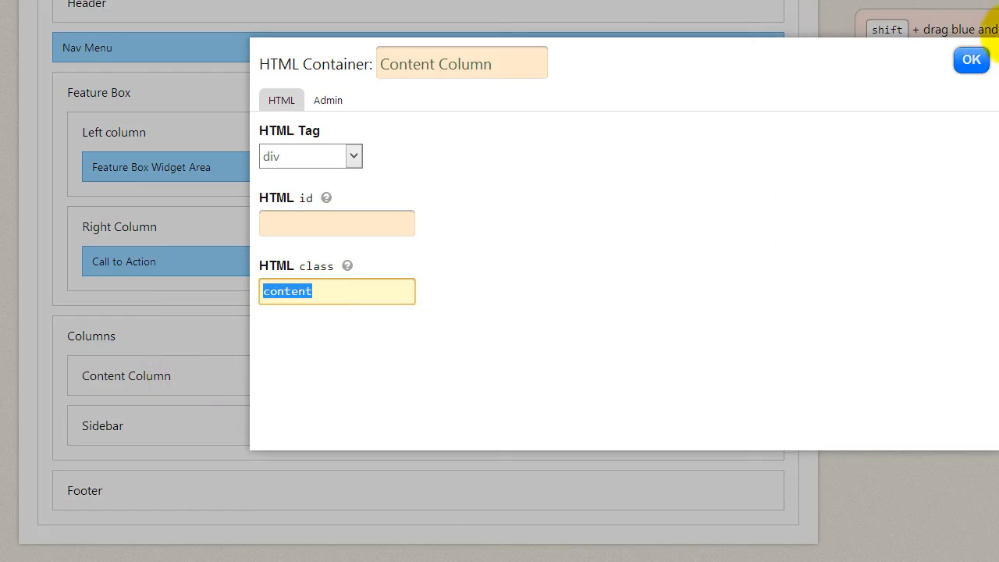
pyautogui.click(971, 59)
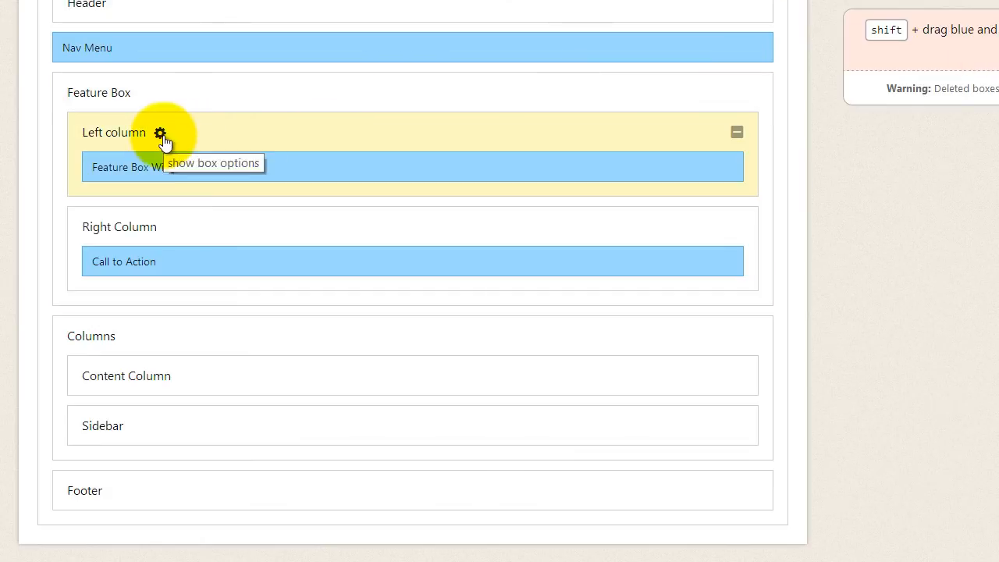
# Review the Left column's class field and leave it blank.
pyautogui.click(159, 131)
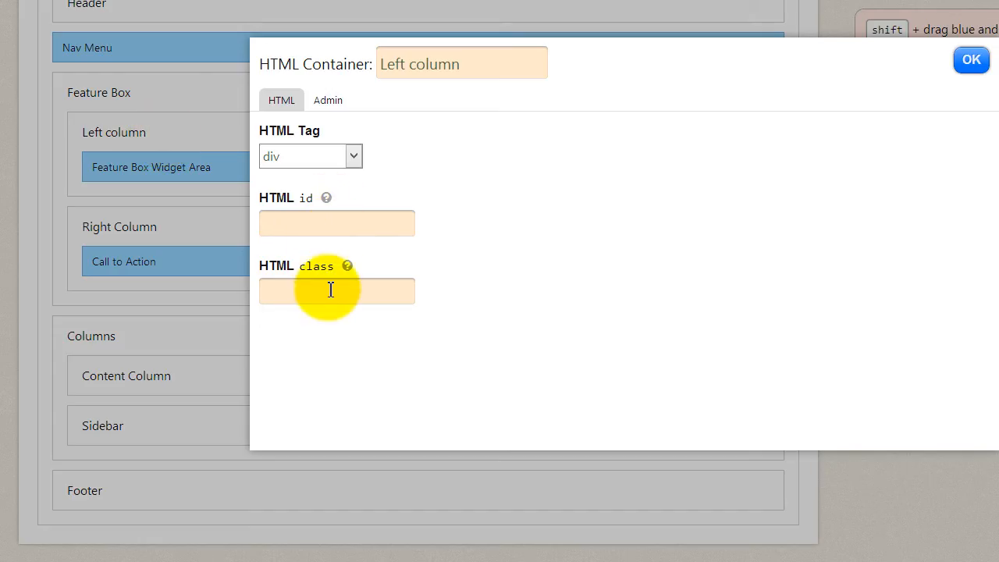
pyautogui.click(337, 292)
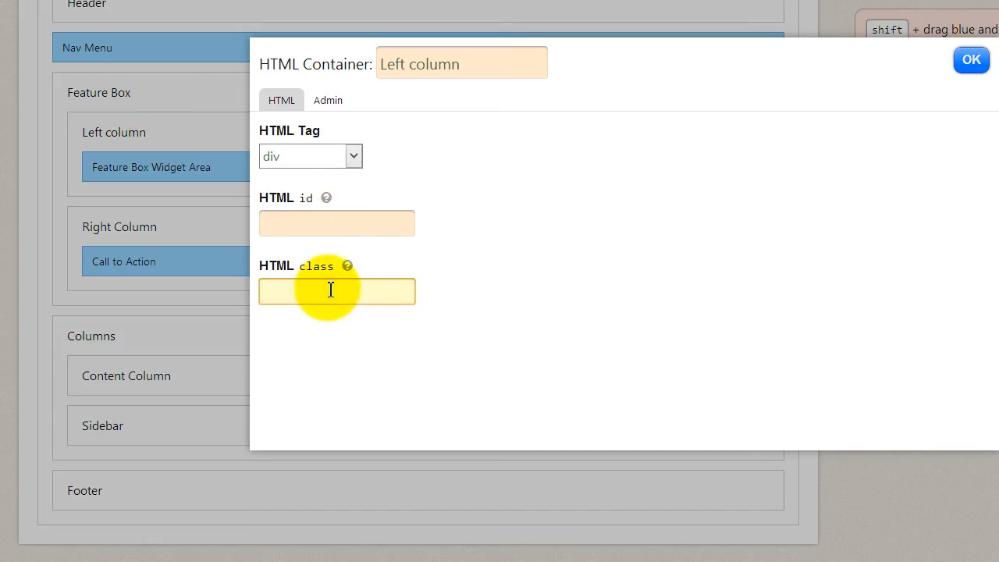
pyautogui.click(971, 60)
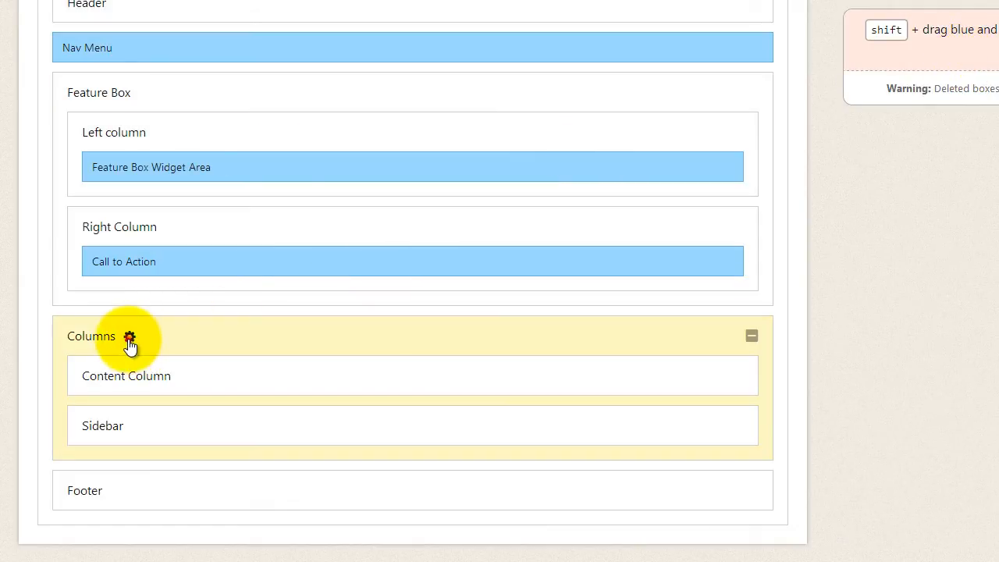
# Assign the Feature Box container HTML class 'columns' and HTML id 'feature_box', keeping the changes.
pyautogui.click(129, 337)
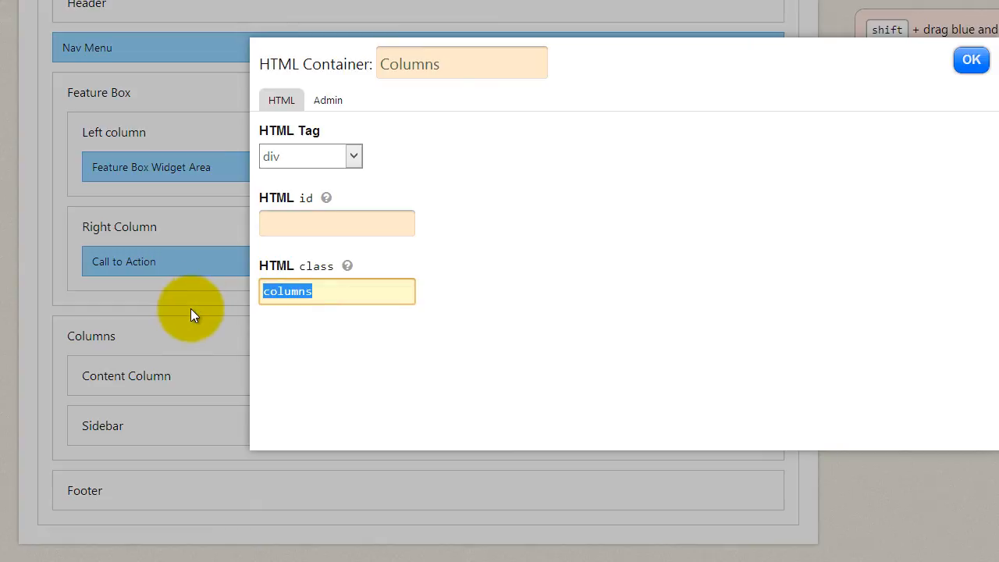
pyautogui.click(970, 59)
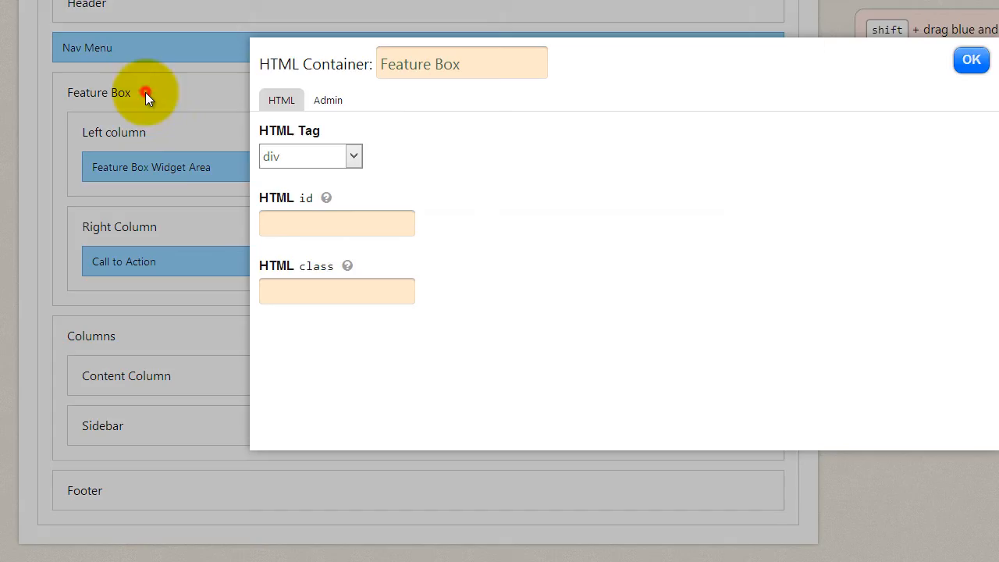
pyautogui.write('columns')
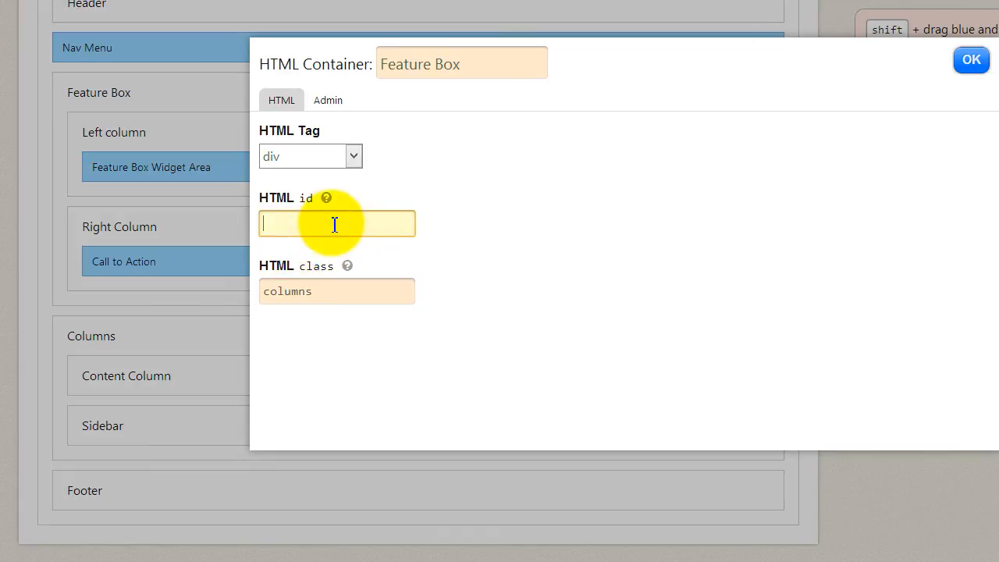
pyautogui.write('feature_box')
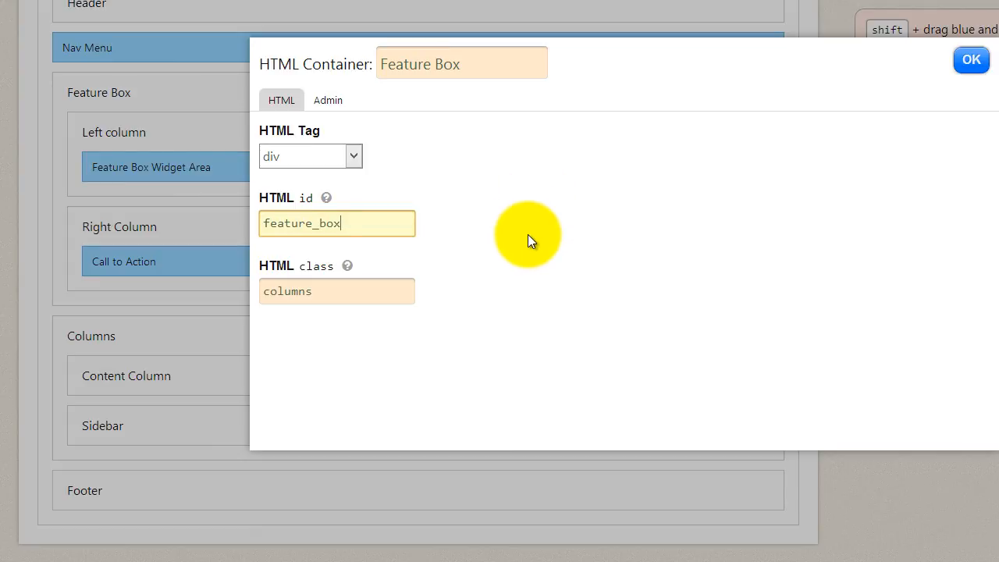
pyautogui.moveTo(451, 397)
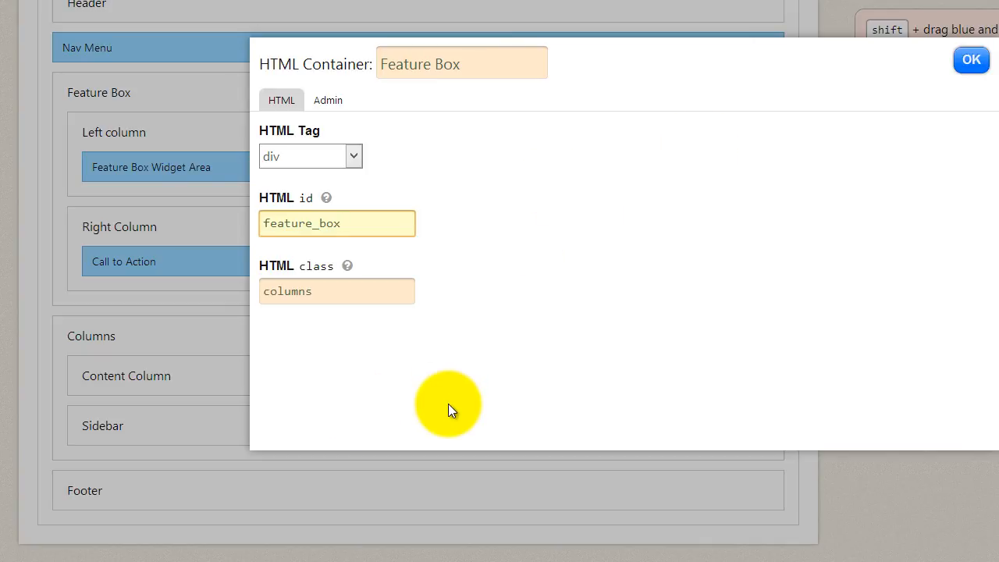
pyautogui.moveTo(446, 412)
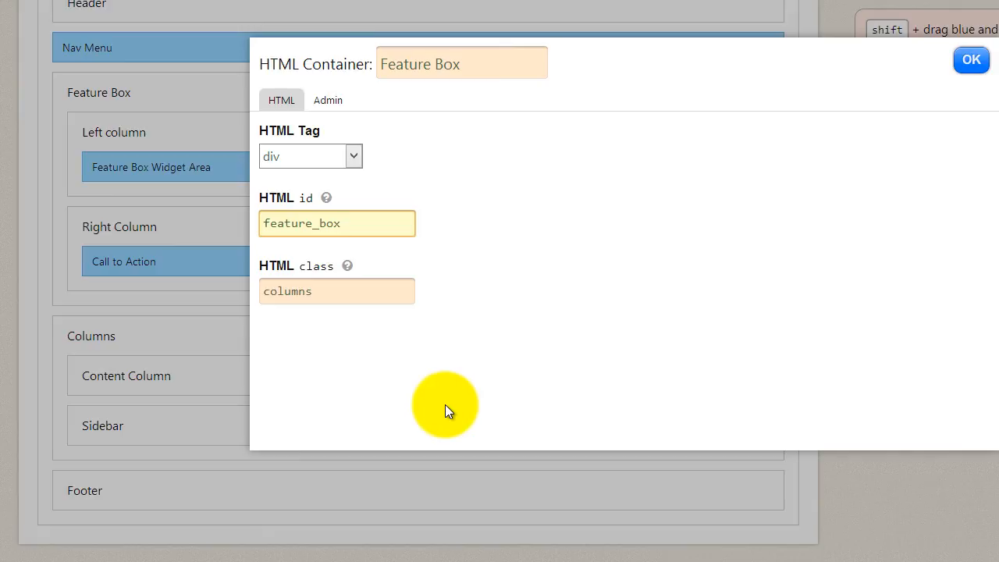
pyautogui.click(337, 223)
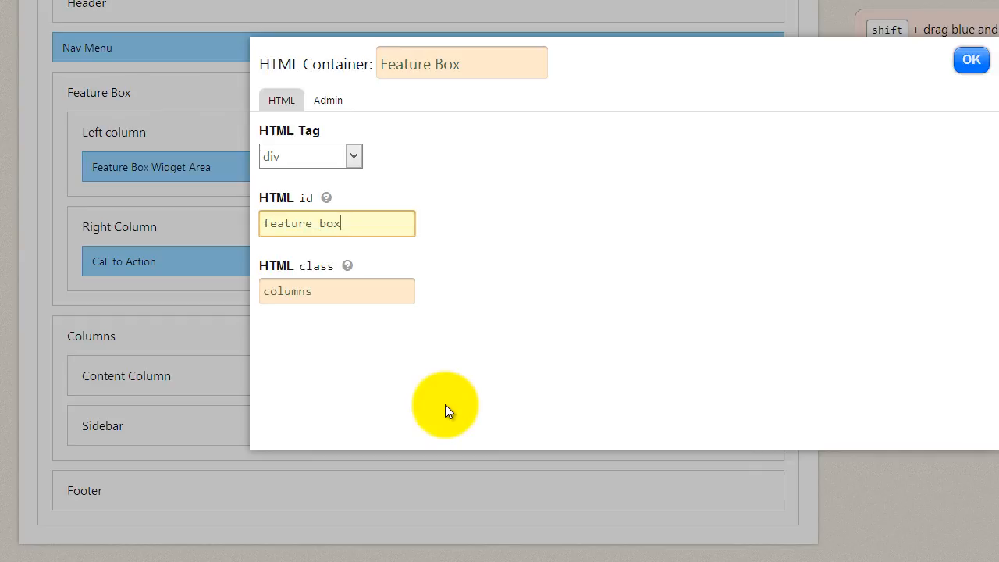
pyautogui.moveTo(886, 103)
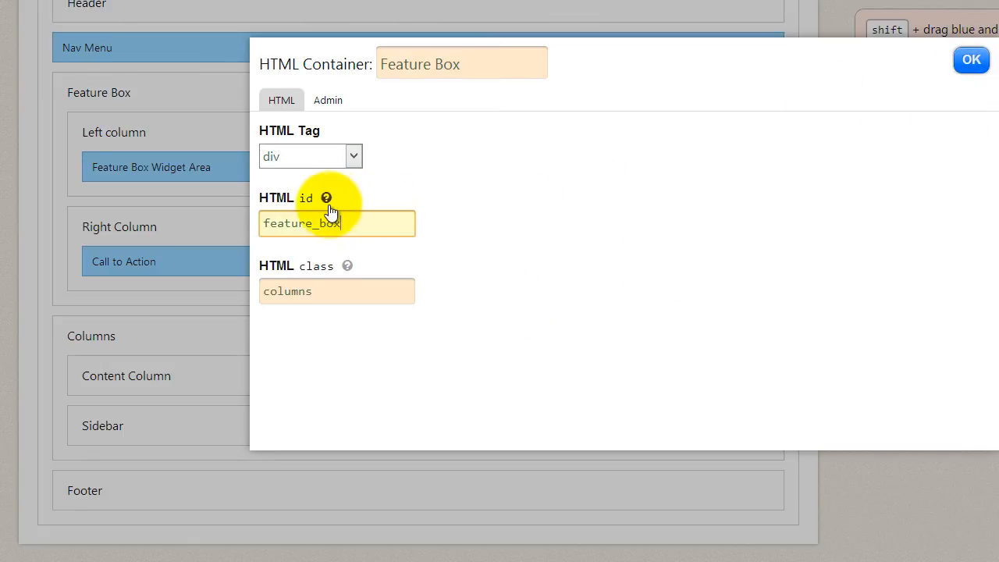
pyautogui.click(338, 292)
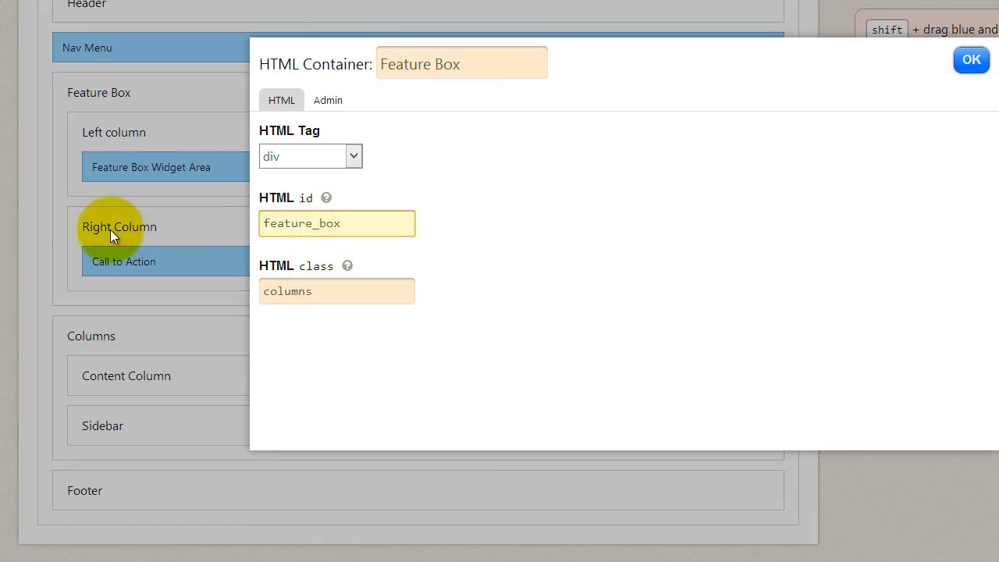
pyautogui.click(970, 60)
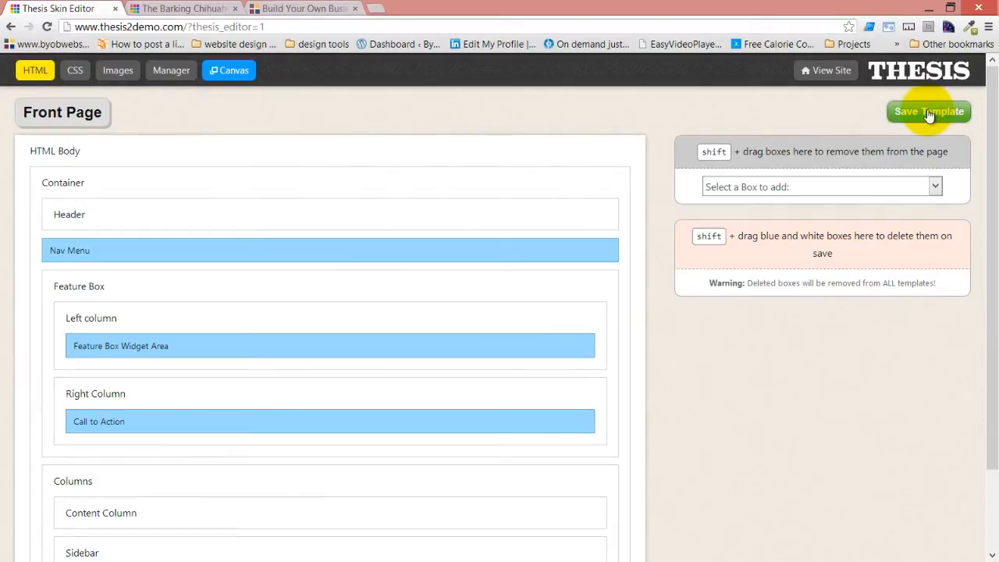
# Save the Front Page template and review the live cafe homepage with the widget area beside the Call to Action.
pyautogui.click(927, 111)
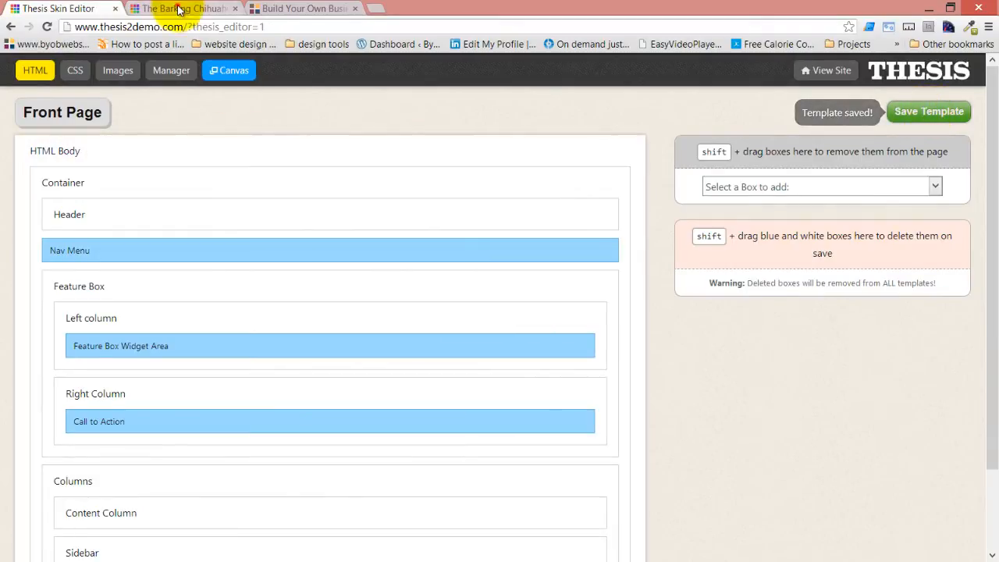
pyautogui.click(179, 10)
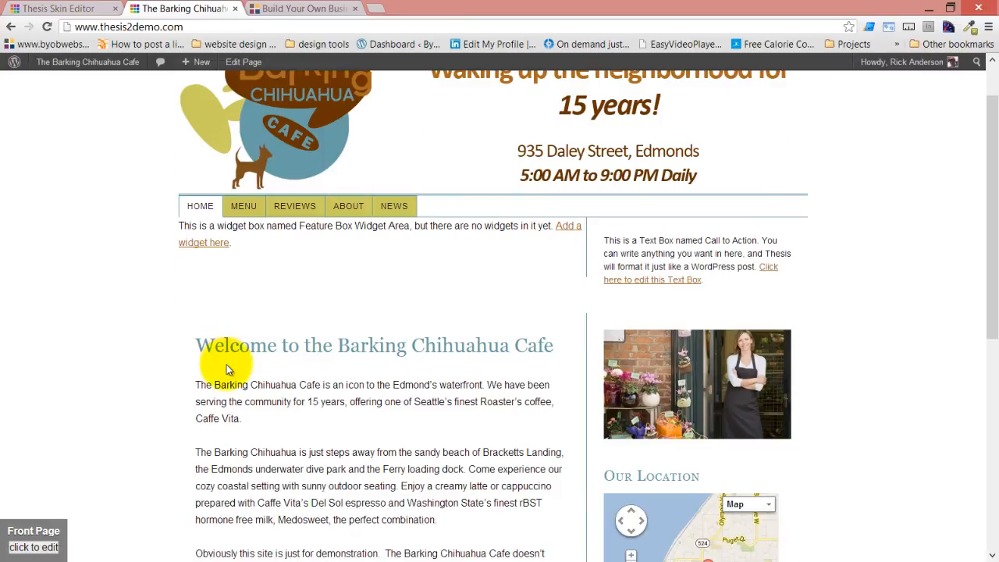
pyautogui.scroll(-3)
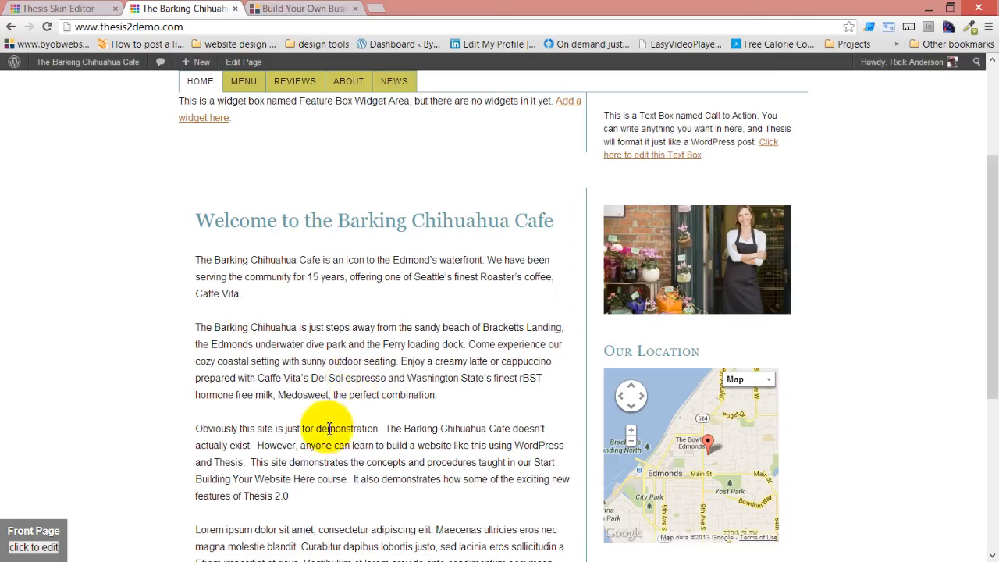
pyautogui.moveTo(674, 206)
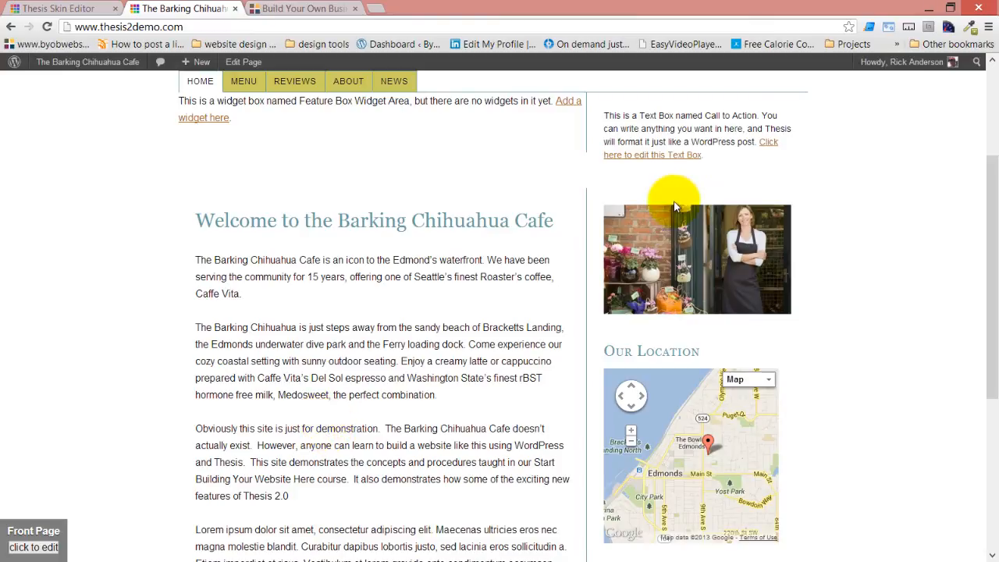
pyautogui.moveTo(392, 525)
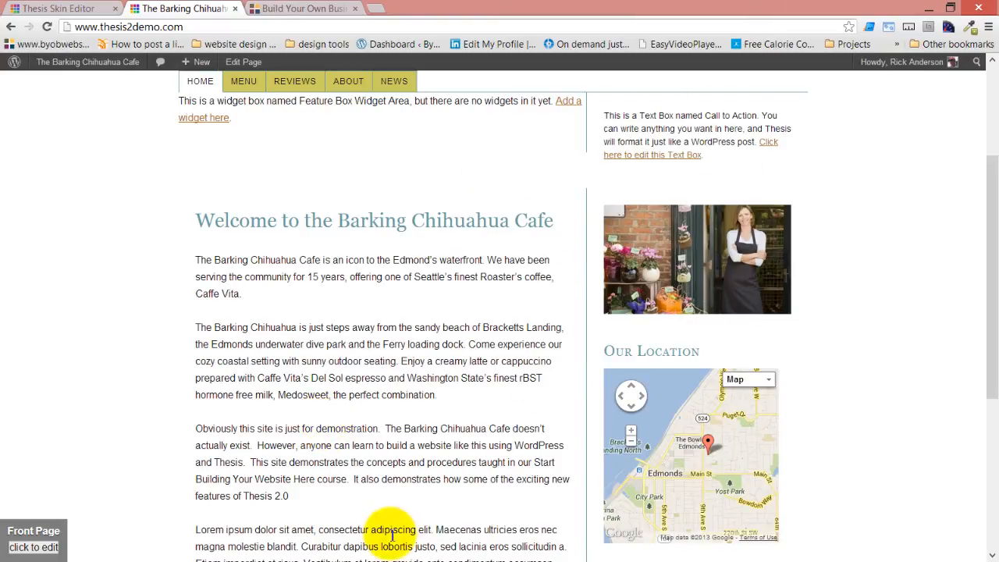
pyautogui.scroll(3)
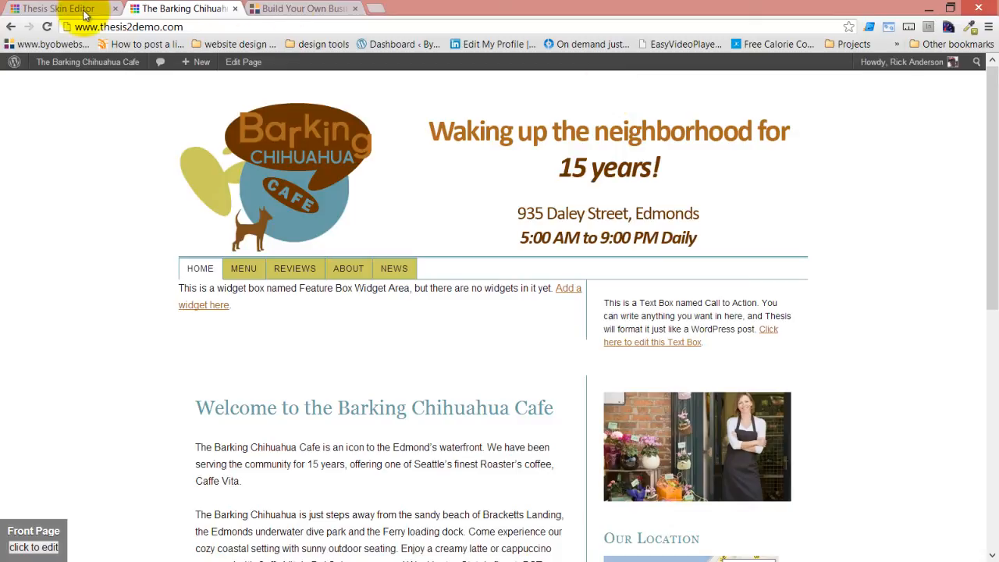
# Place the Meteor Slides Widget into the Feature Box Widget Area on the Widgets screen.
pyautogui.click(59, 10)
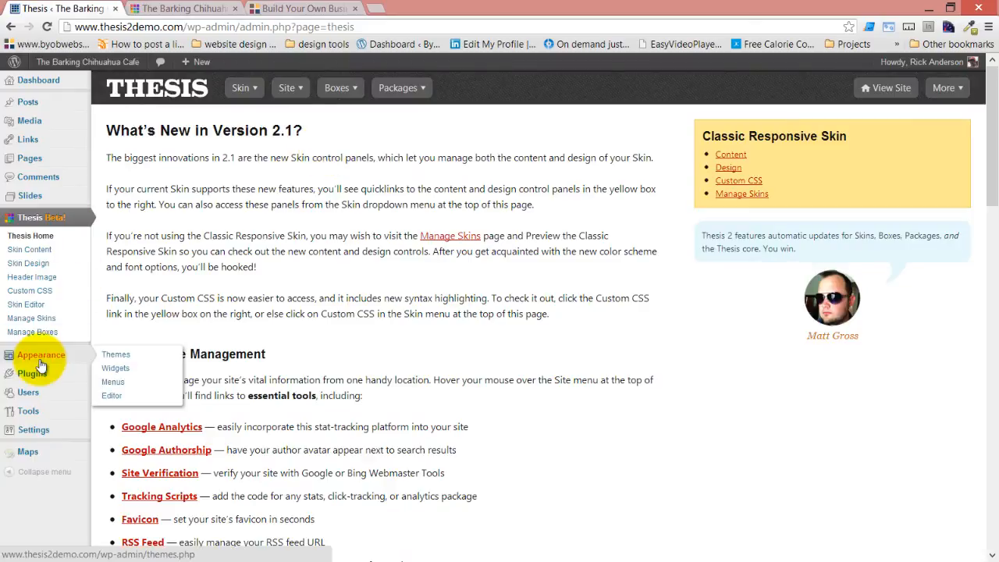
pyautogui.click(116, 369)
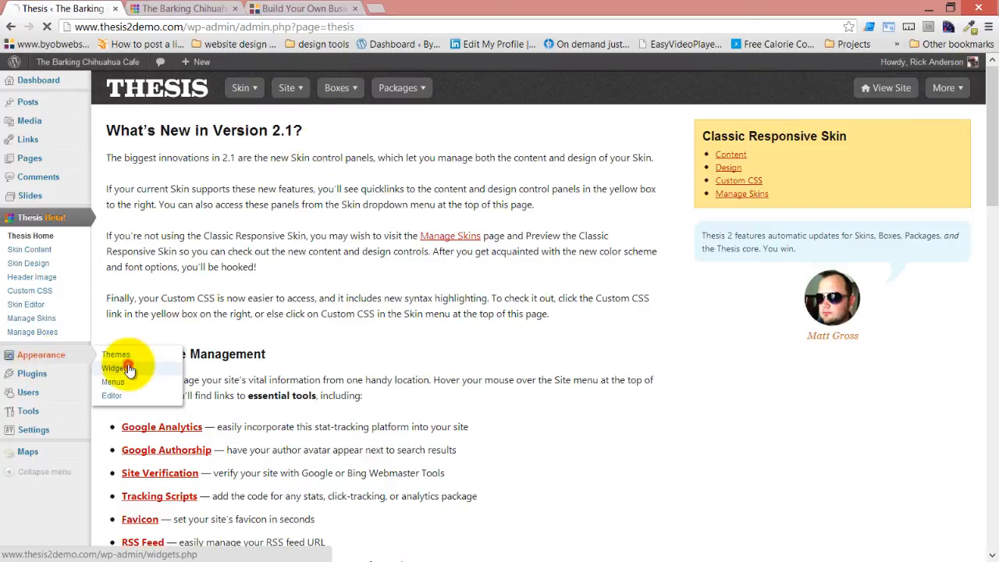
pyautogui.click(115, 368)
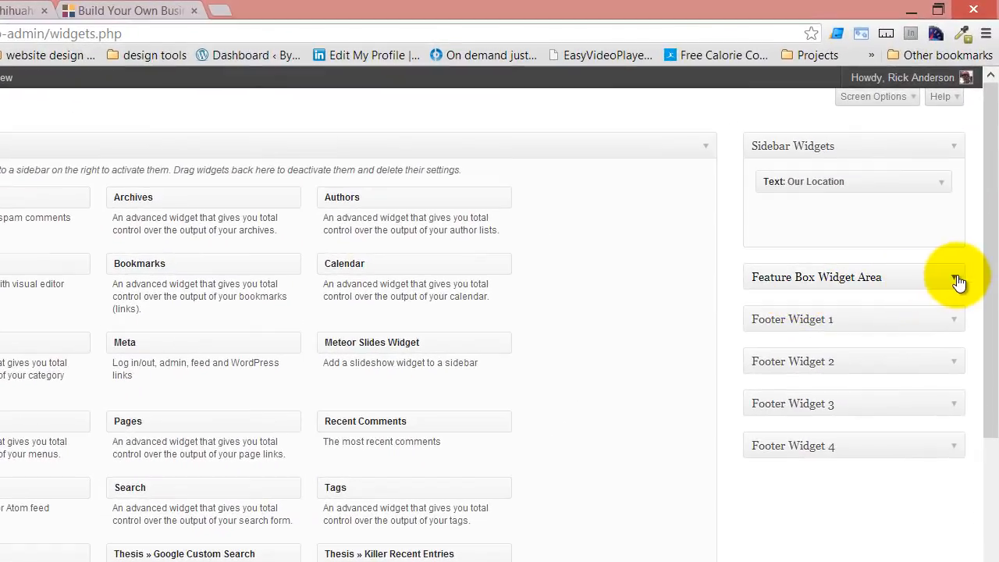
pyautogui.click(952, 278)
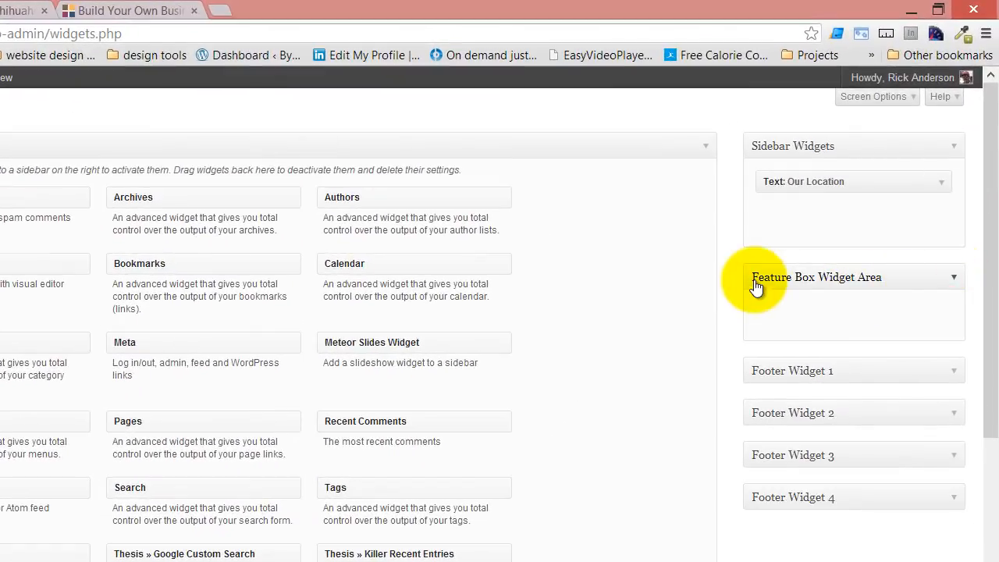
pyautogui.moveTo(882, 280)
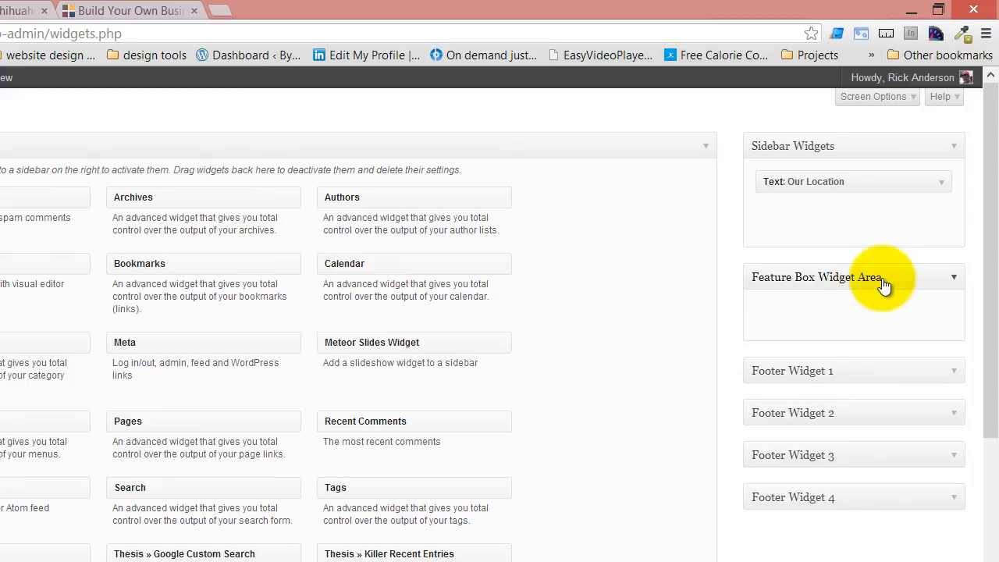
pyautogui.moveTo(880, 281)
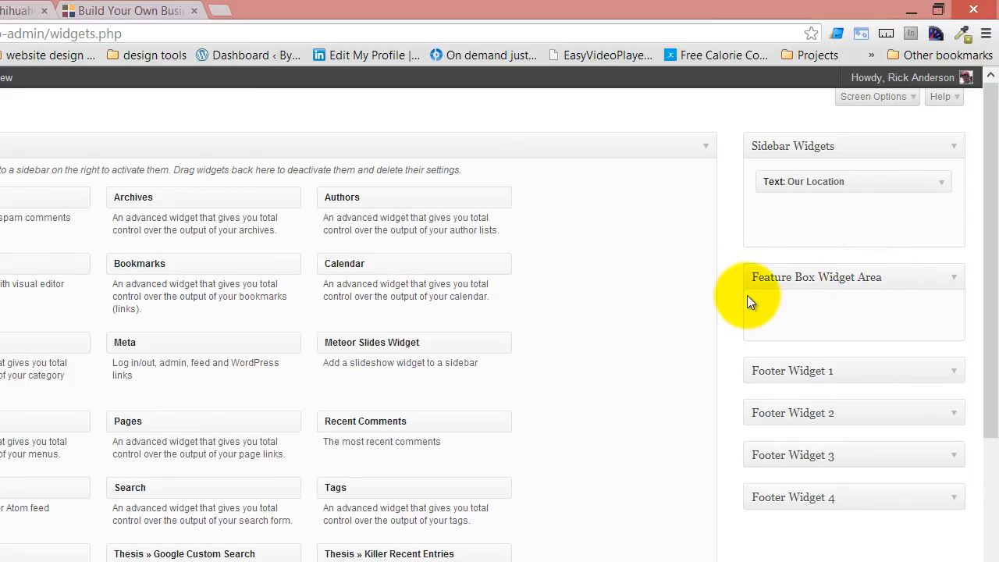
pyautogui.moveTo(874, 283)
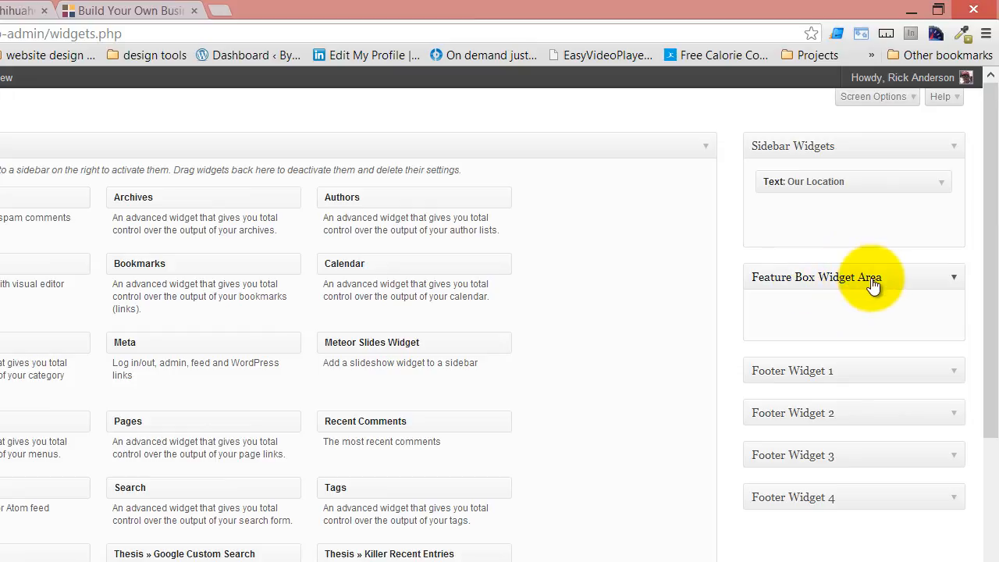
pyautogui.moveTo(858, 300)
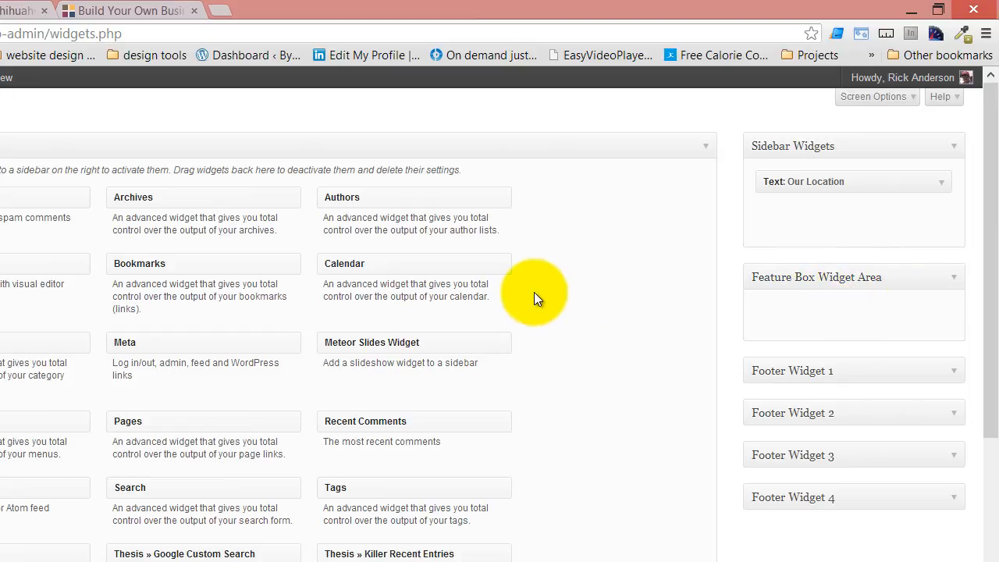
pyautogui.moveTo(490, 312)
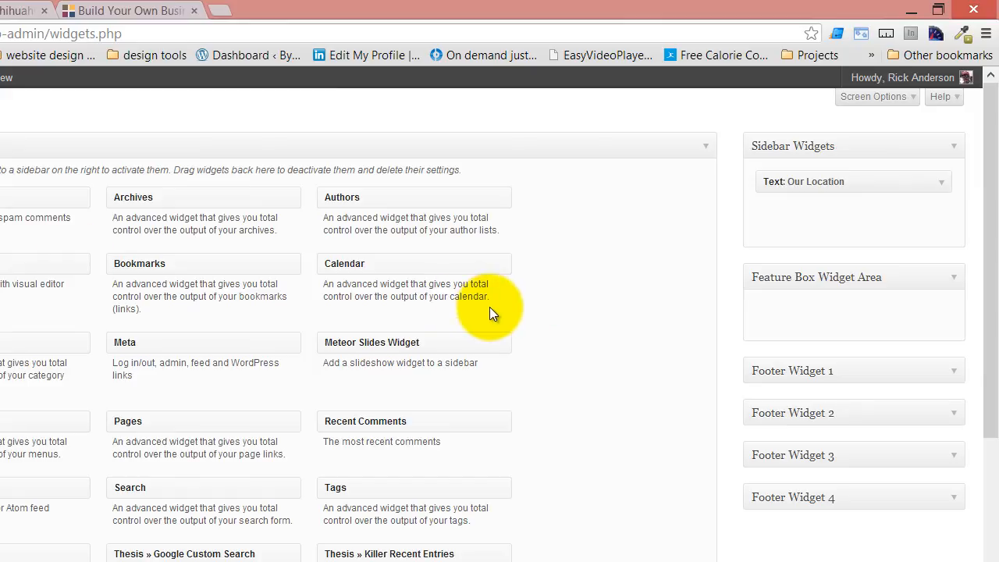
pyautogui.scroll(-3)
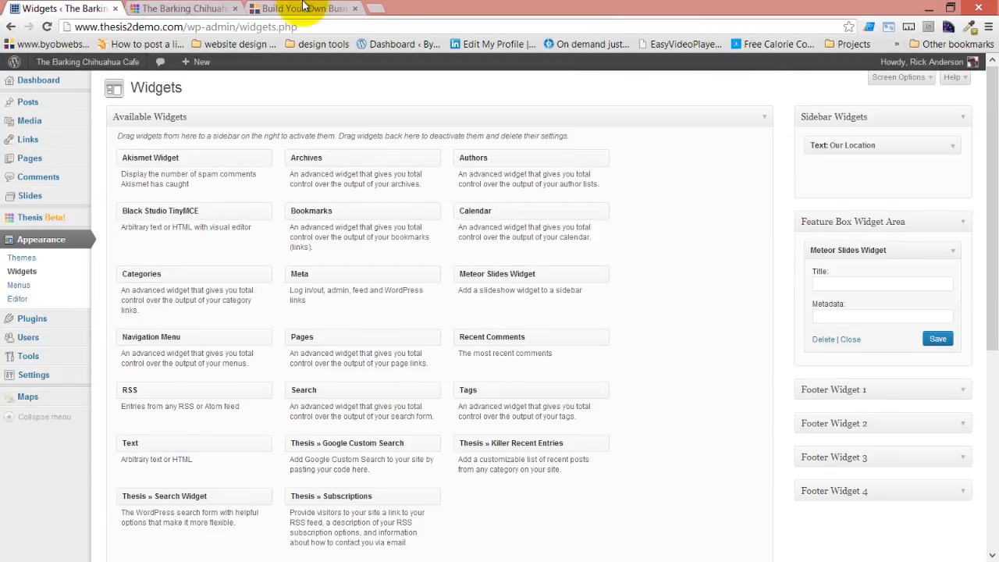
# View the live cafe front page and watch the slideshow rotate beside the Call to Action text.
pyautogui.click(188, 10)
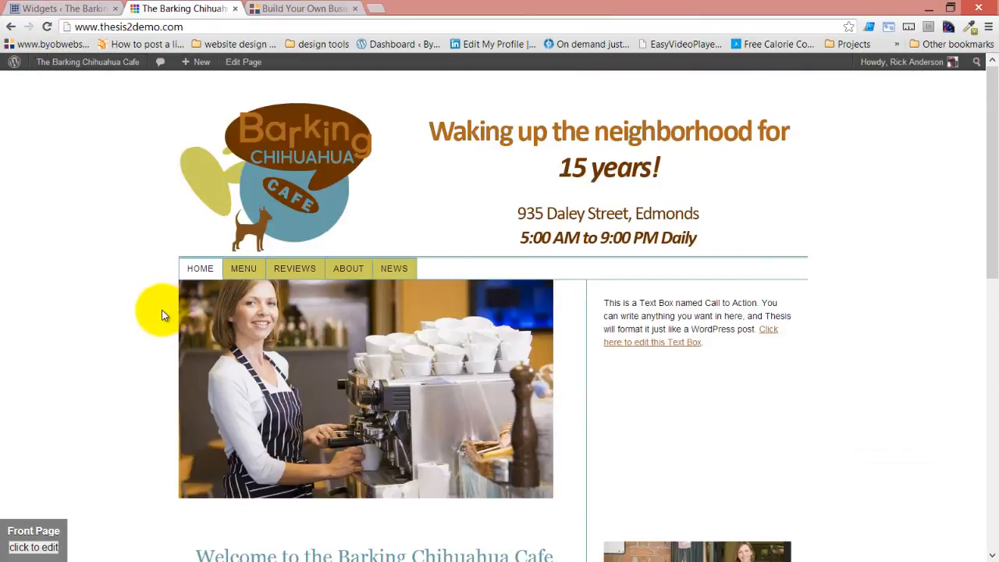
pyautogui.scroll(-3)
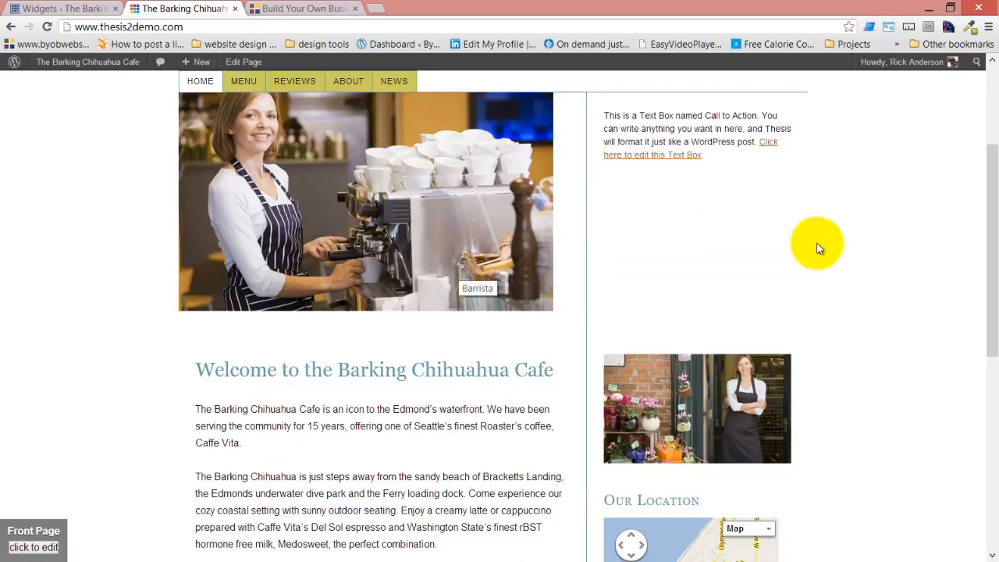
pyautogui.moveTo(804, 227)
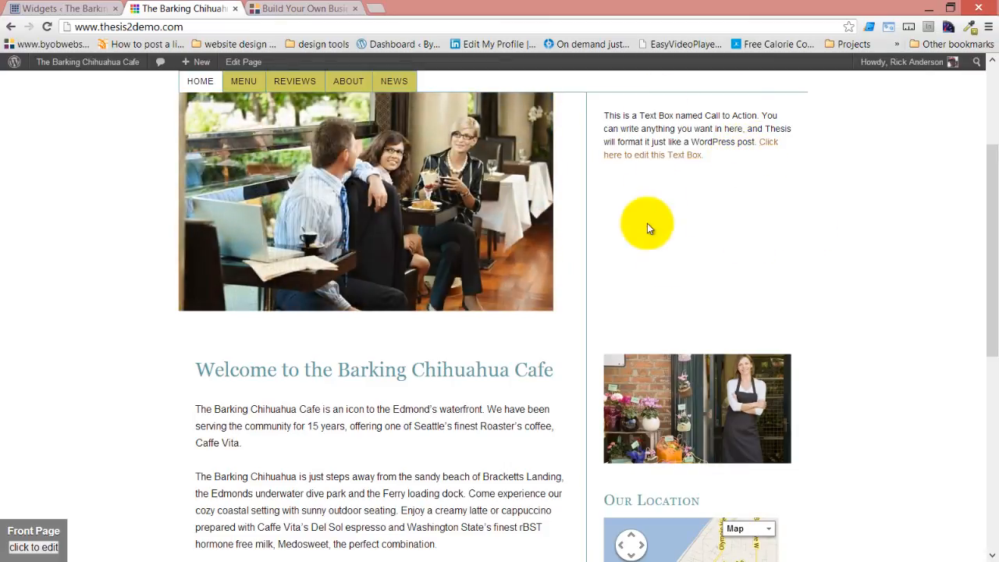
pyautogui.moveTo(415, 466)
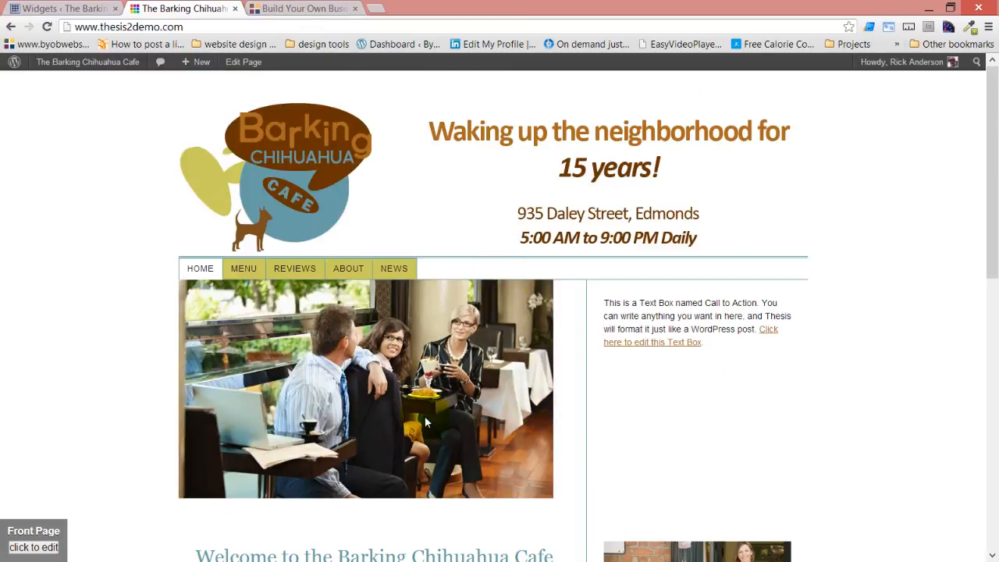
pyautogui.scroll(-3)
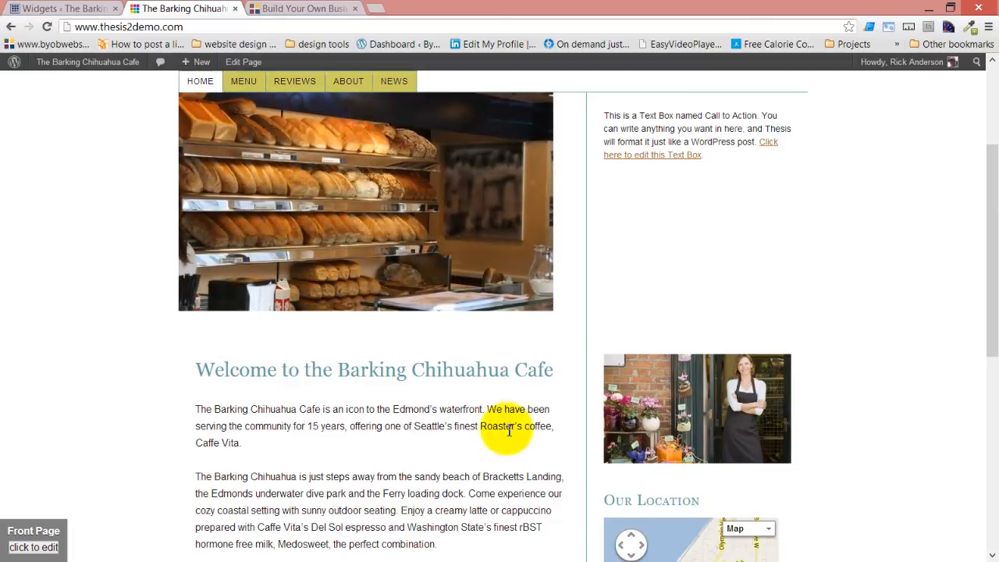
pyautogui.moveTo(432, 488)
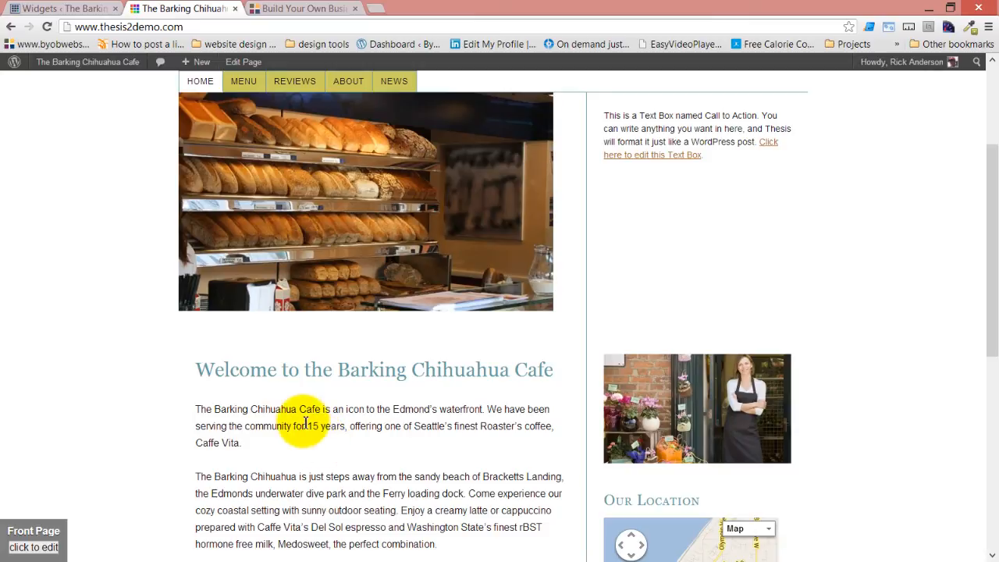
# Return to the admin and load the Front Page template in the Thesis Skin Editor.
pyautogui.click(54, 9)
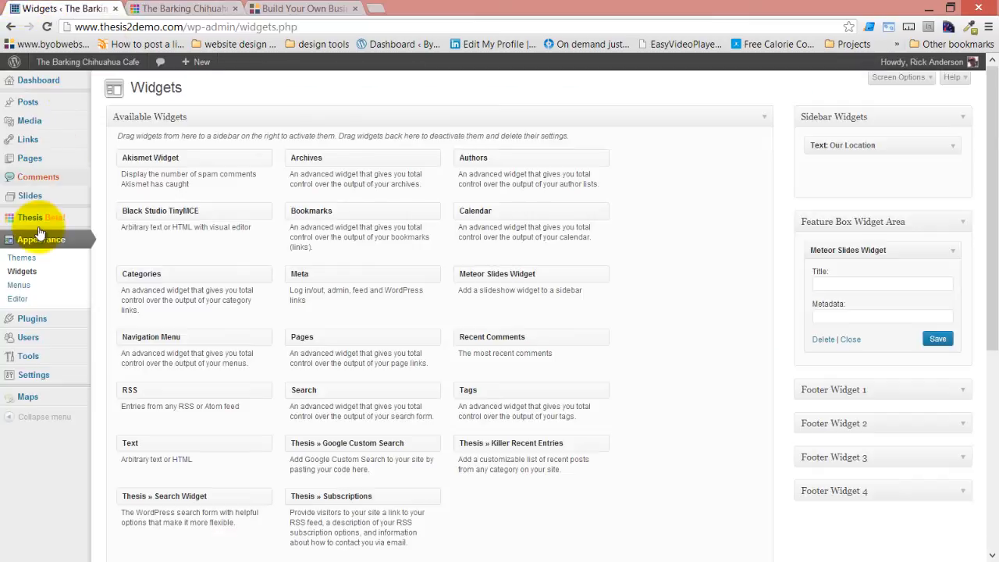
pyautogui.click(120, 287)
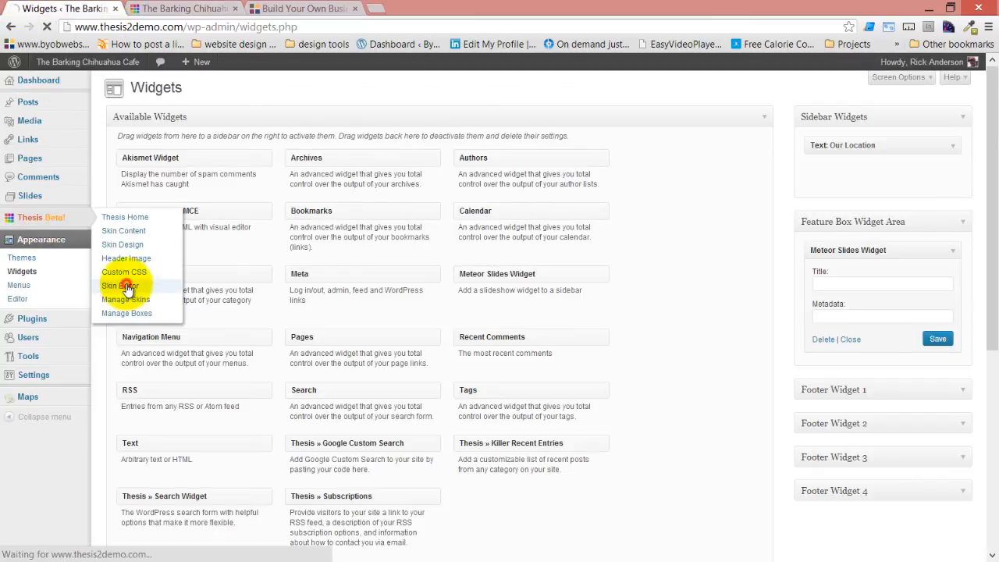
pyautogui.click(120, 287)
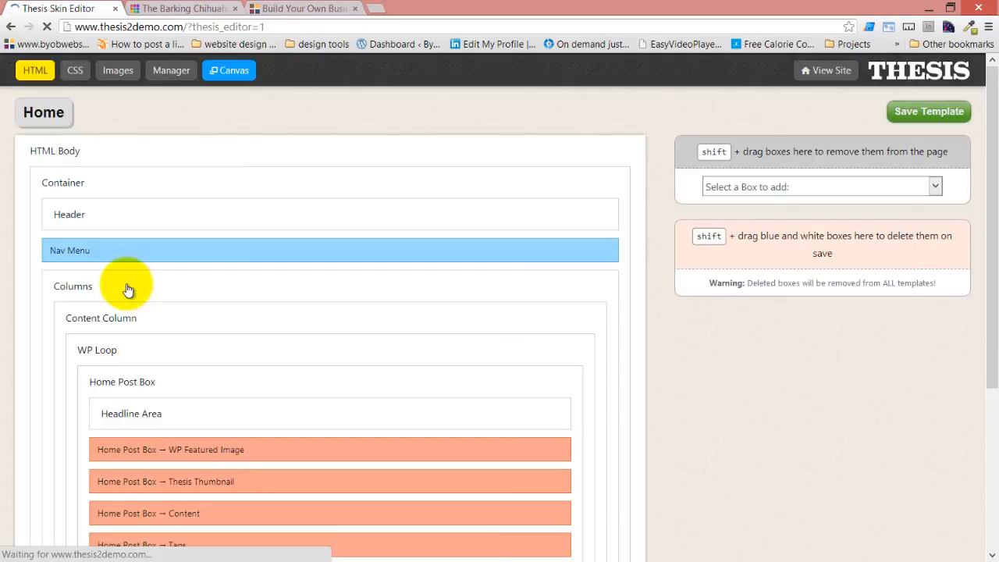
pyautogui.moveTo(43, 112)
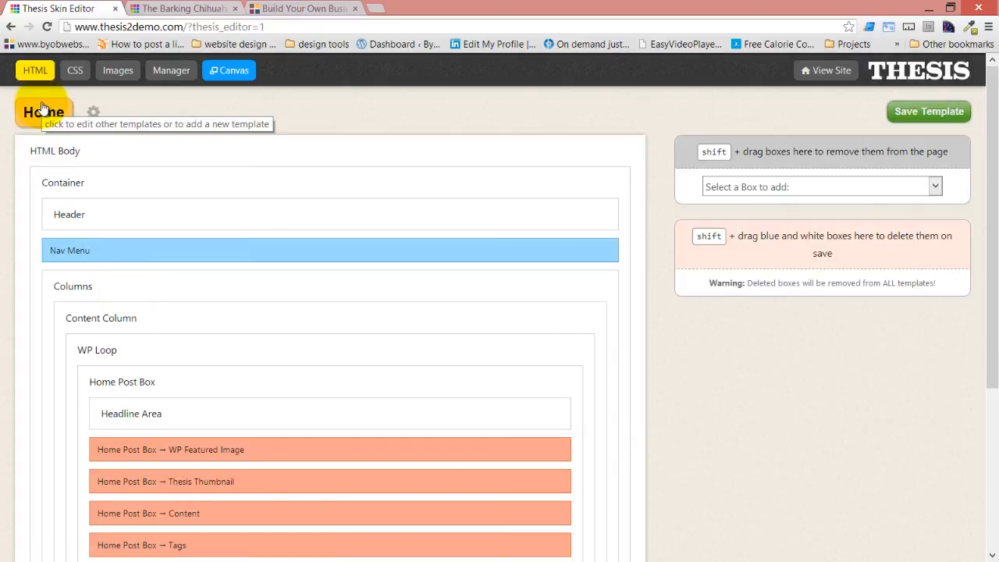
pyautogui.click(44, 112)
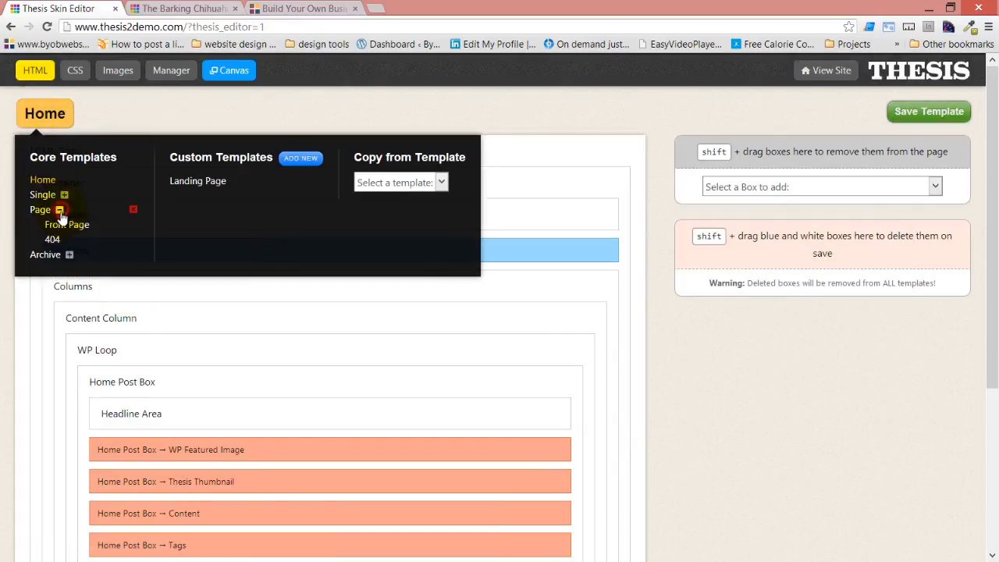
pyautogui.click(66, 225)
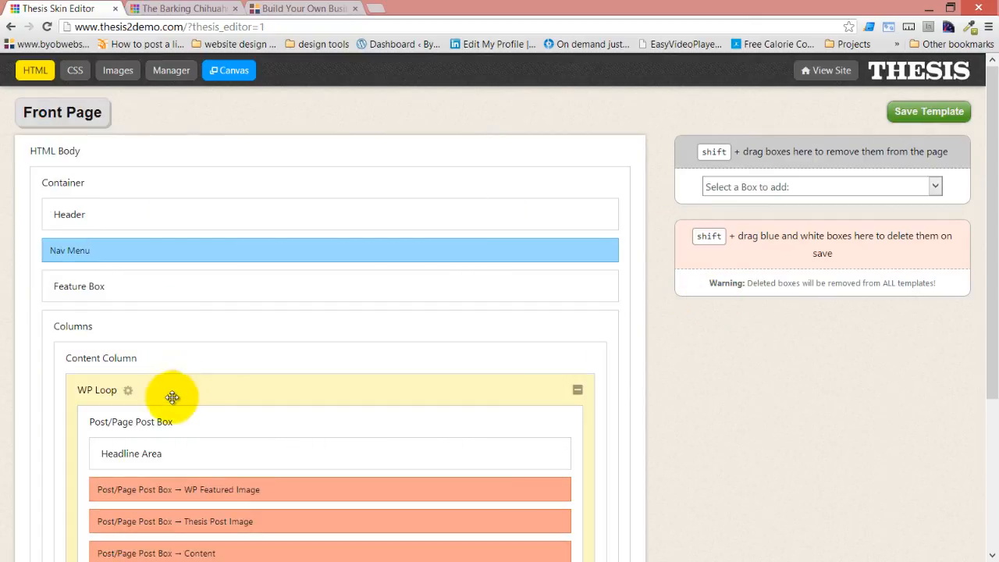
pyautogui.scroll(-3)
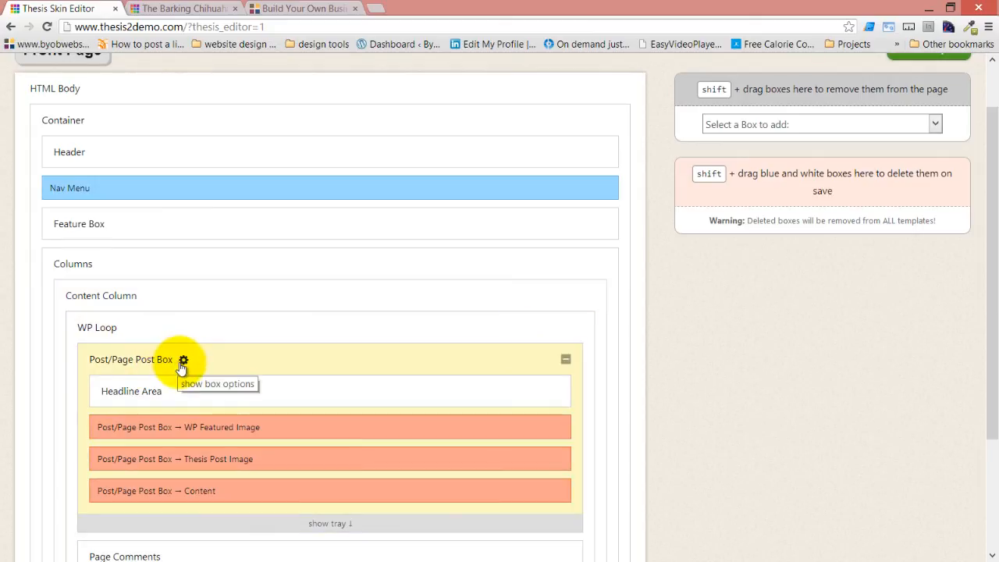
# Check the Post Box options, then expand the Feature Box and inspect the Left column holding the widget area.
pyautogui.click(181, 359)
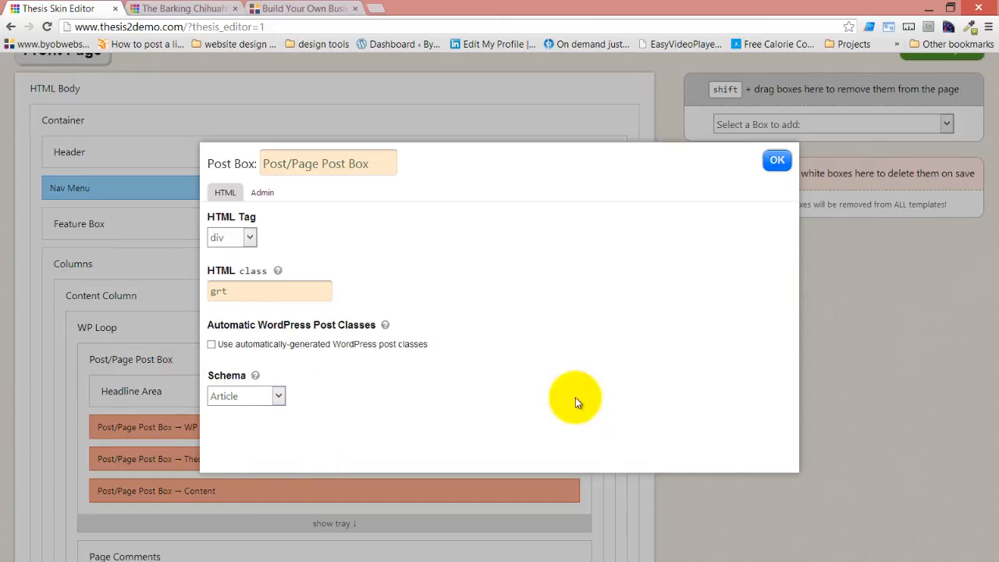
pyautogui.click(777, 159)
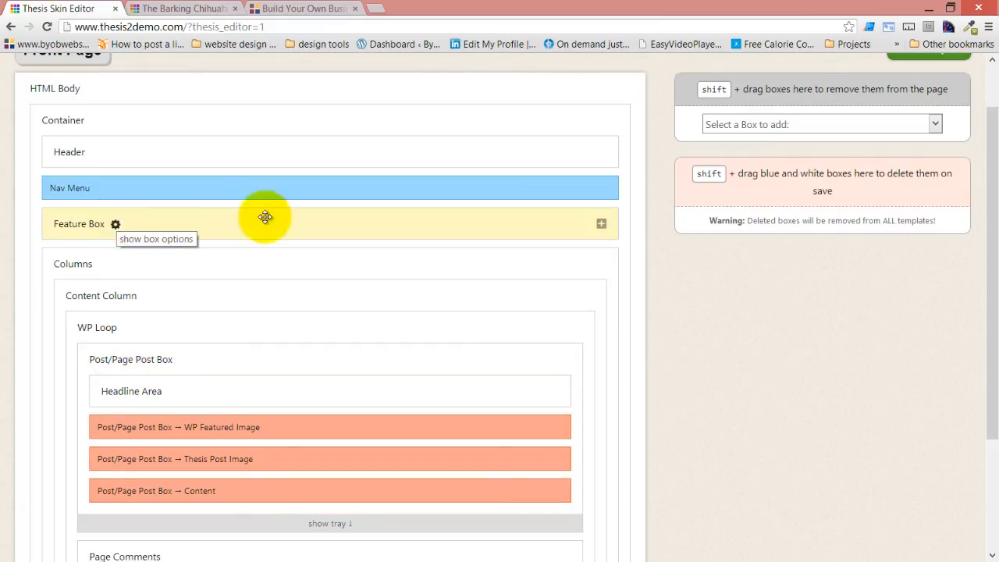
pyautogui.click(599, 224)
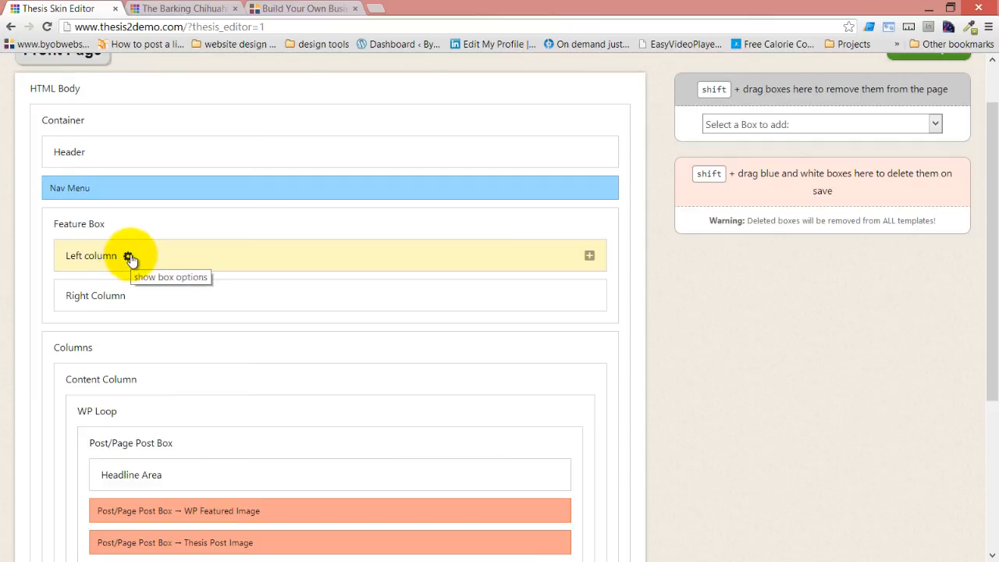
pyautogui.click(130, 255)
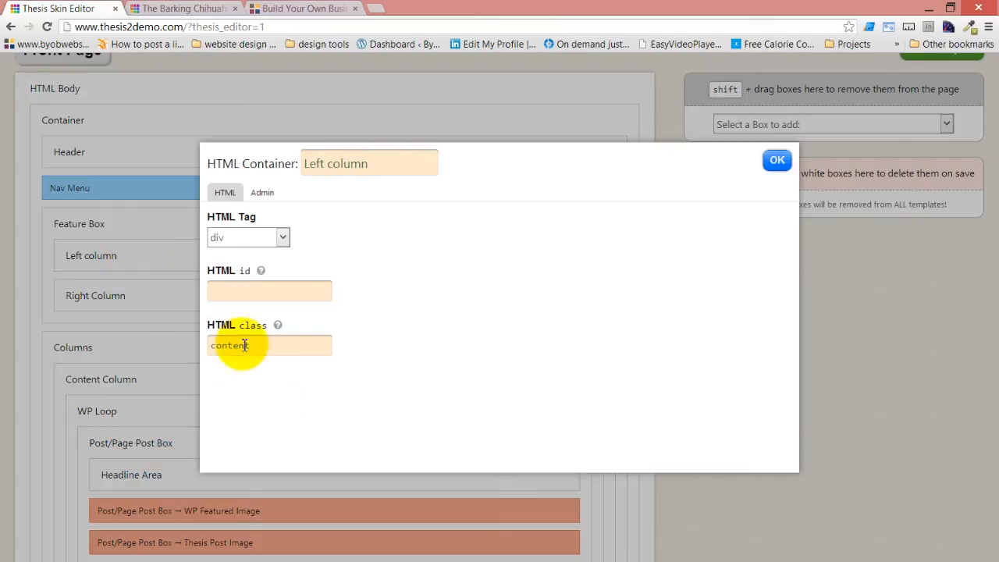
pyautogui.click(777, 159)
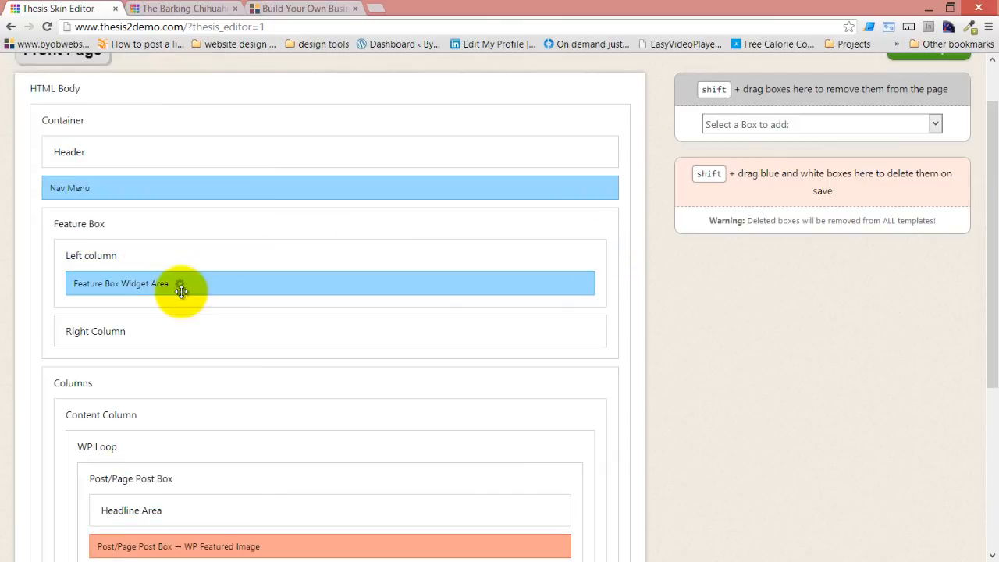
# Give the Feature Box Widget Area the HTML class 'post_box' and save the Front Page template.
pyautogui.click(182, 284)
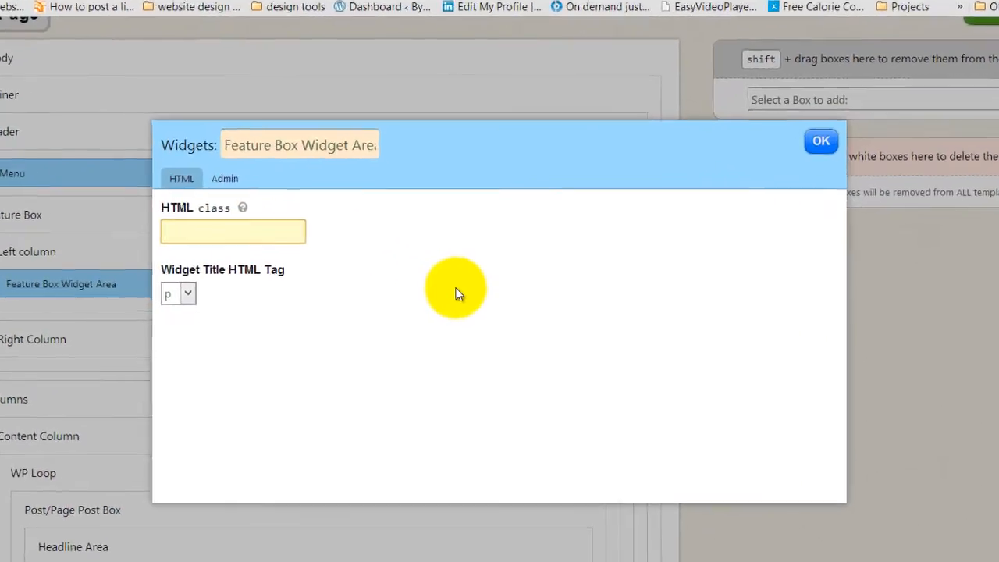
pyautogui.write('post_')
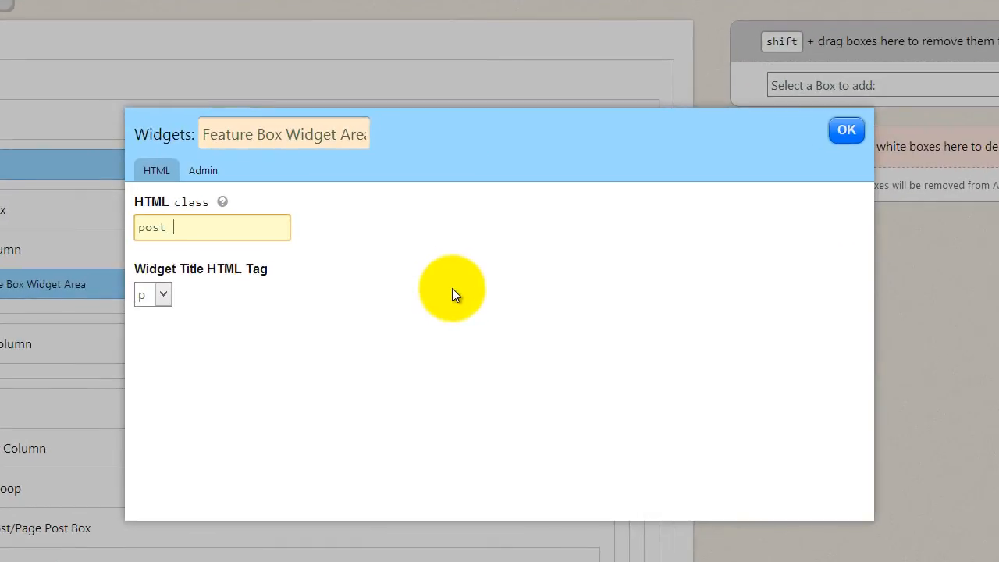
pyautogui.write('box')
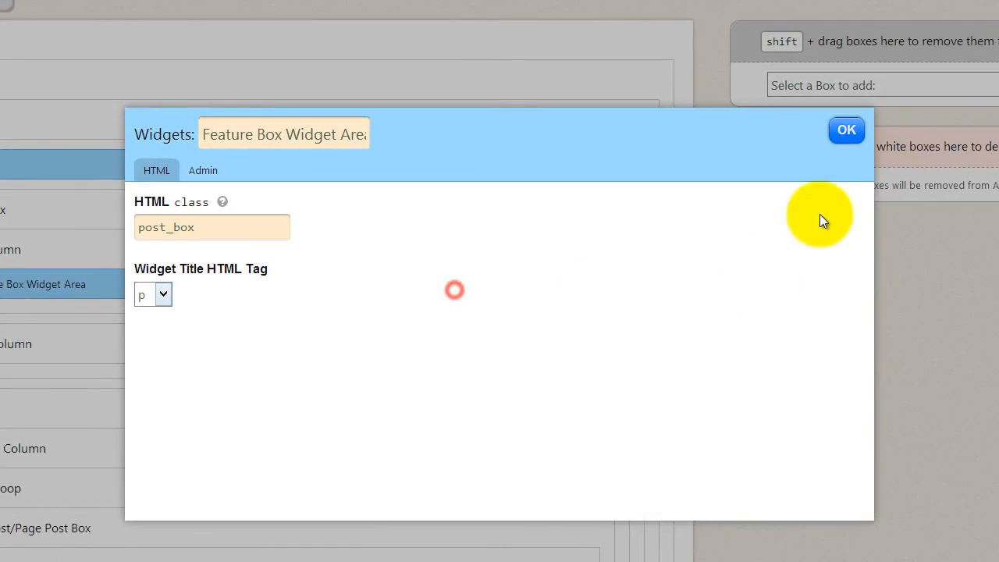
pyautogui.click(845, 130)
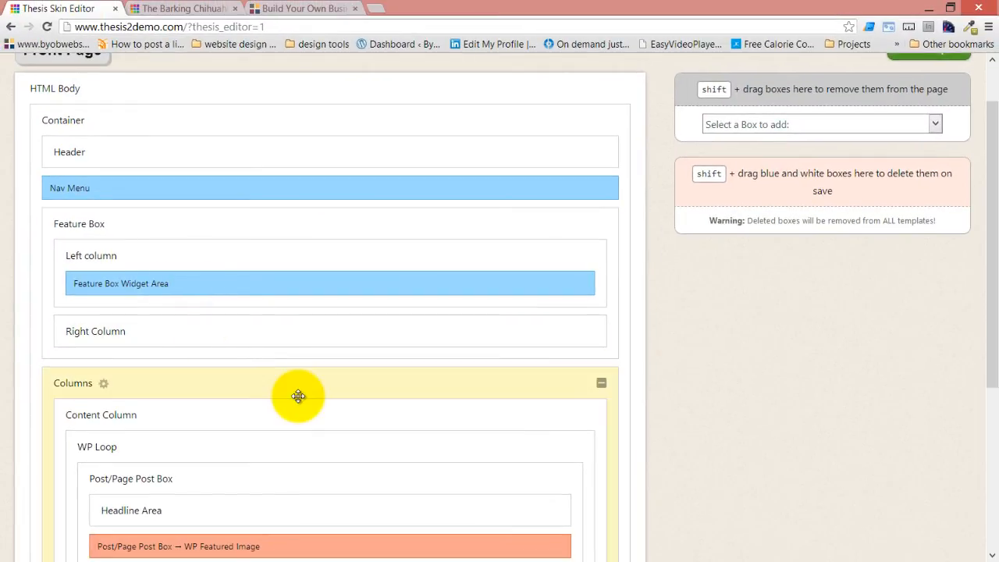
pyautogui.scroll(-3)
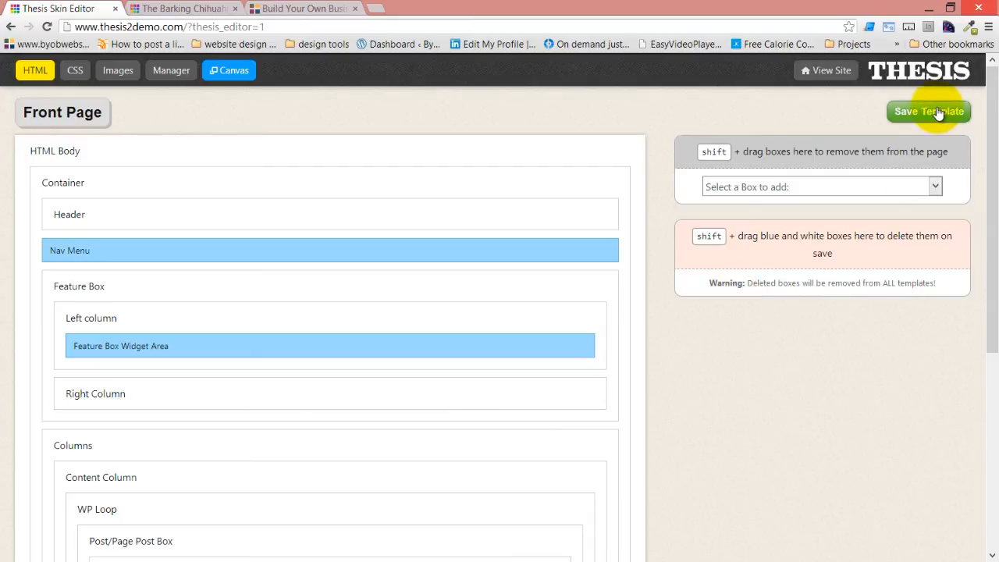
pyautogui.click(184, 9)
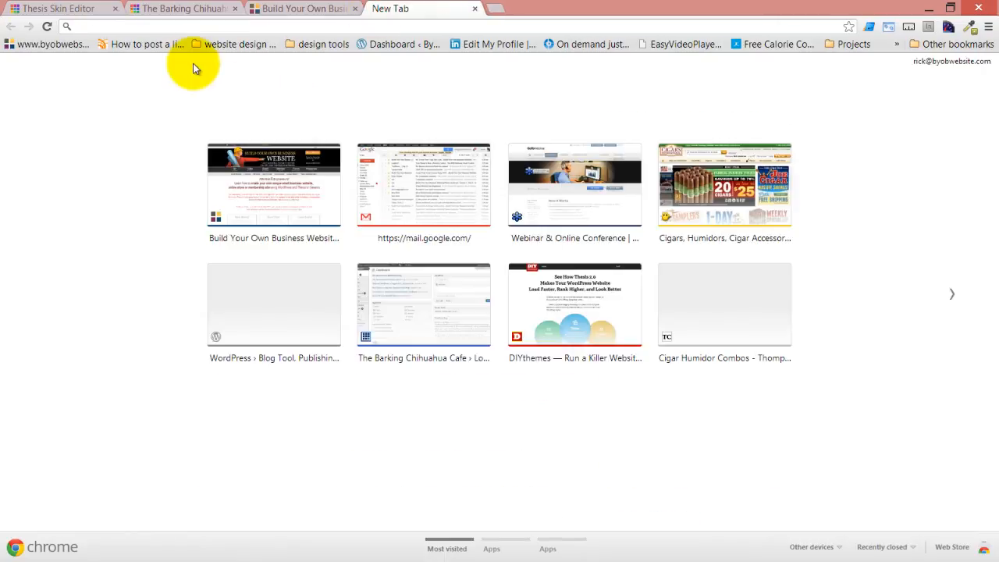
pyautogui.write('www.aweber.com/landing.htm')
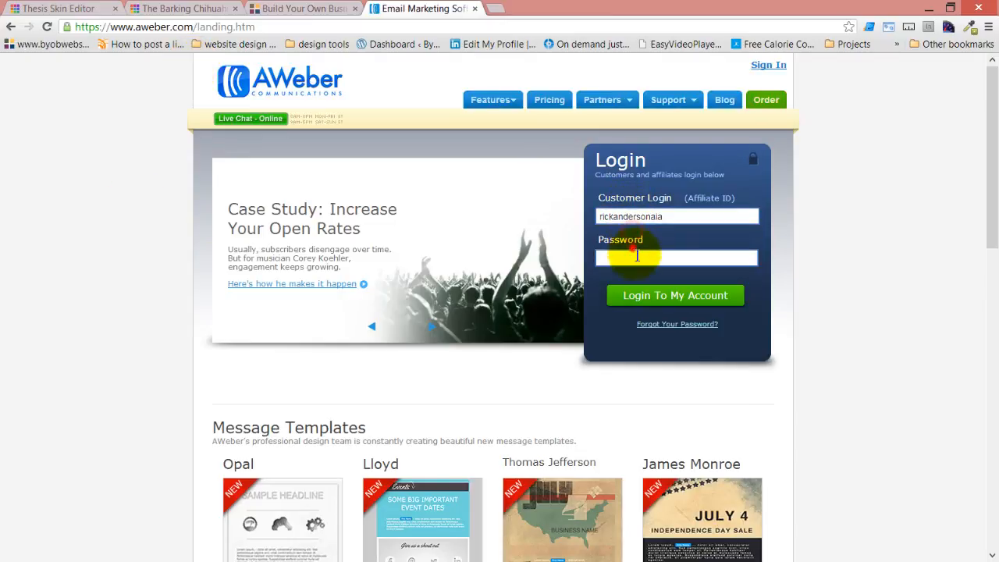
pyautogui.click(676, 257)
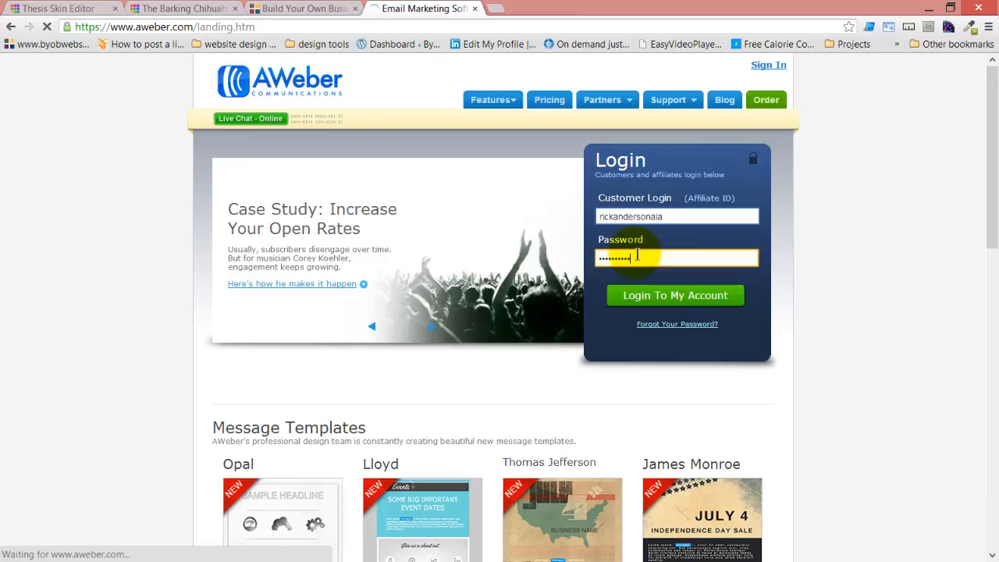
pyautogui.click(675, 297)
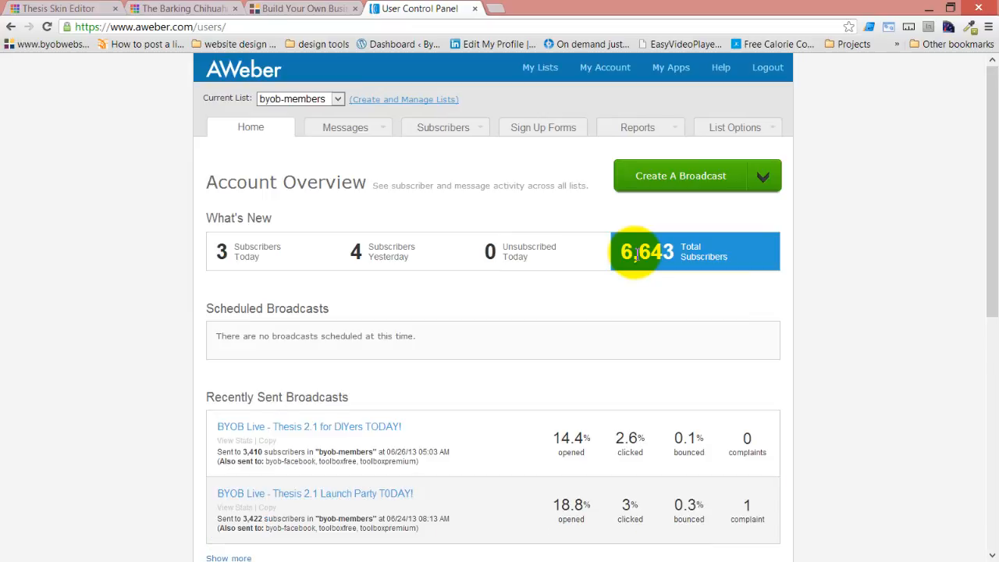
# Edit the Generic Registration sign-up form and advance to its Publish step showing the JavaScript snippet.
pyautogui.click(543, 128)
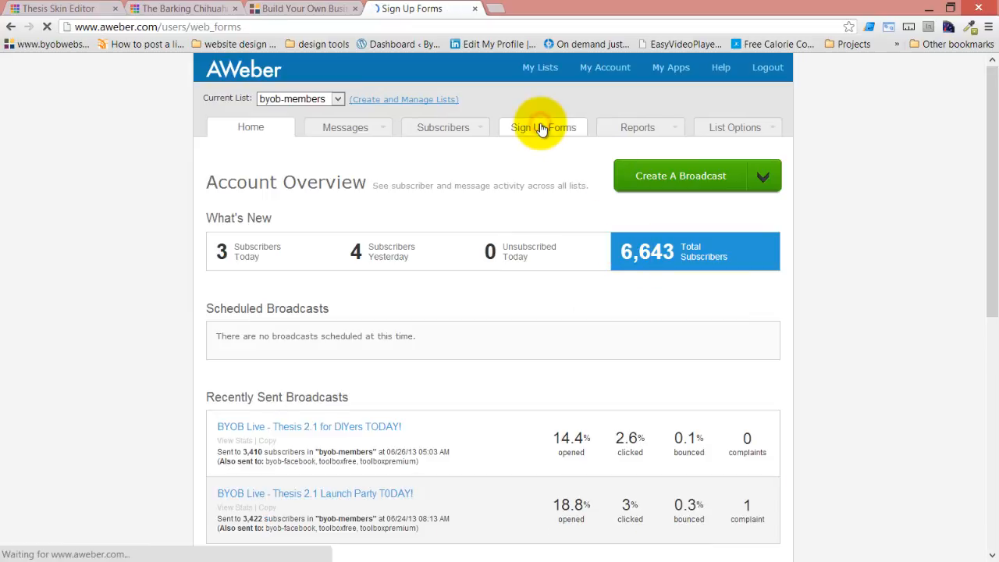
pyautogui.click(543, 128)
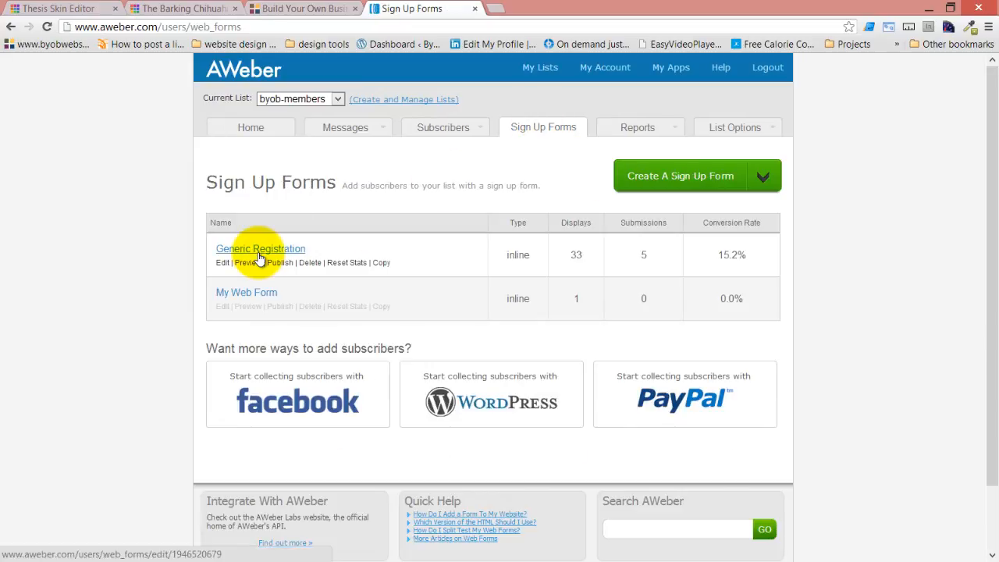
pyautogui.moveTo(272, 252)
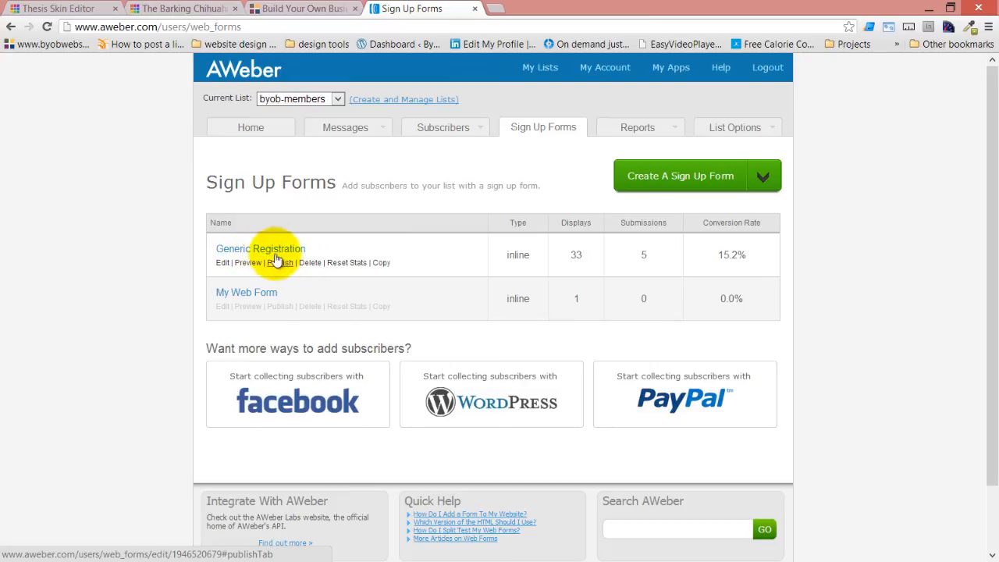
pyautogui.click(221, 262)
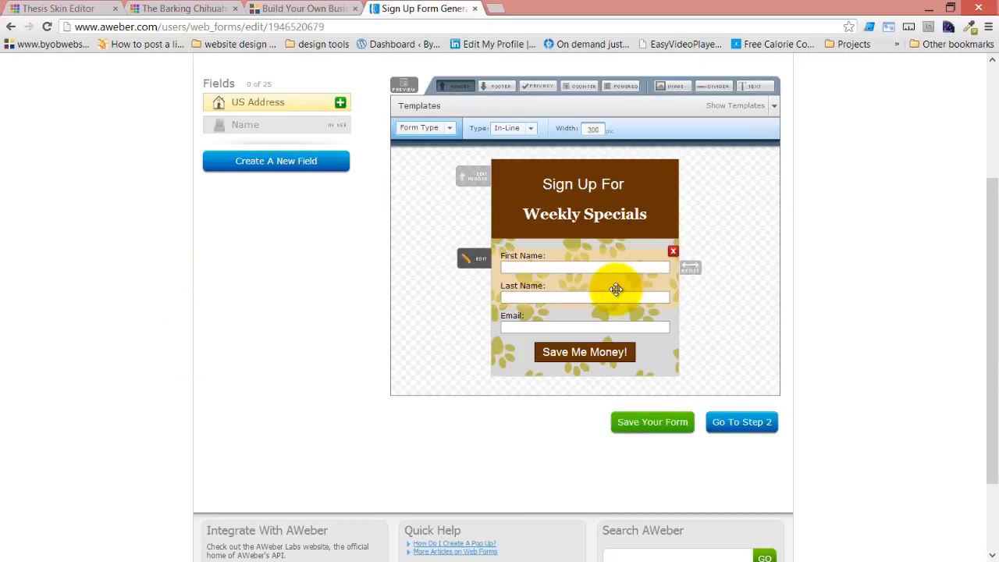
pyautogui.scroll(-3)
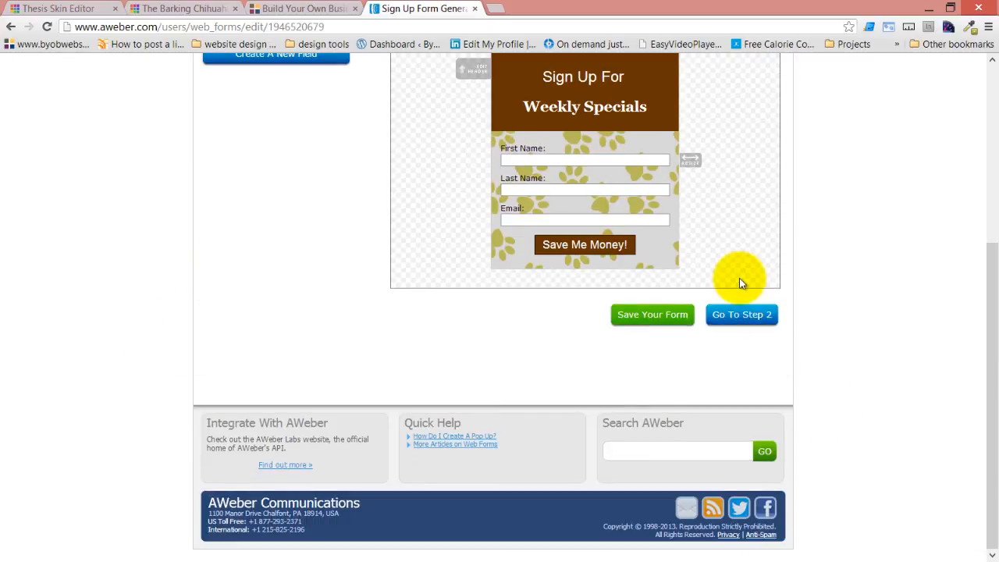
pyautogui.click(740, 315)
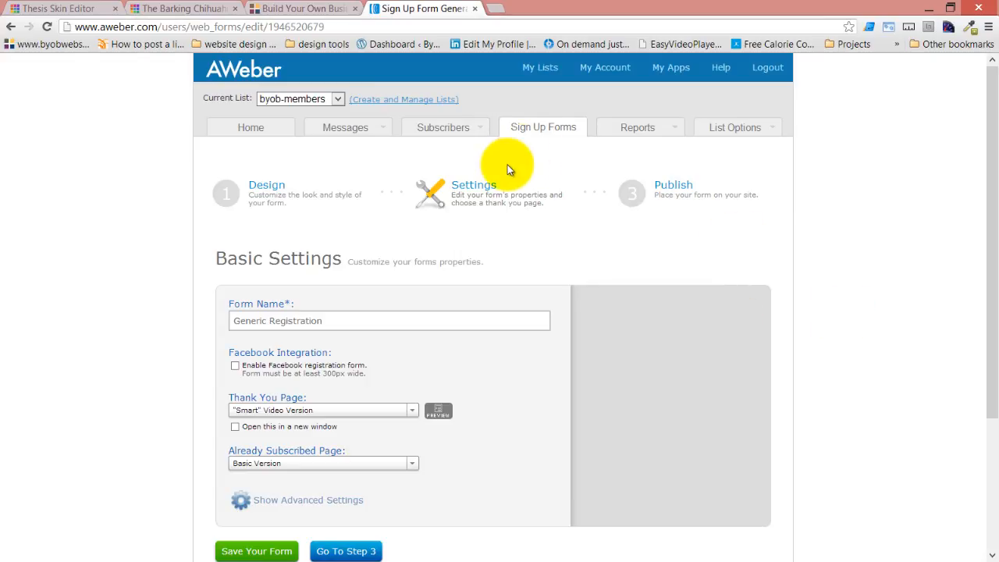
pyautogui.click(345, 551)
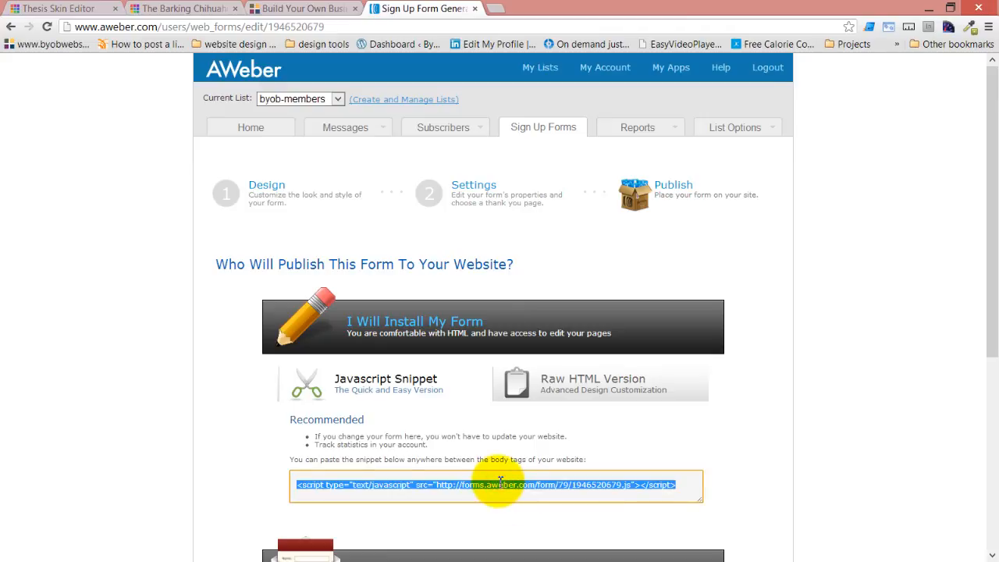
pyautogui.moveTo(140, 8)
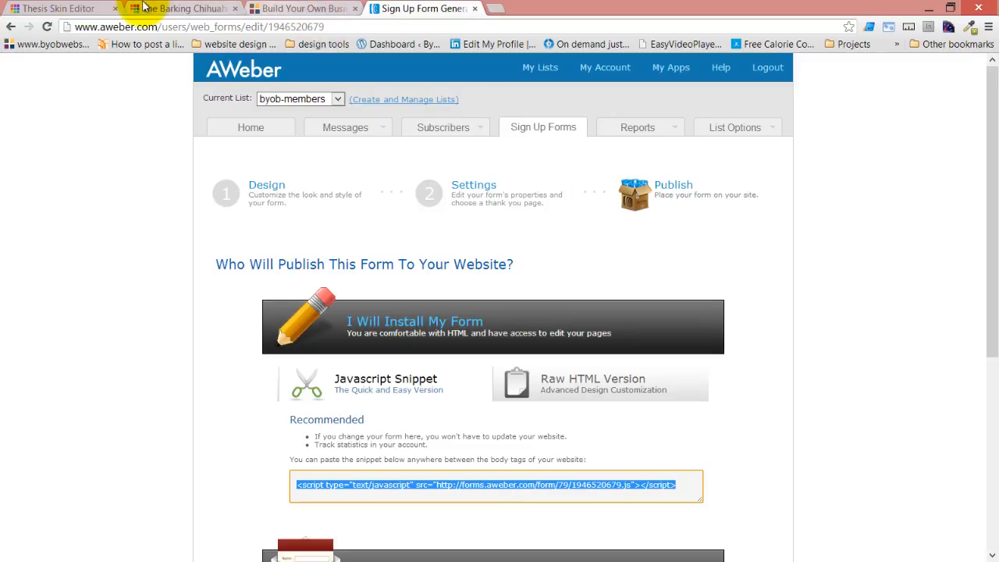
# Paste the AWeber form script into the Call to Action Text/HTML box with automatic <p> tags disabled, and save.
pyautogui.click(54, 10)
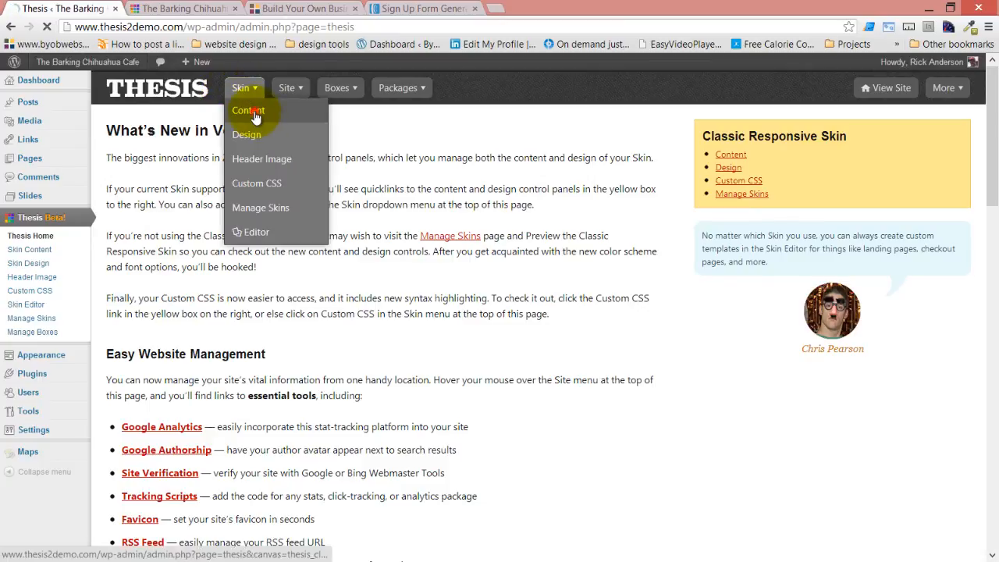
pyautogui.click(247, 109)
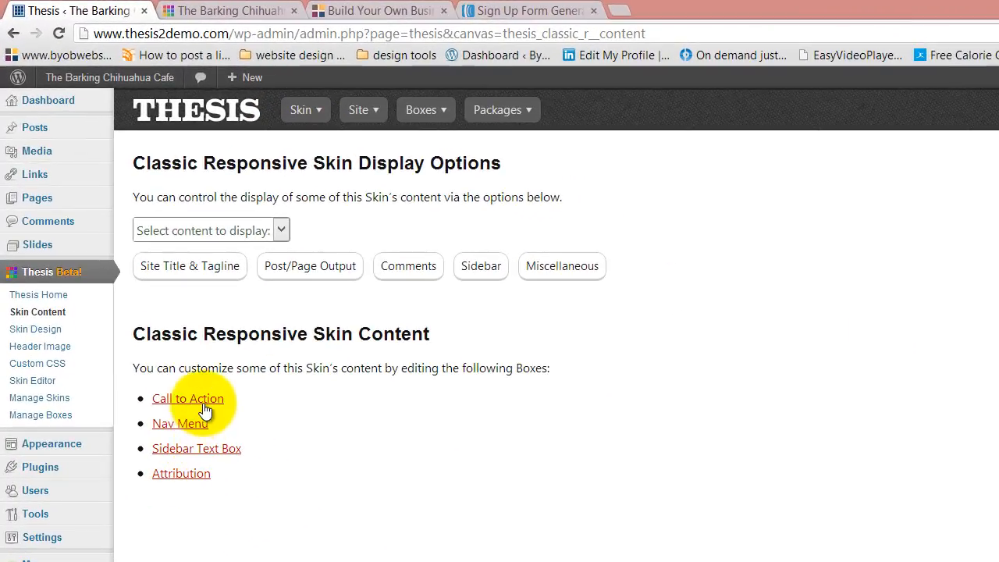
pyautogui.click(187, 400)
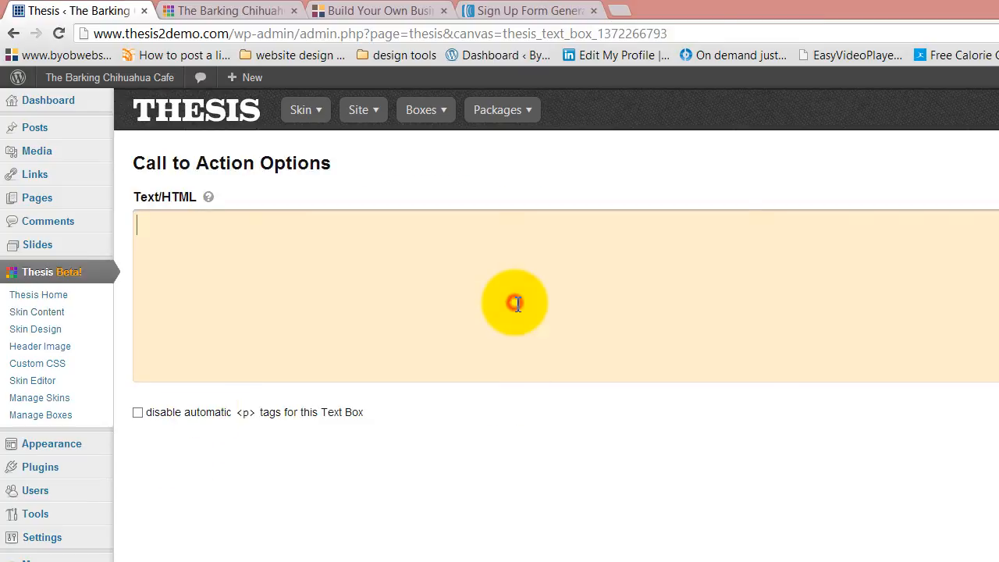
pyautogui.write('<script type="text/javascript" src="http://forms.aweber.com/form/79/1946520679.js"></script>')
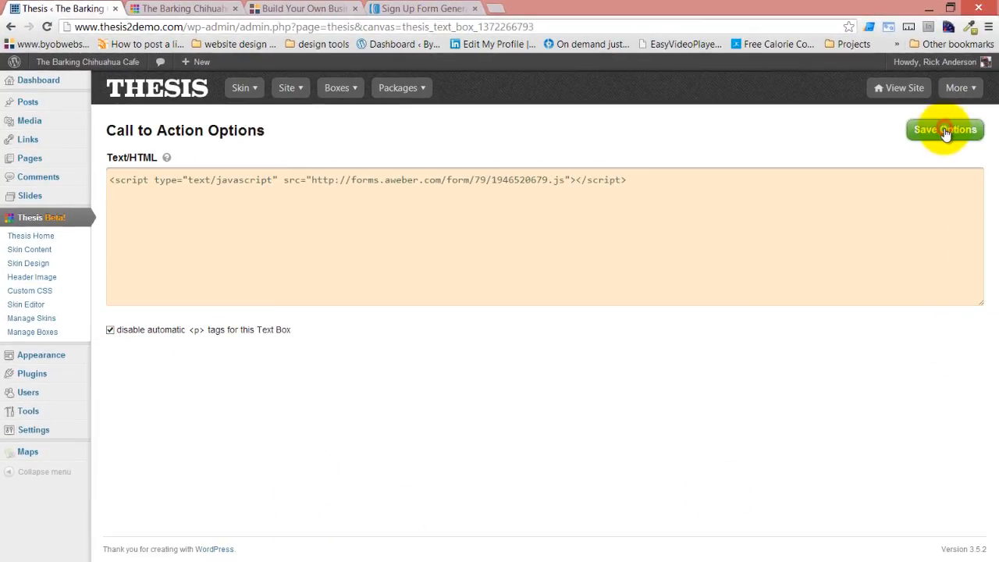
pyautogui.click(943, 129)
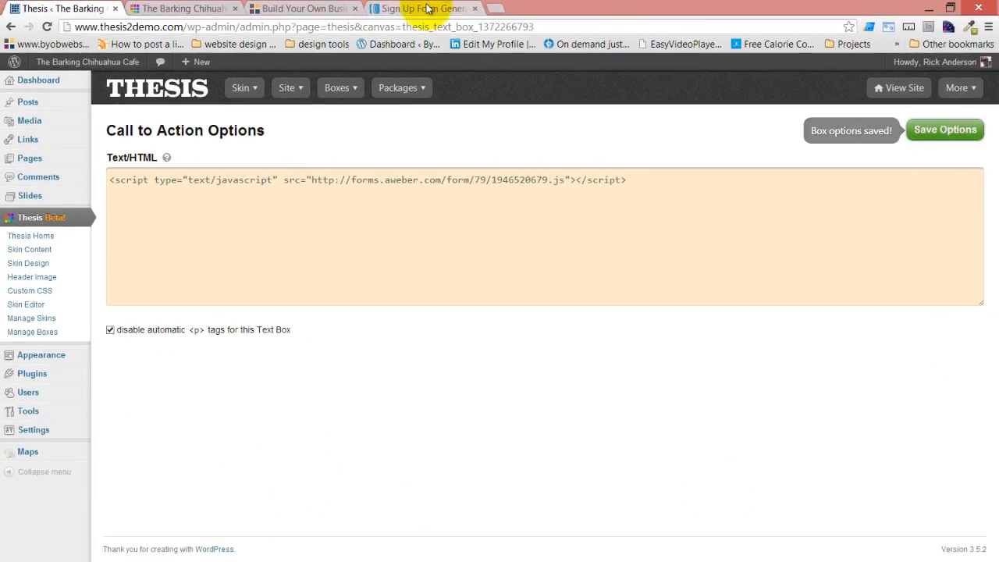
pyautogui.click(185, 10)
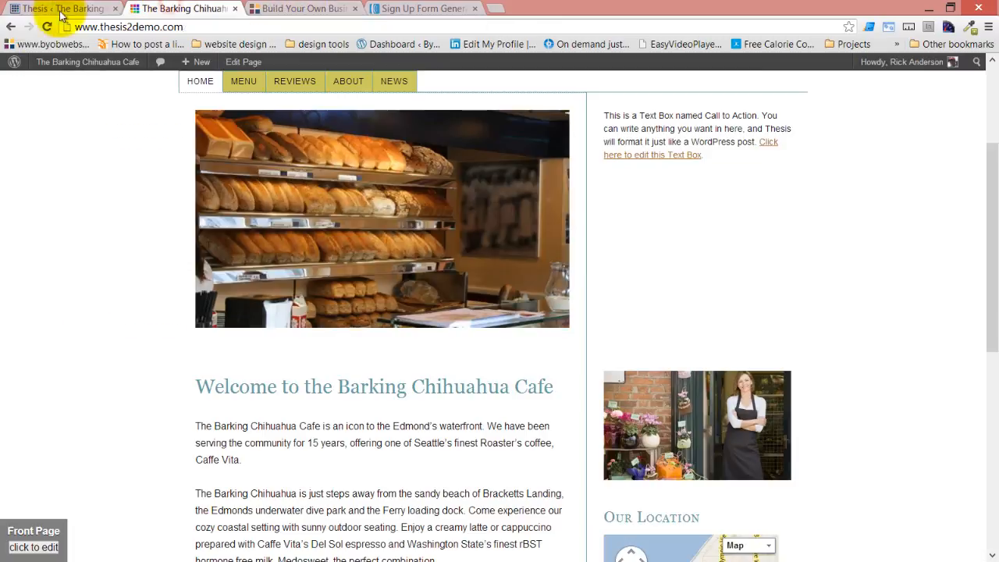
# Reload the homepage to show the Weekly Specials sign-up form, visit the Menu page and return Home.
pyautogui.click(44, 25)
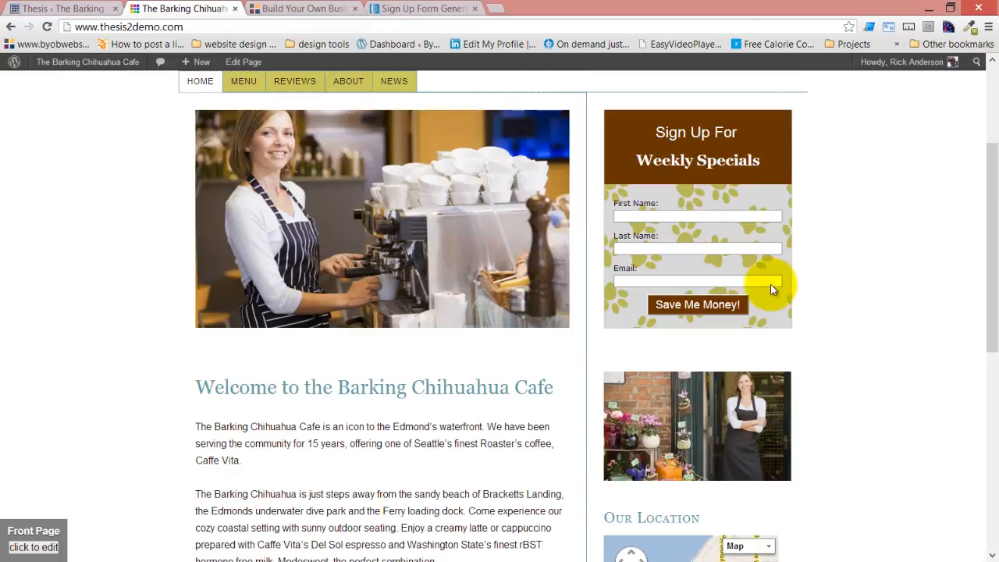
pyautogui.moveTo(381, 160)
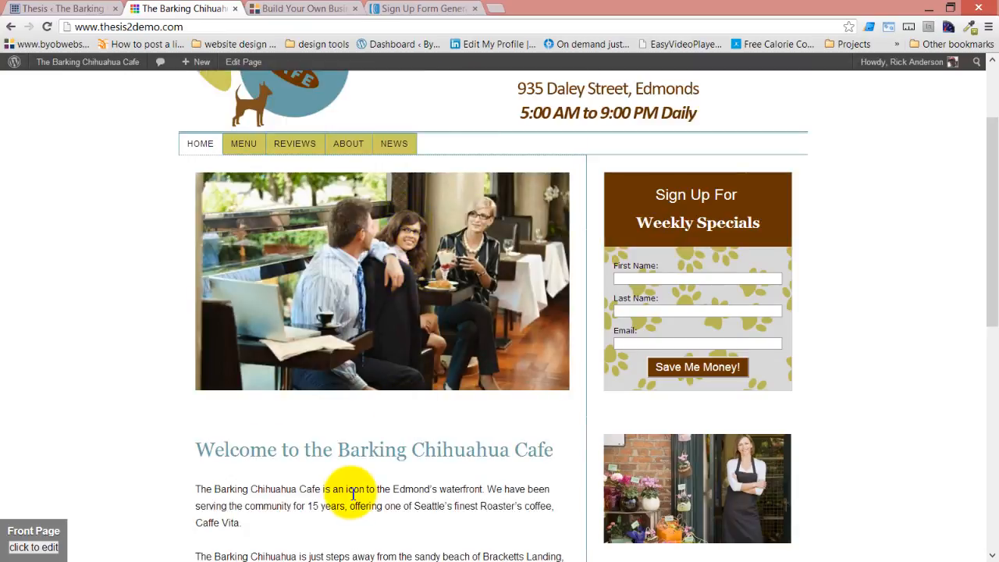
pyautogui.scroll(-3)
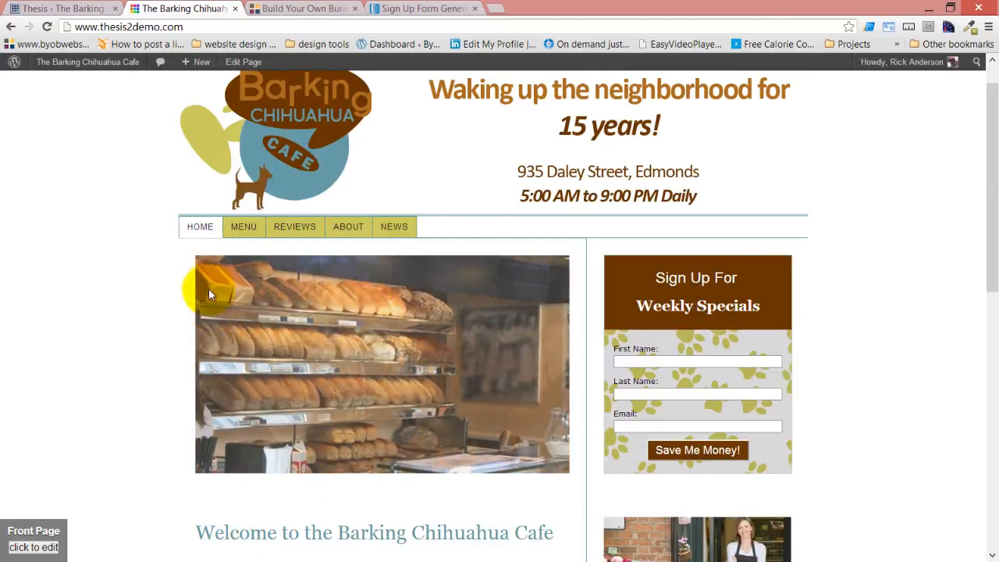
pyautogui.click(244, 226)
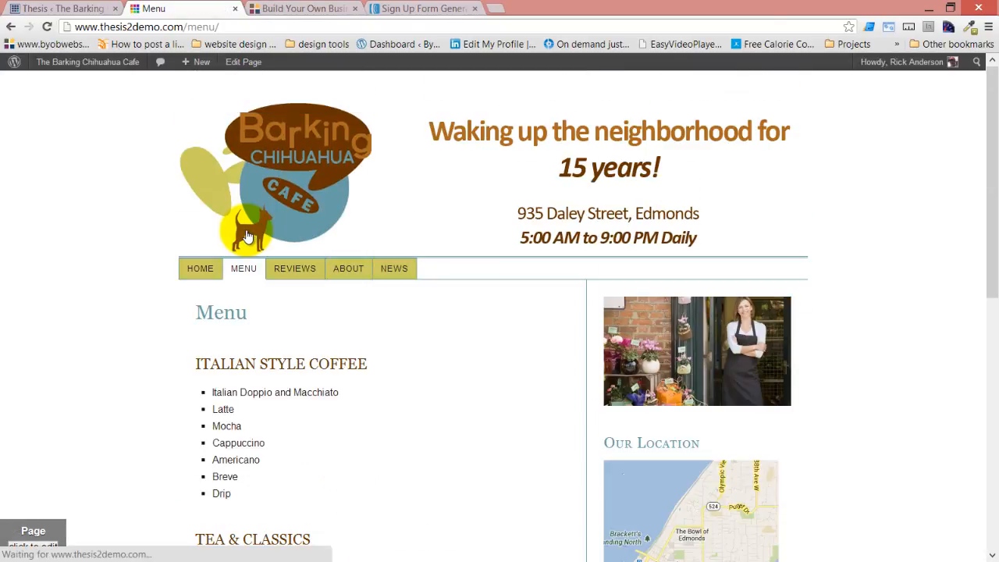
pyautogui.click(200, 268)
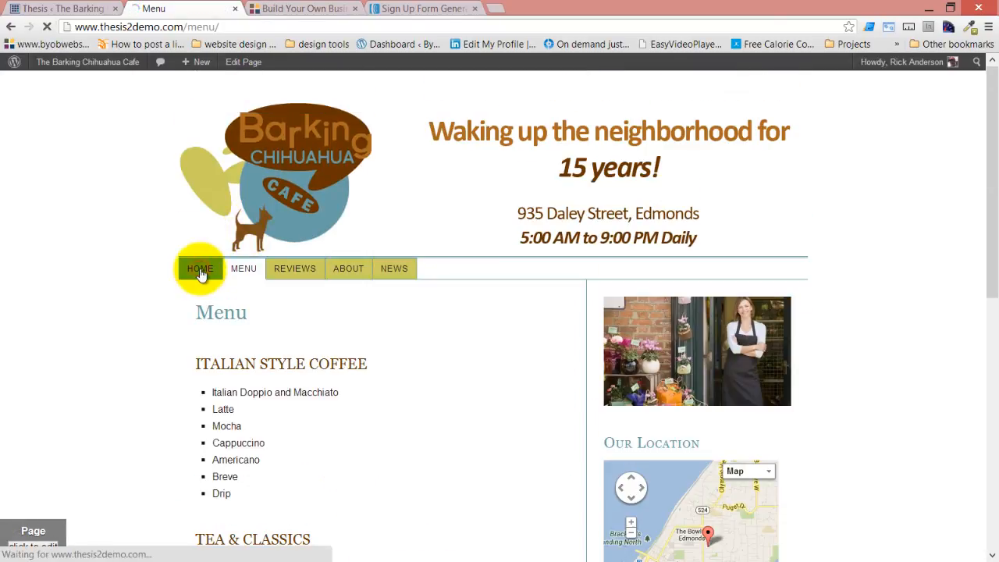
pyautogui.click(200, 269)
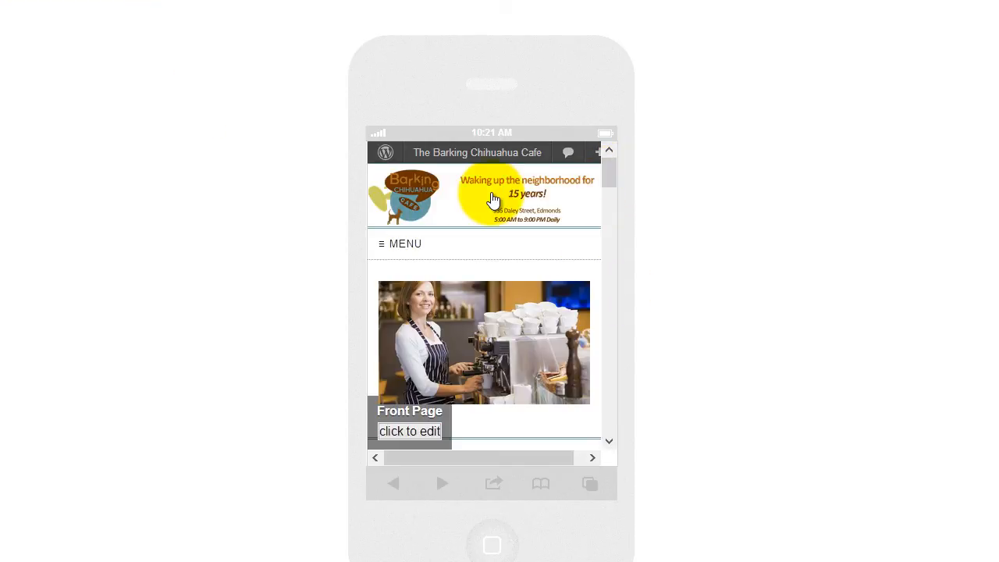
# Scroll through the iPhone portrait and landscape previews, confirming the sign-up form stacks below the slideshow.
pyautogui.scroll(-3)
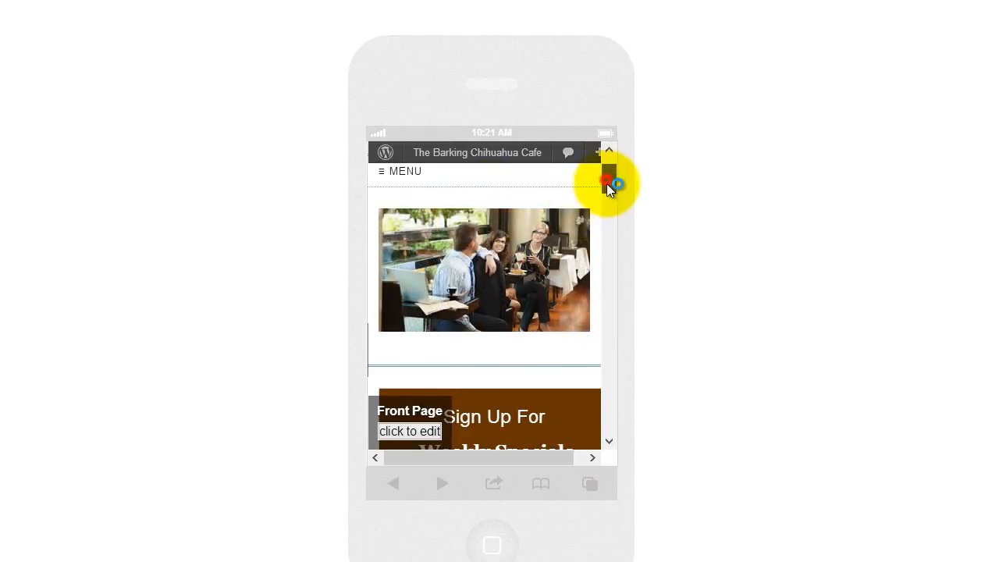
pyautogui.scroll(-3)
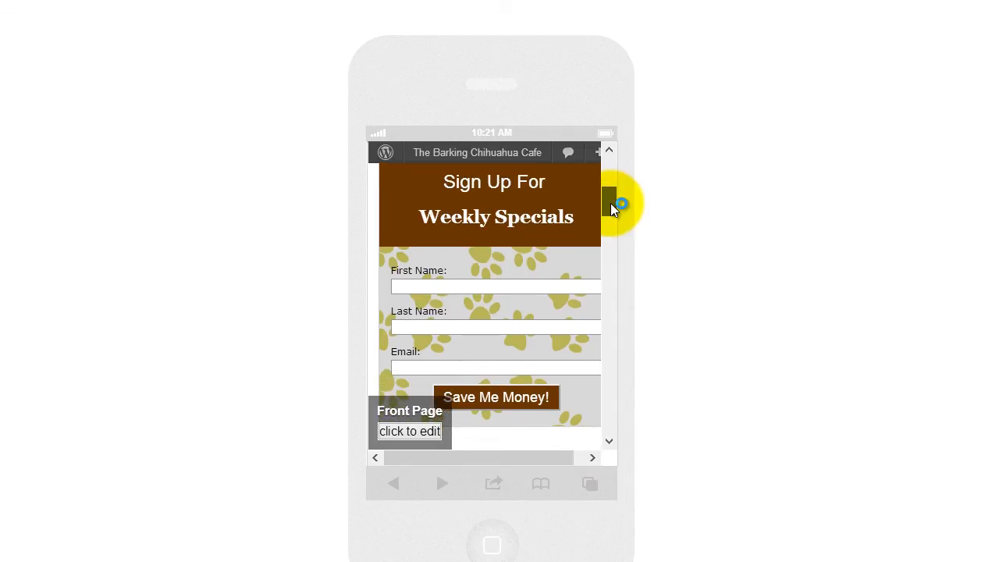
pyautogui.moveTo(611, 205)
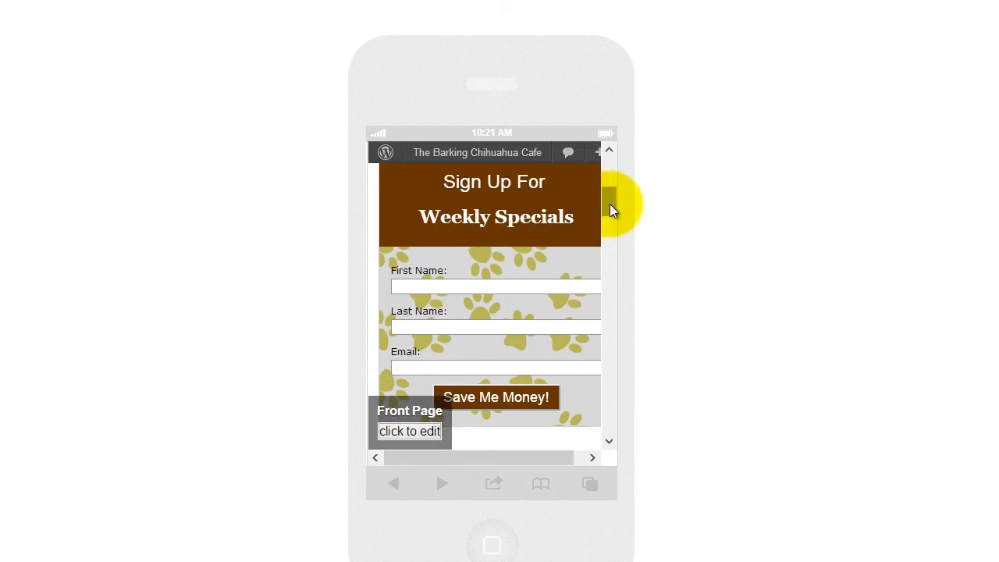
pyautogui.scroll(-3)
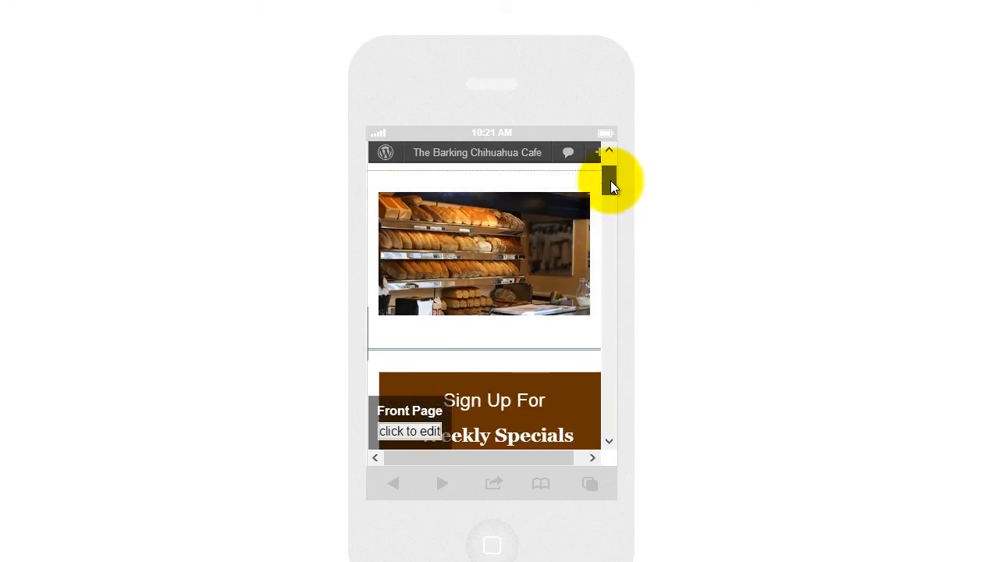
pyautogui.scroll(-3)
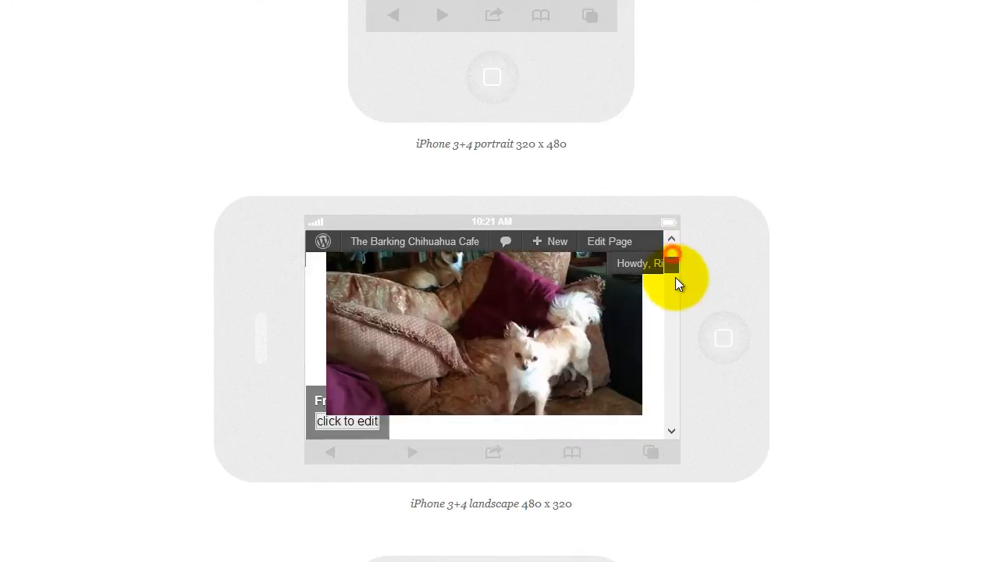
pyautogui.scroll(-3)
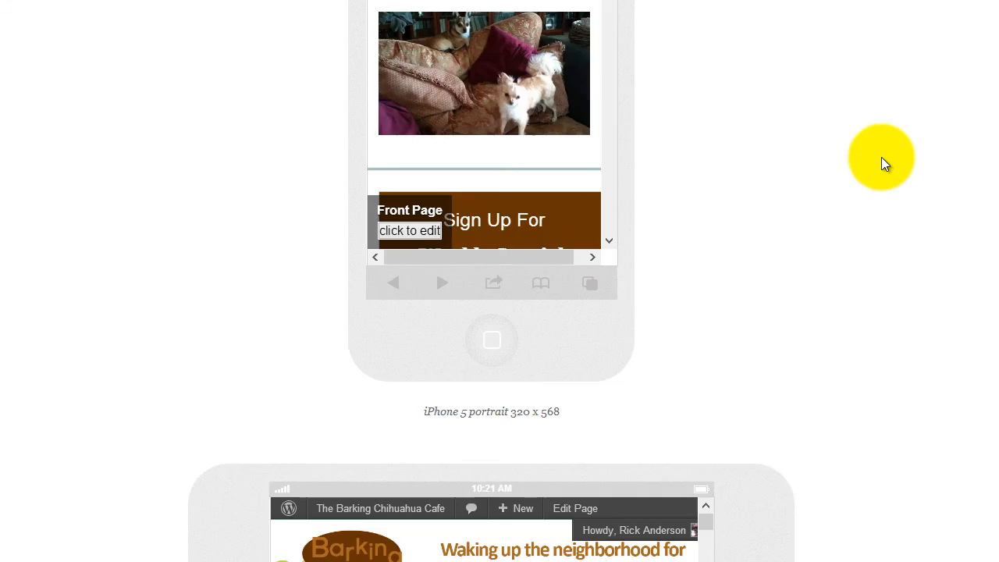
pyautogui.scroll(-3)
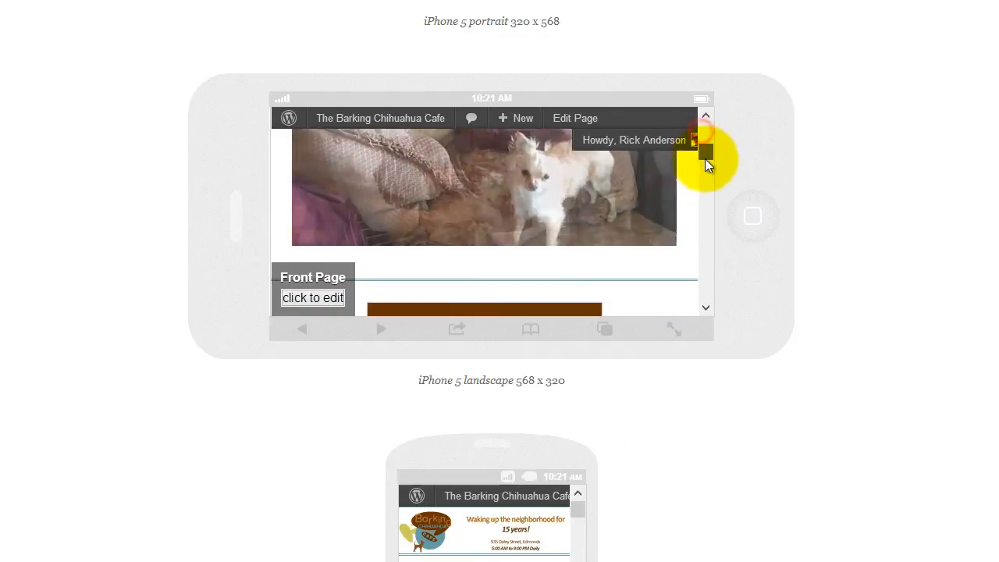
pyautogui.scroll(-3)
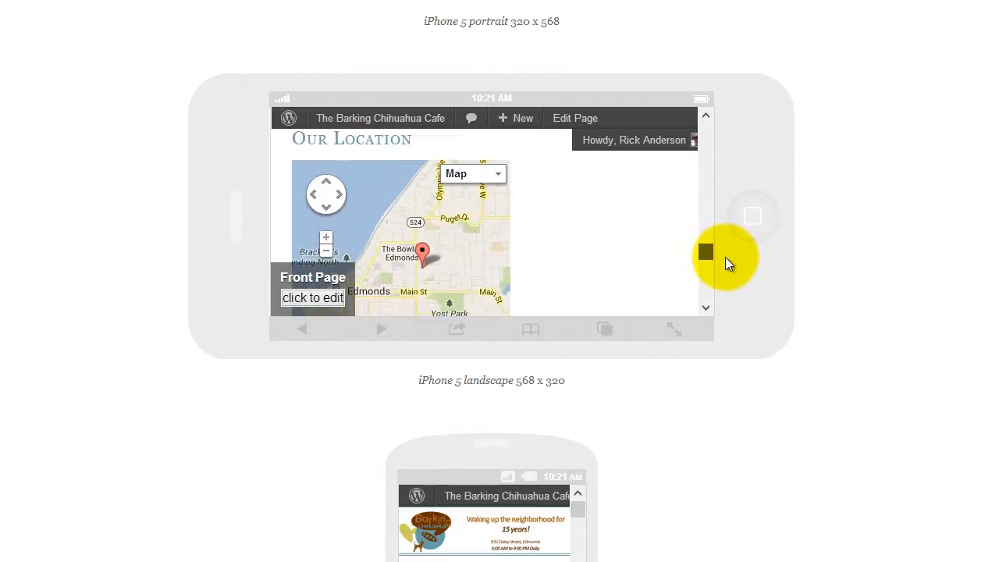